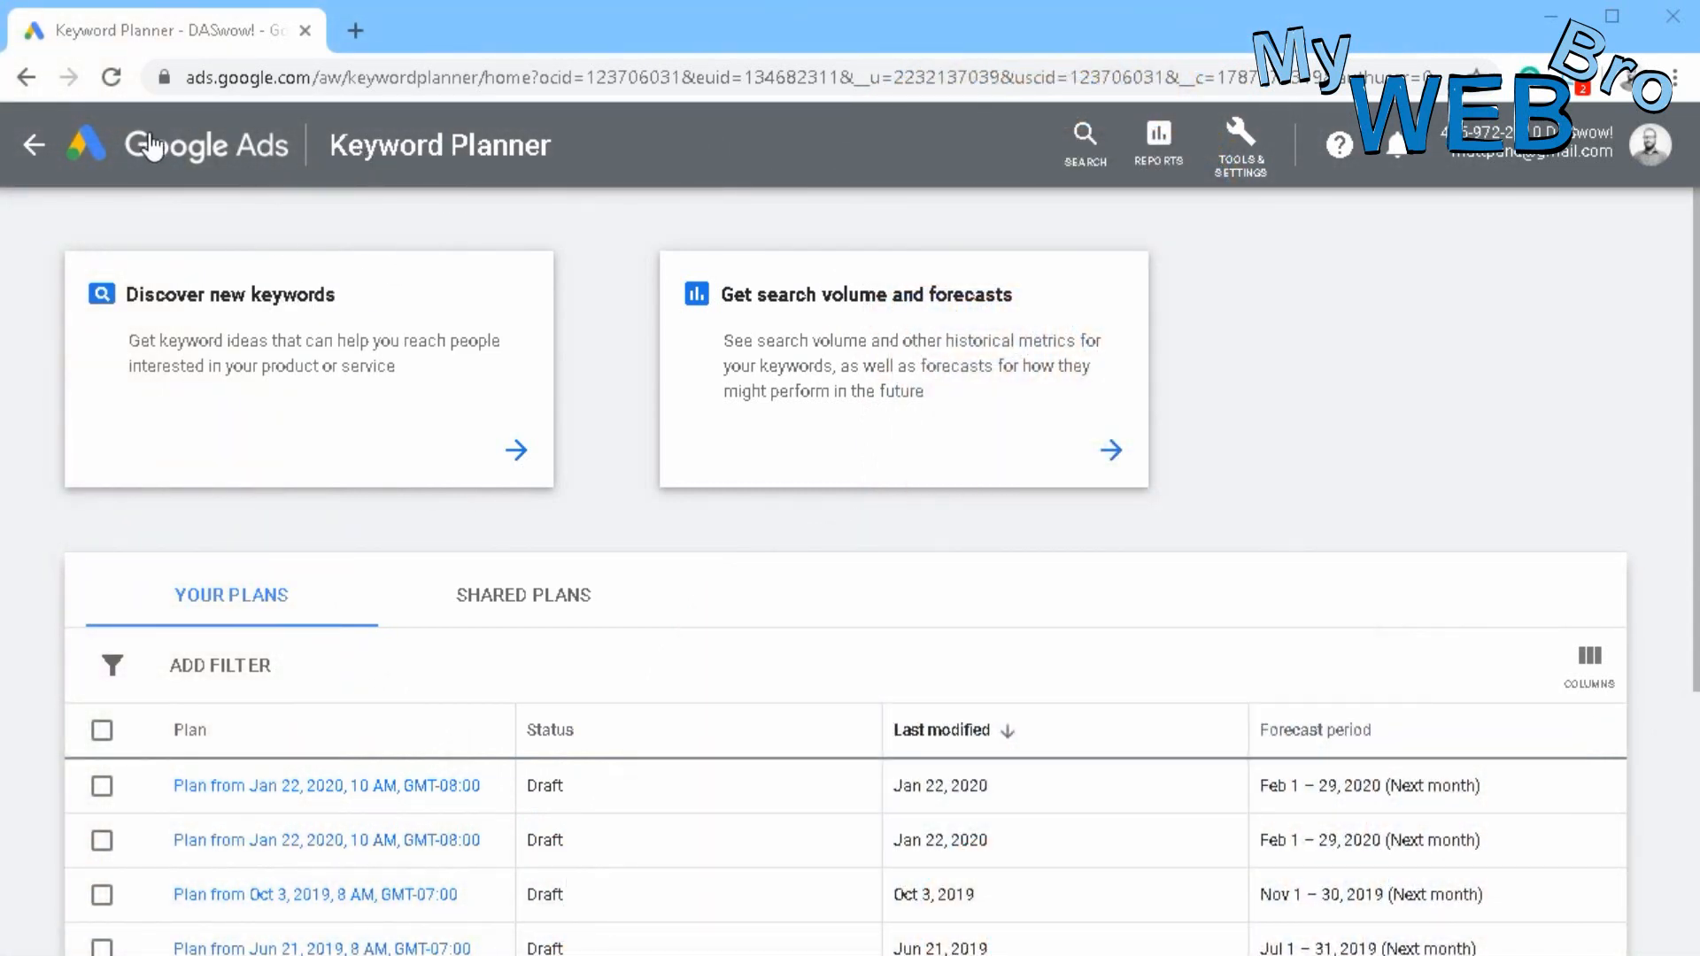
mouse_move(1182, 157)
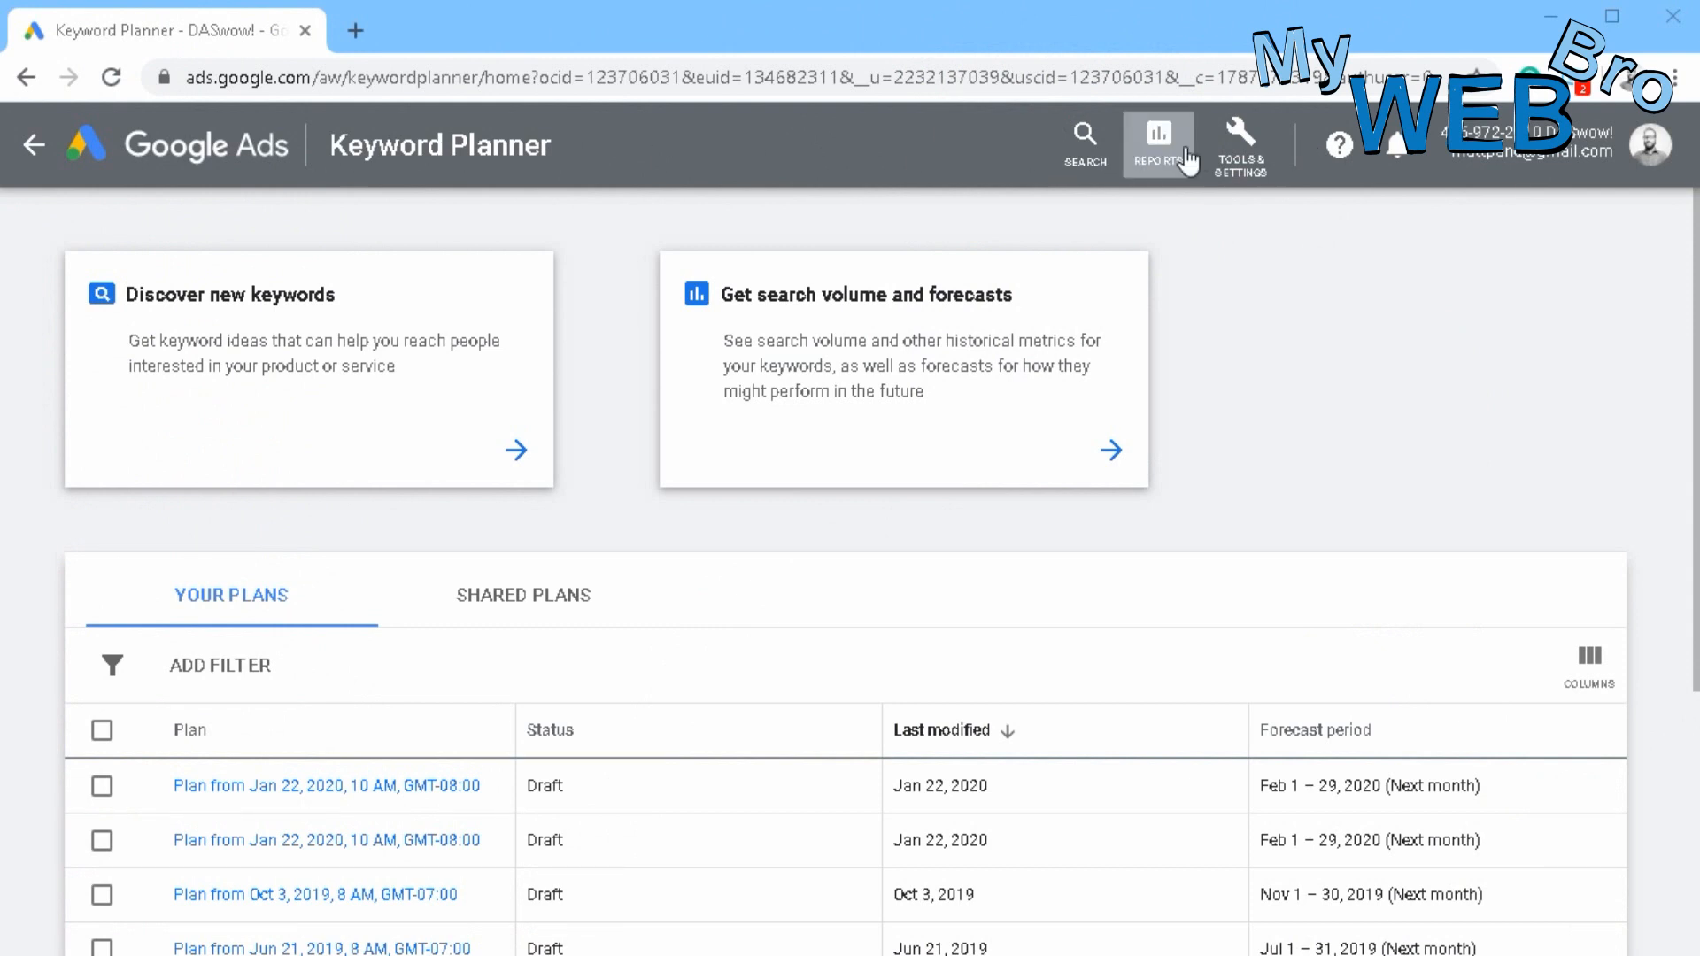
- Navigate from the tools menu to the Keyword Planner under planning tools
left_click(1239, 142)
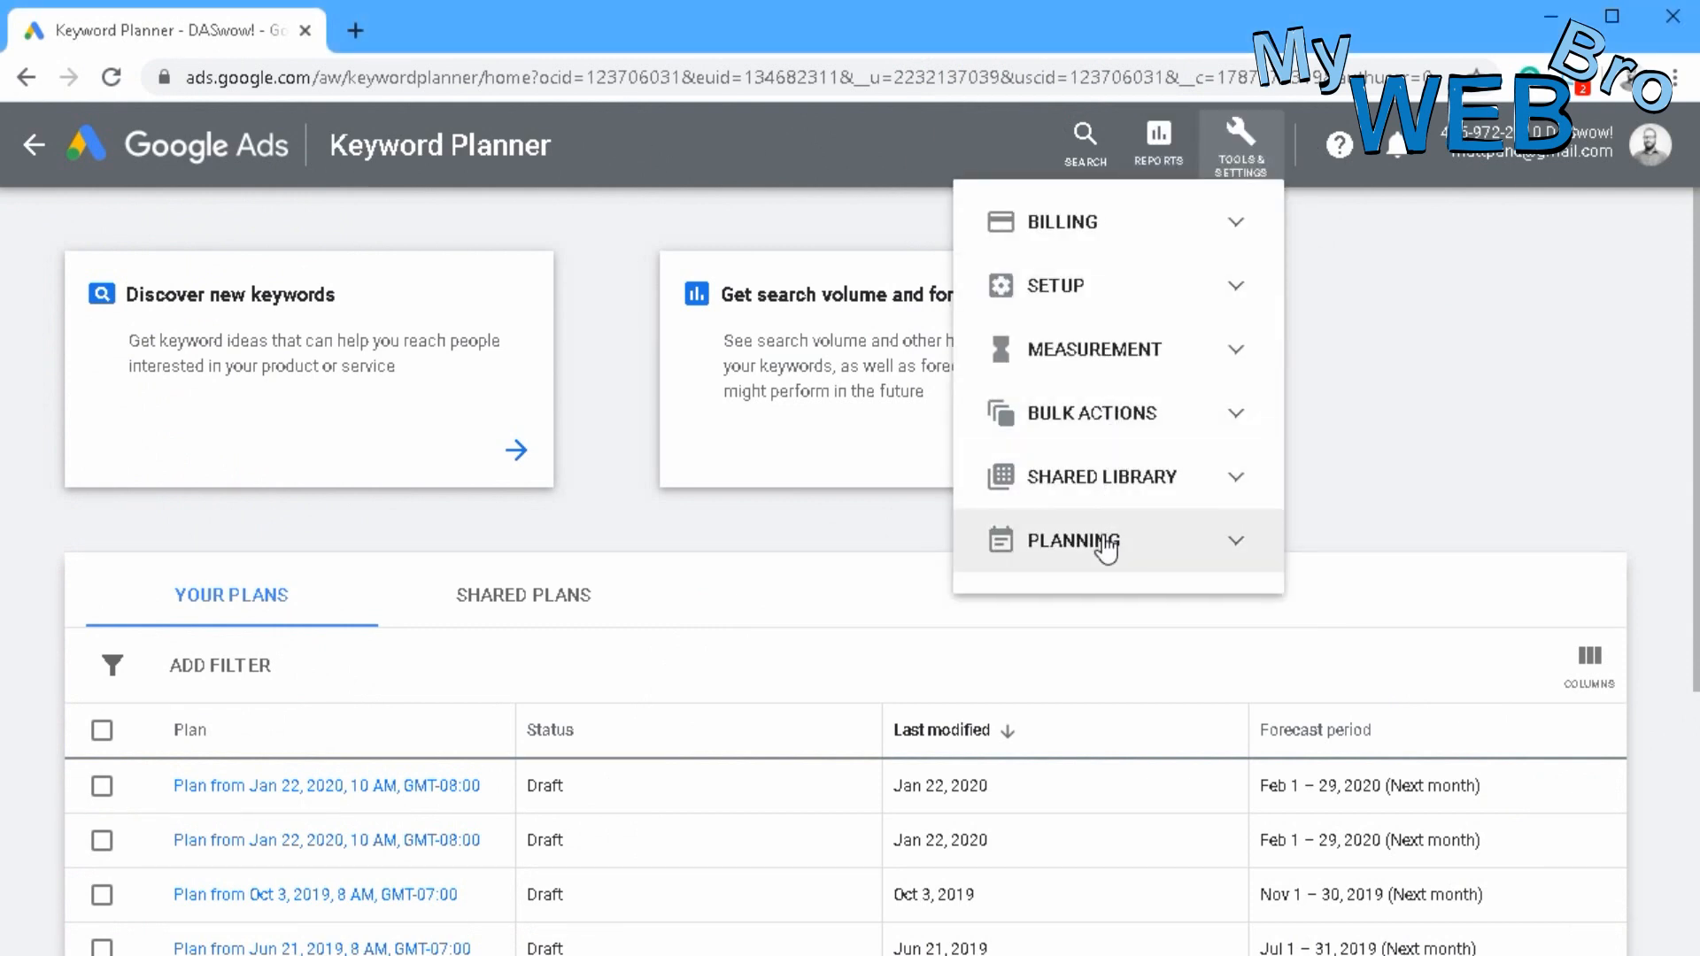
mouse_move(1100, 558)
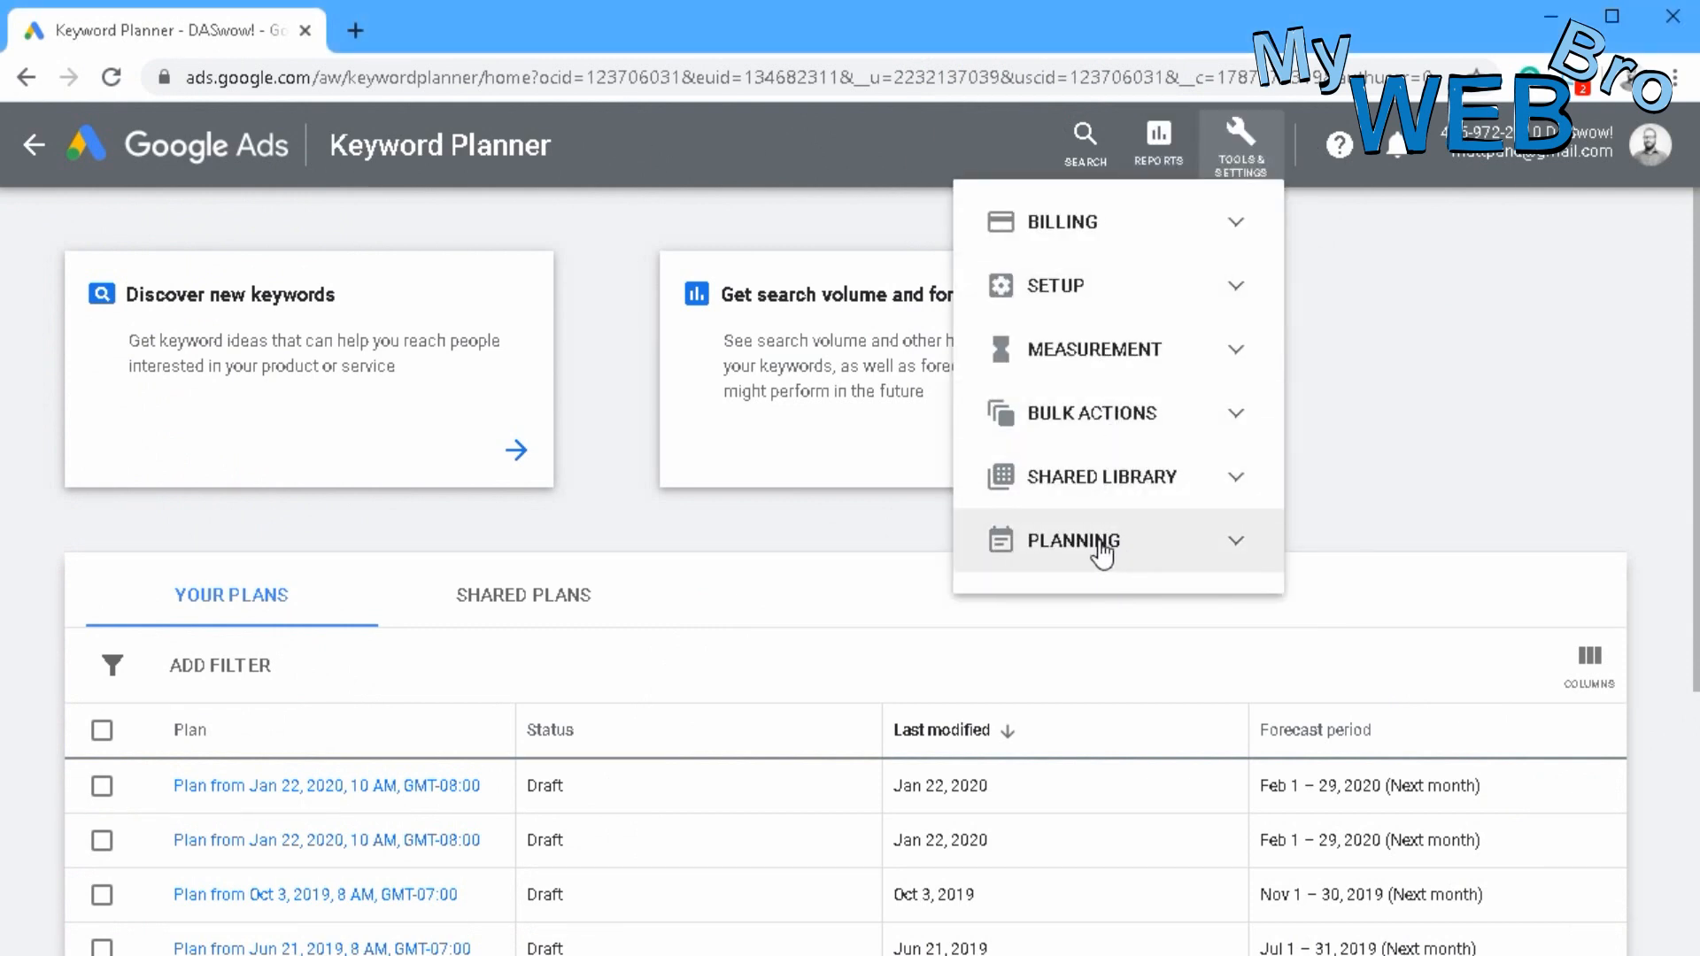
left_click(1074, 542)
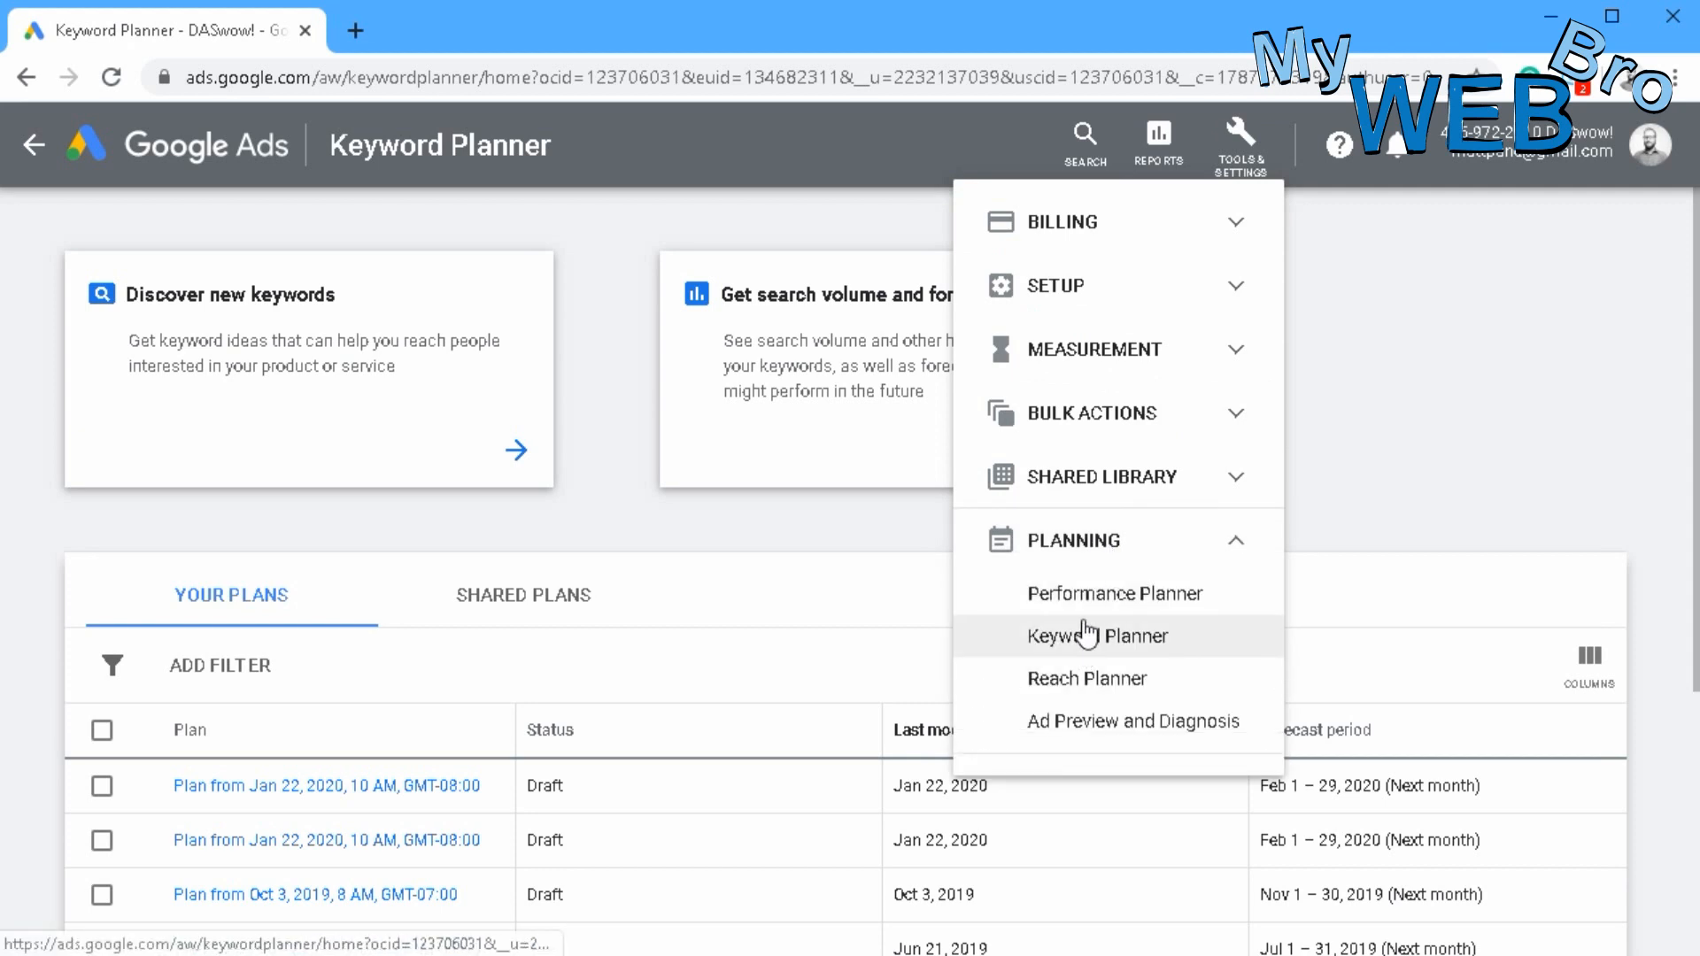
left_click(1087, 636)
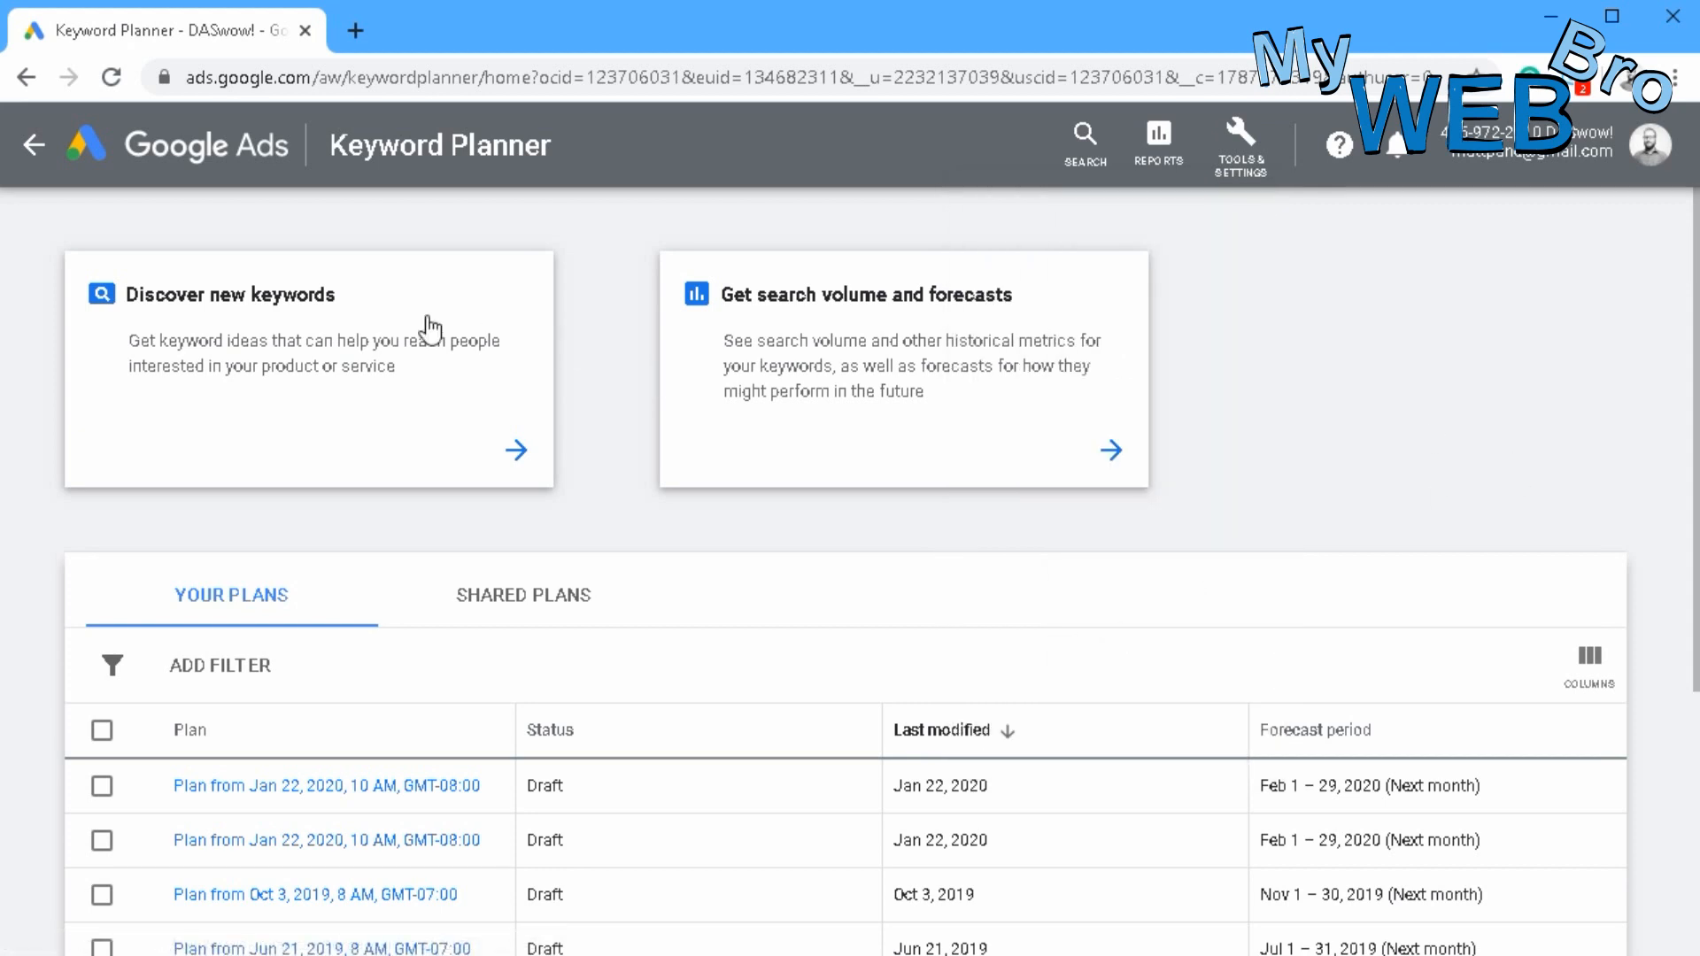
mouse_move(409, 745)
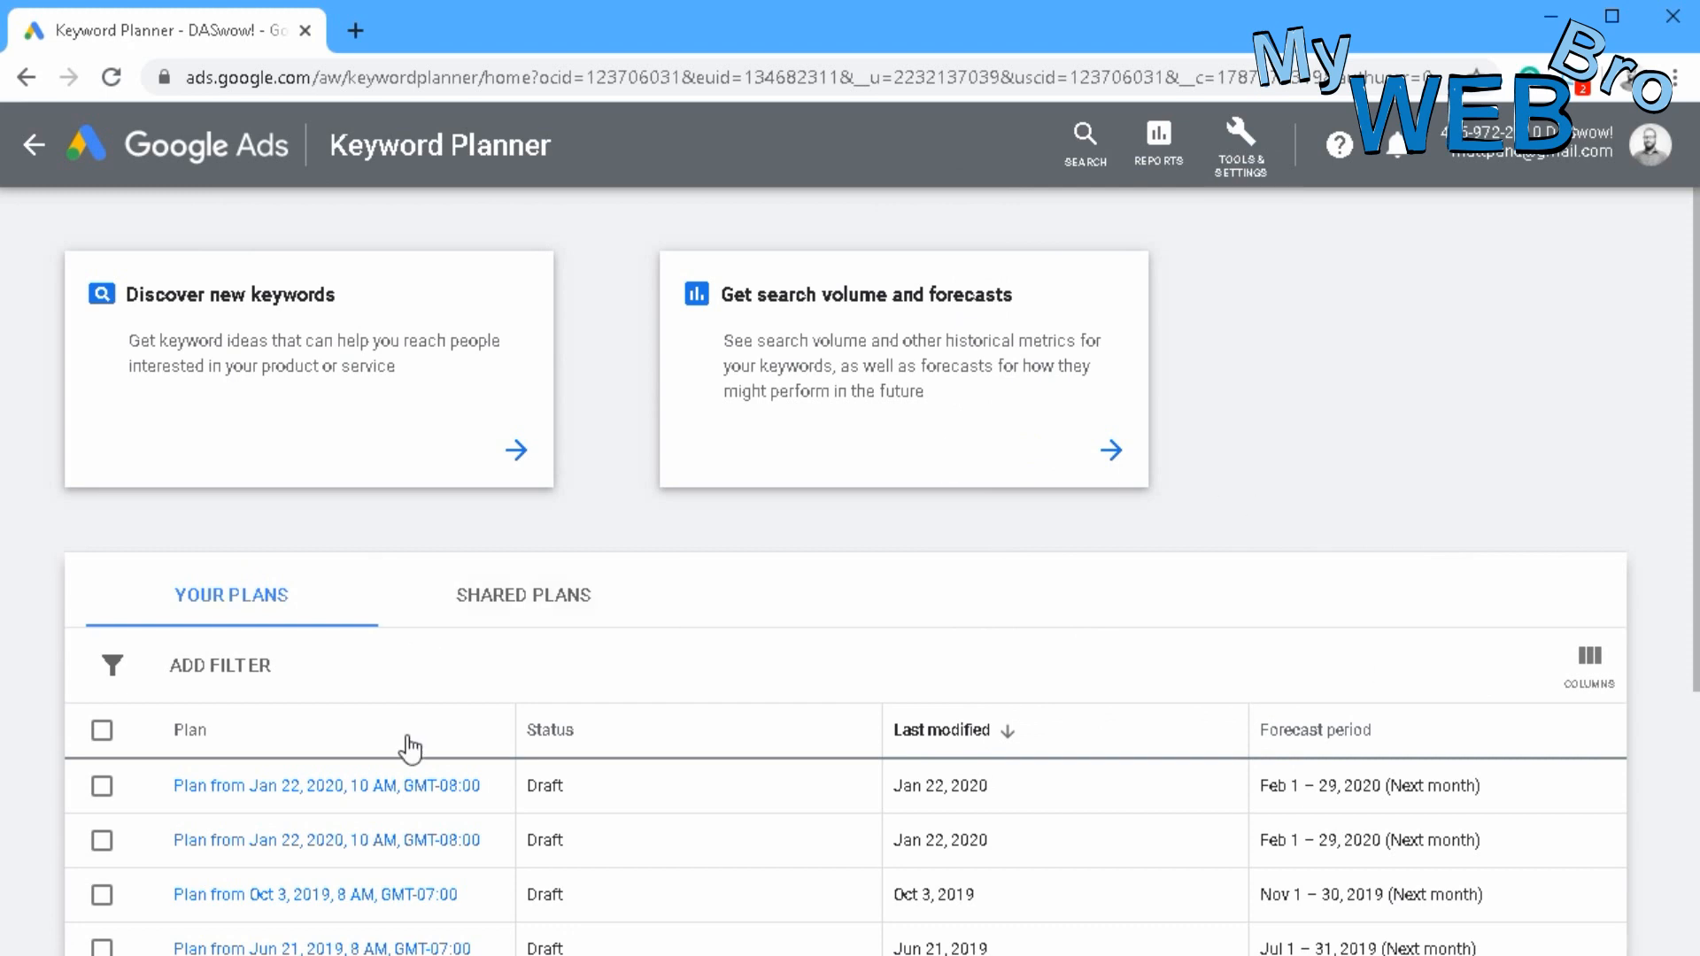
mouse_move(503, 407)
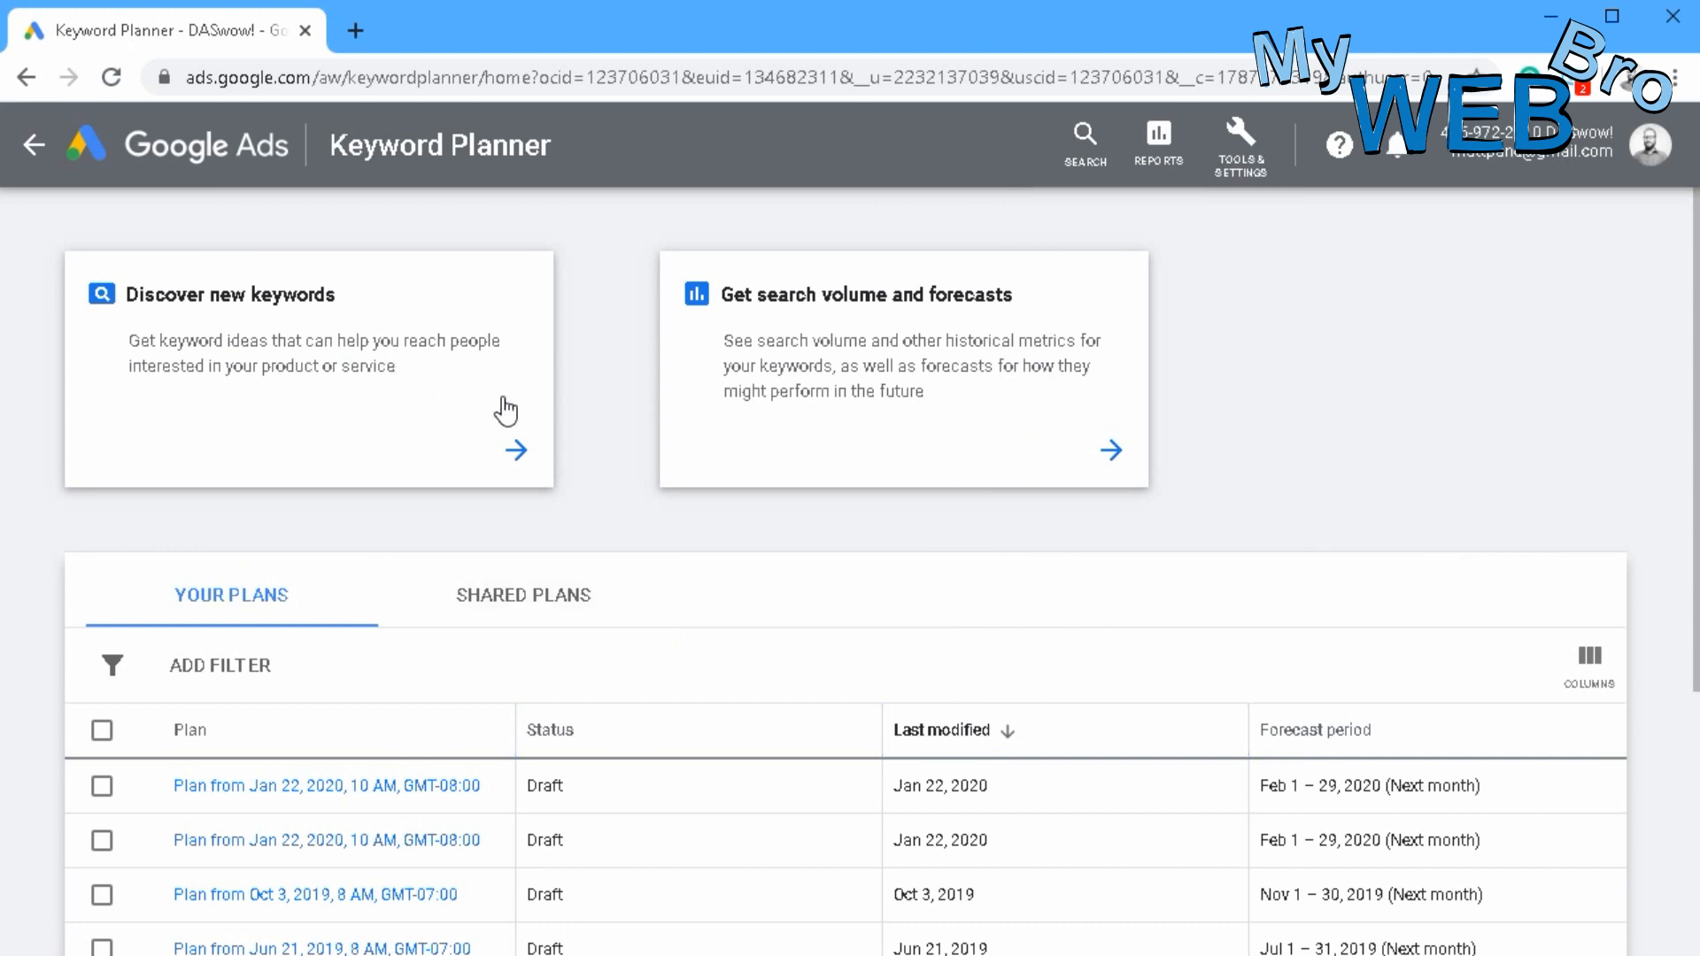
mouse_move(1261, 439)
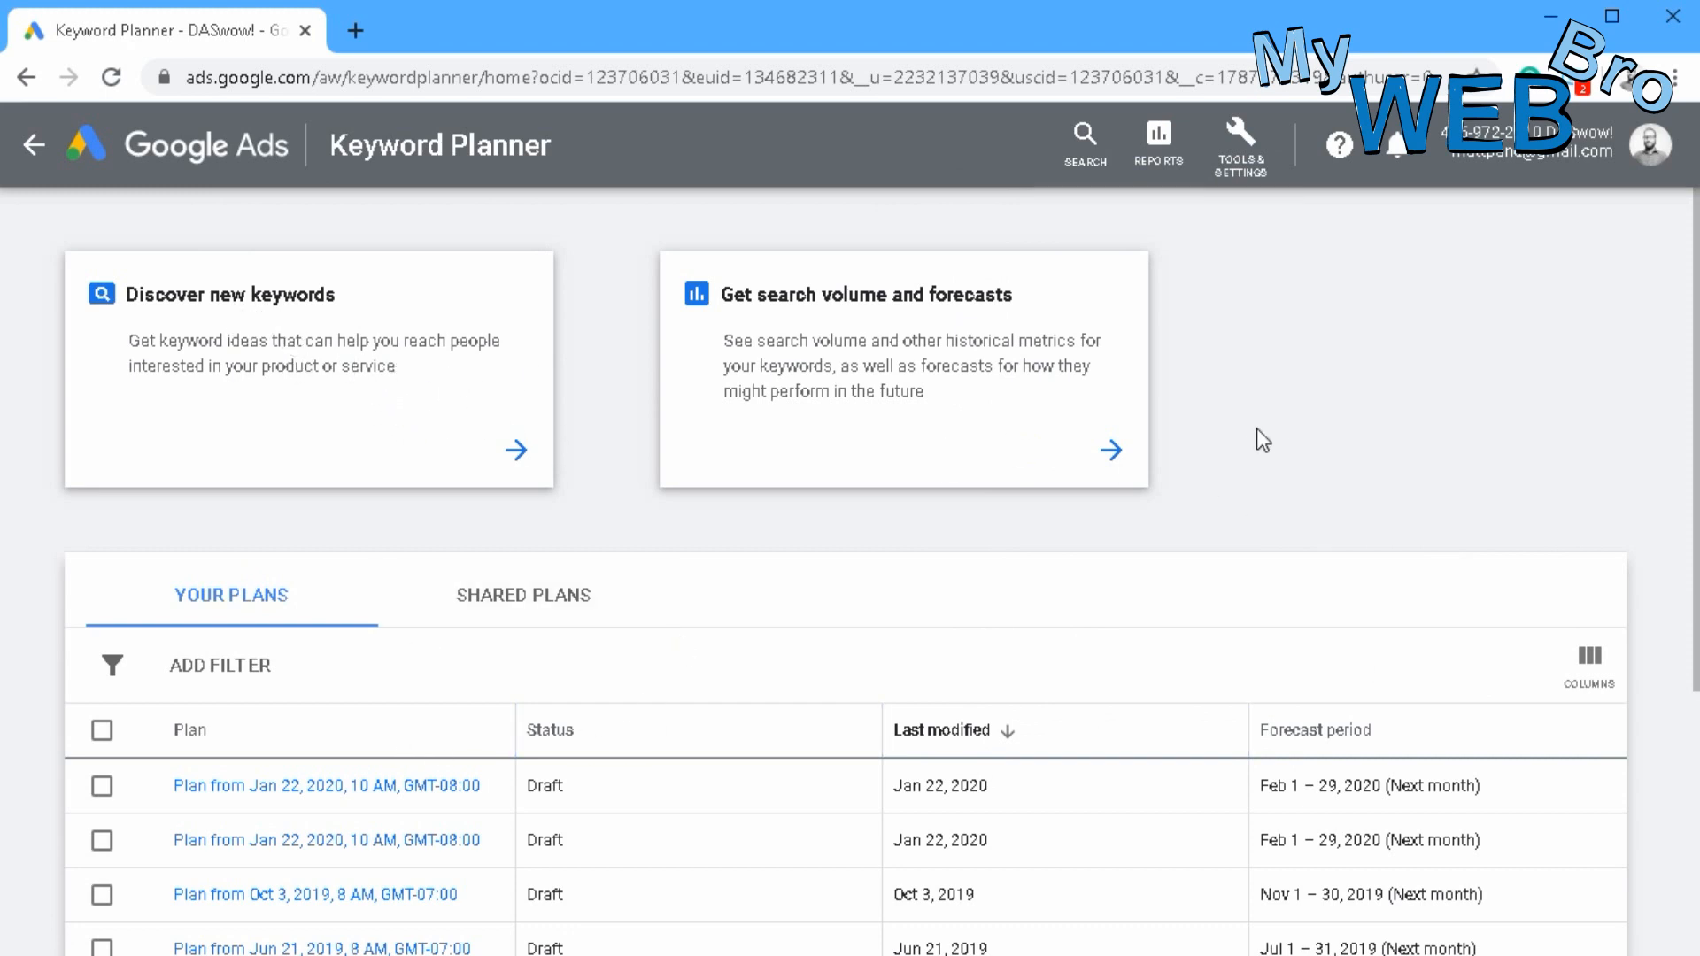
mouse_move(800, 361)
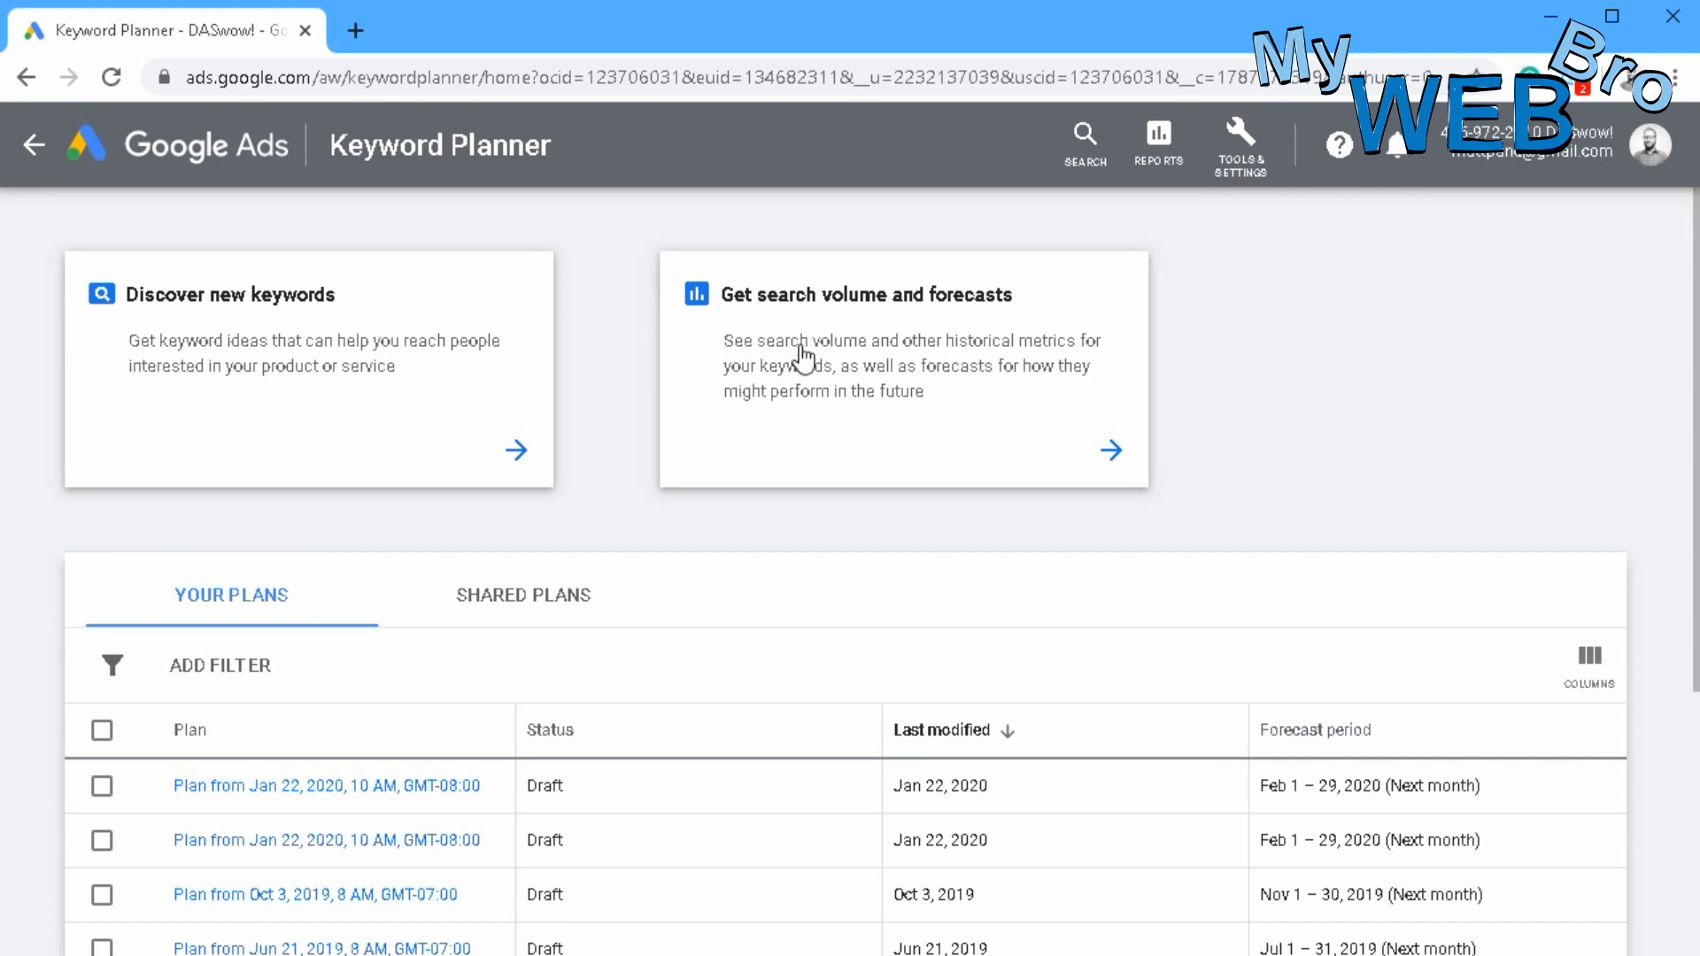
mouse_move(468, 460)
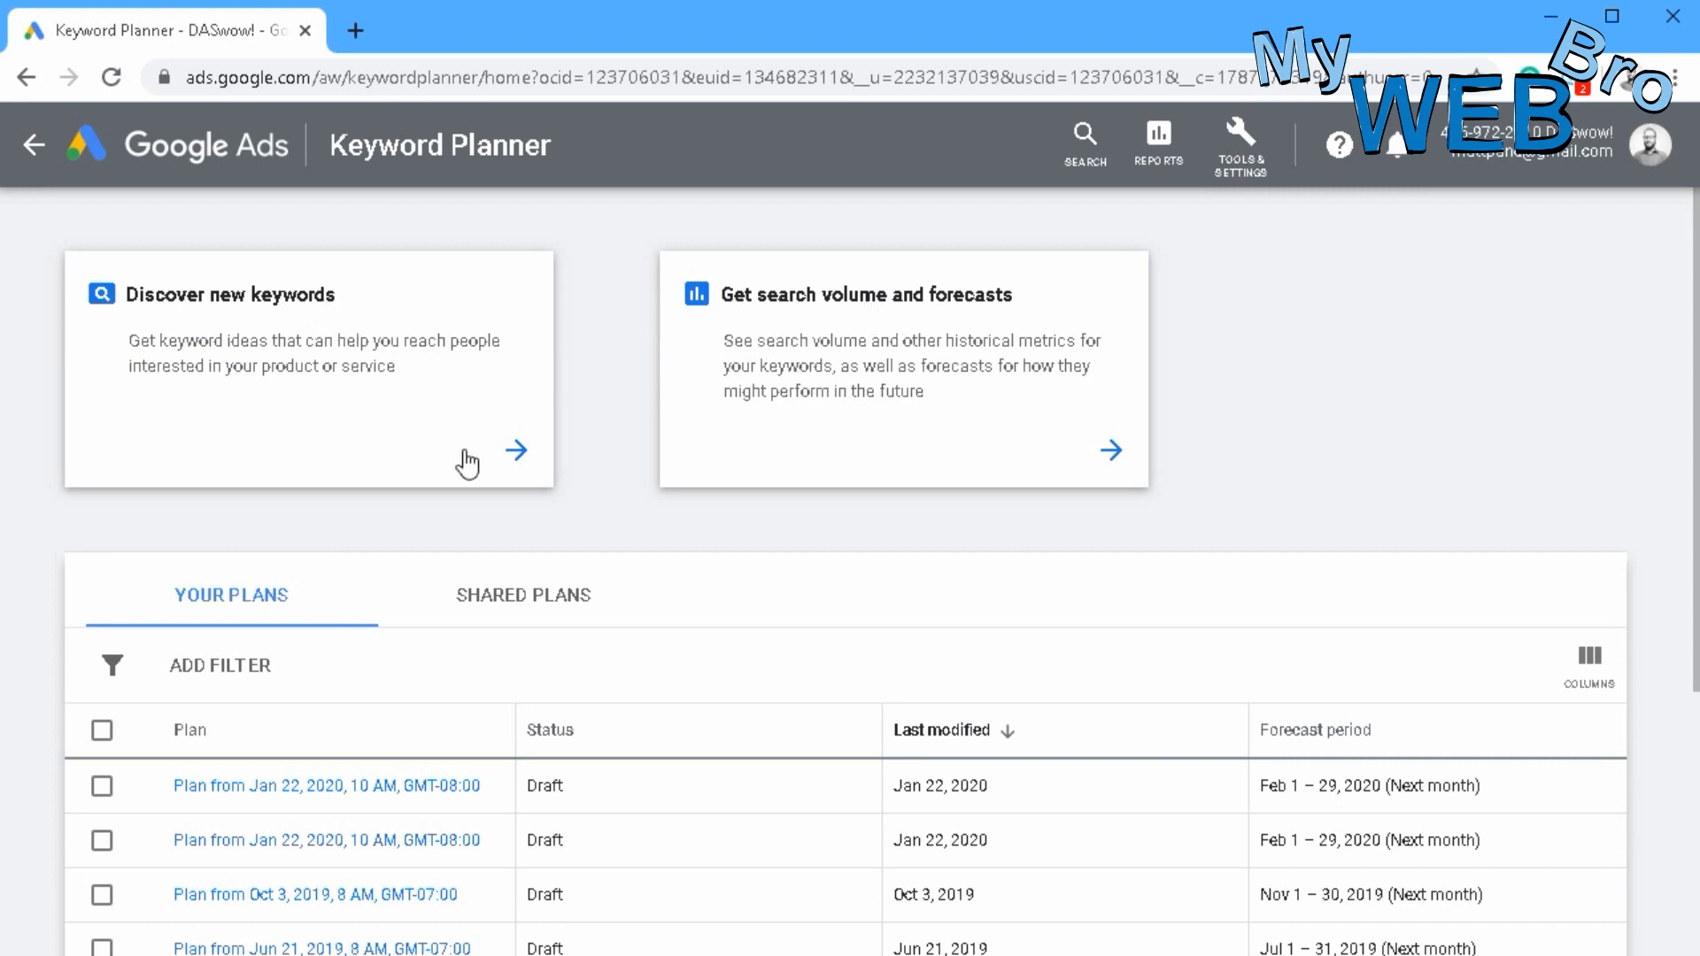
- Start discovering new keywords with 'Plumber' as the product or service
left_click(517, 450)
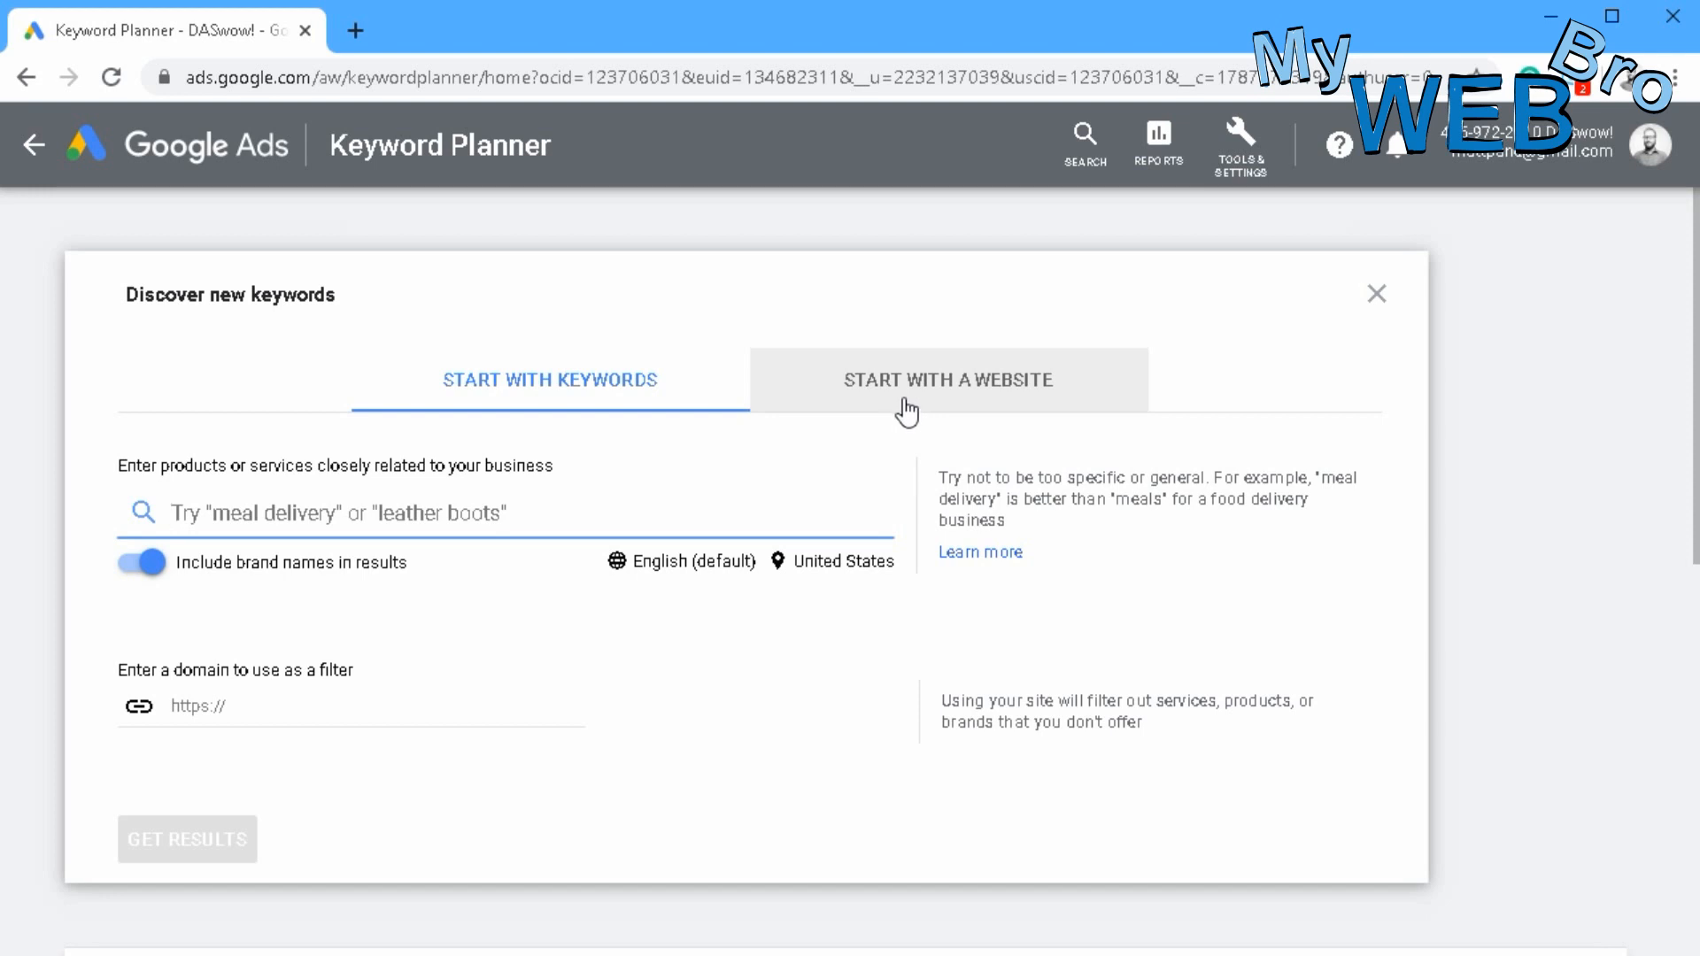
mouse_move(1118, 362)
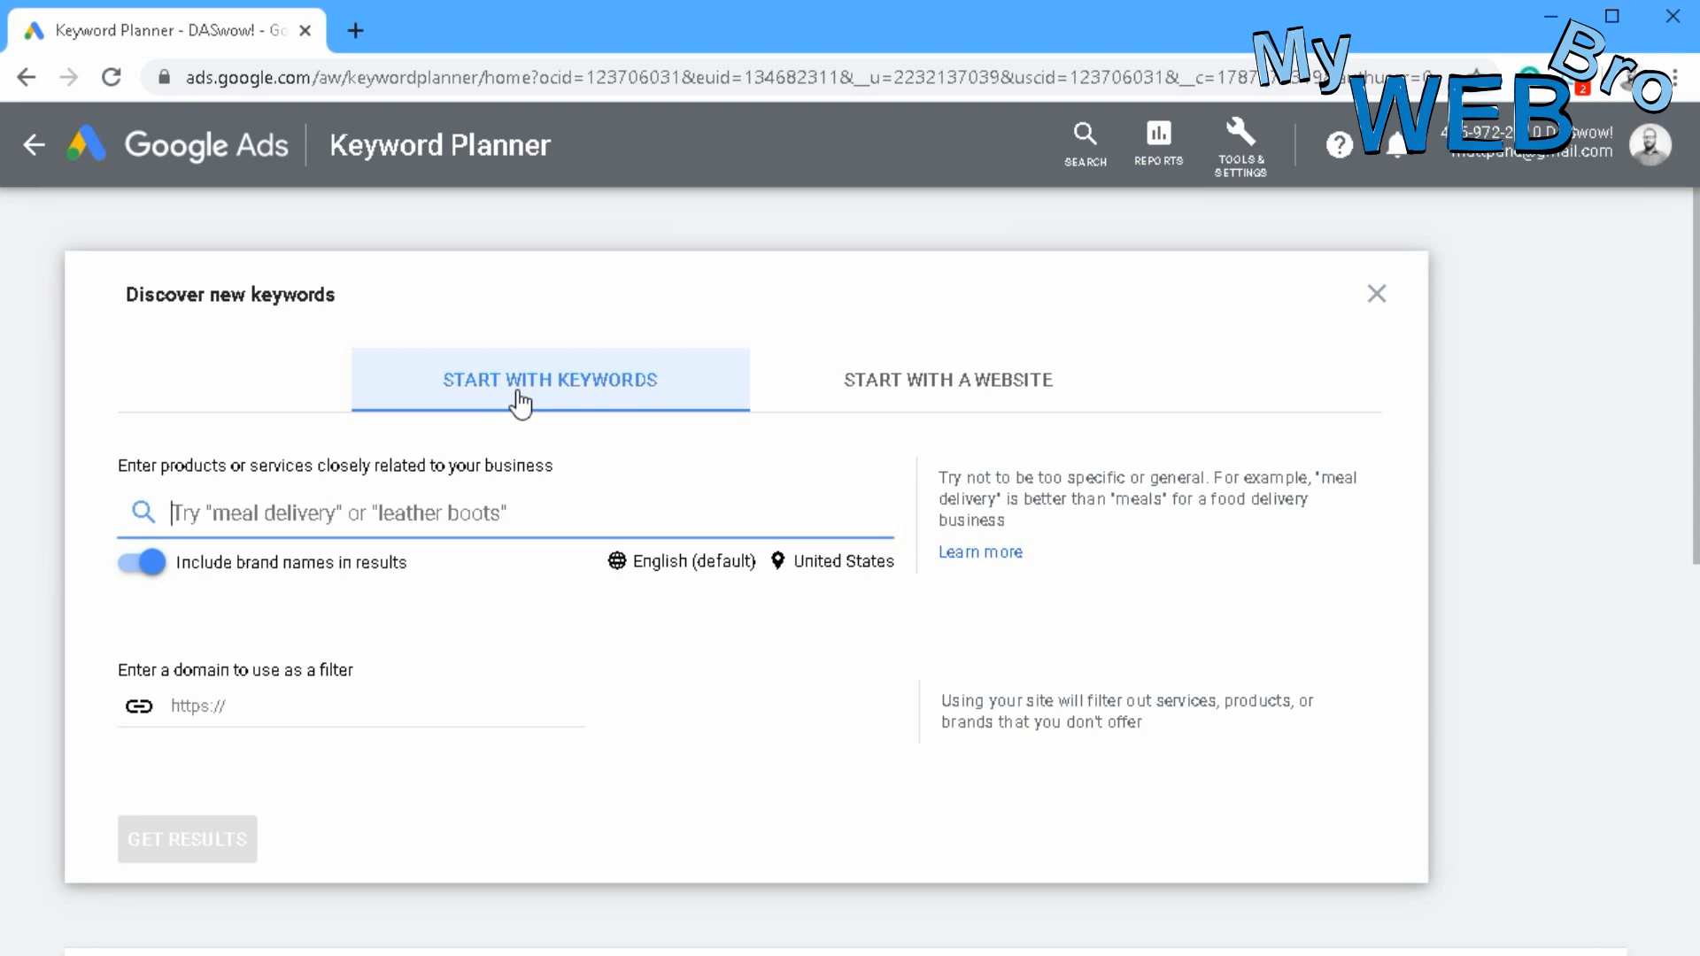
type("P")
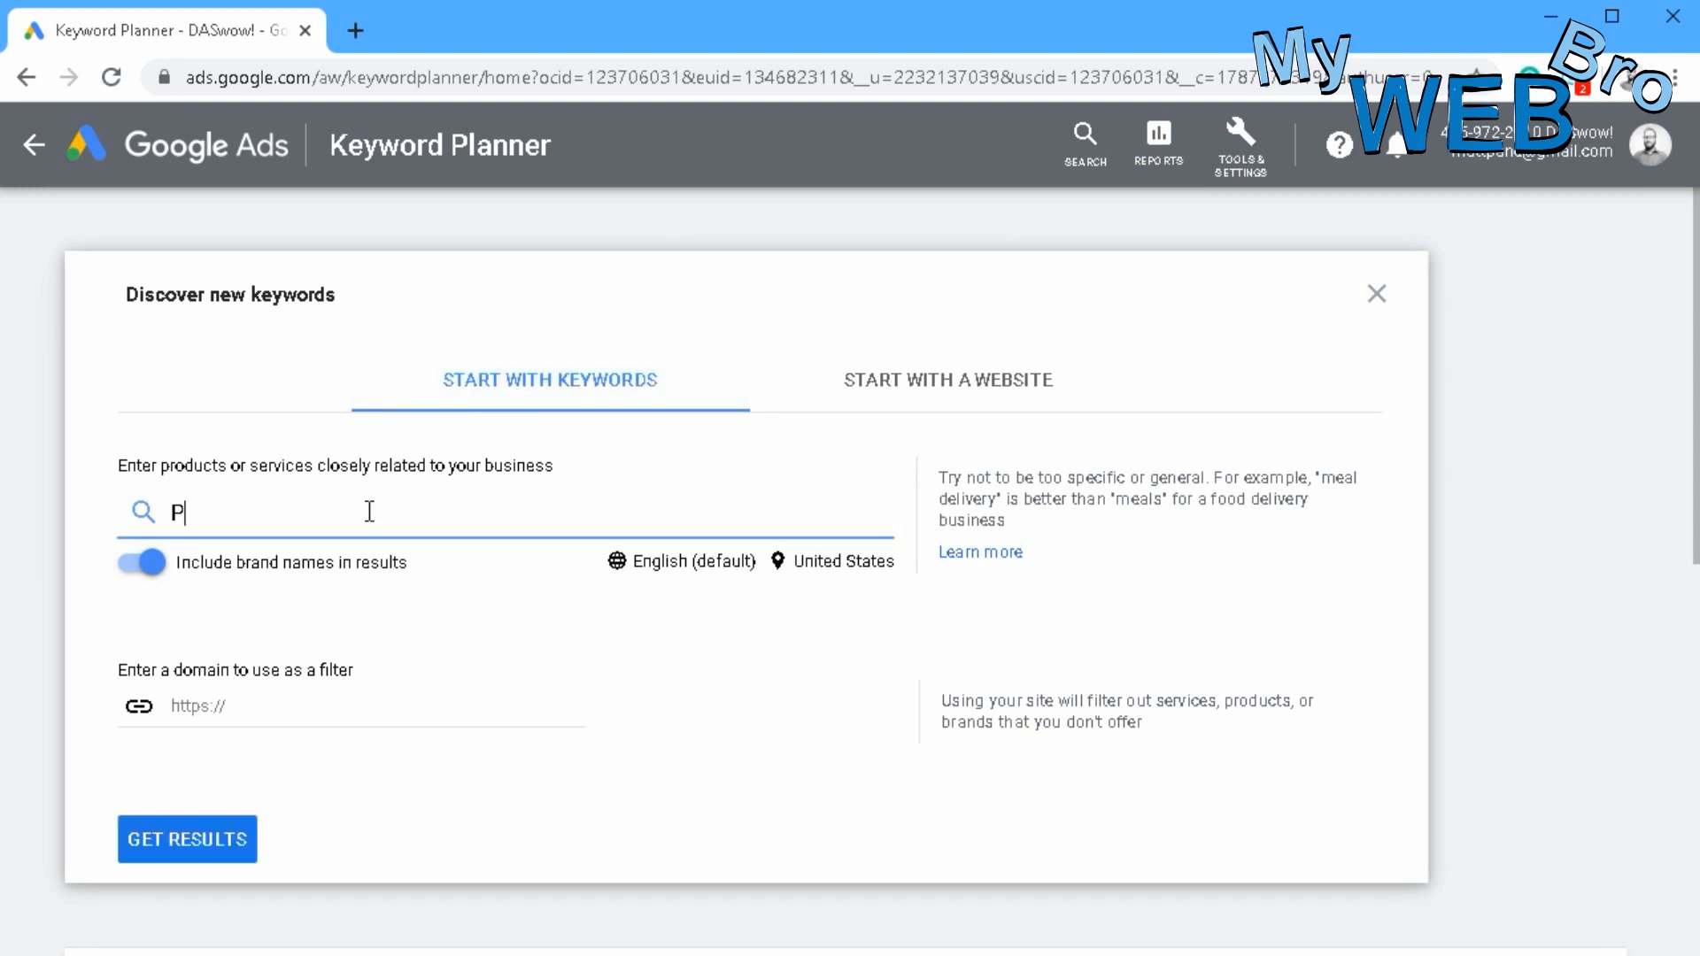
type("lumber")
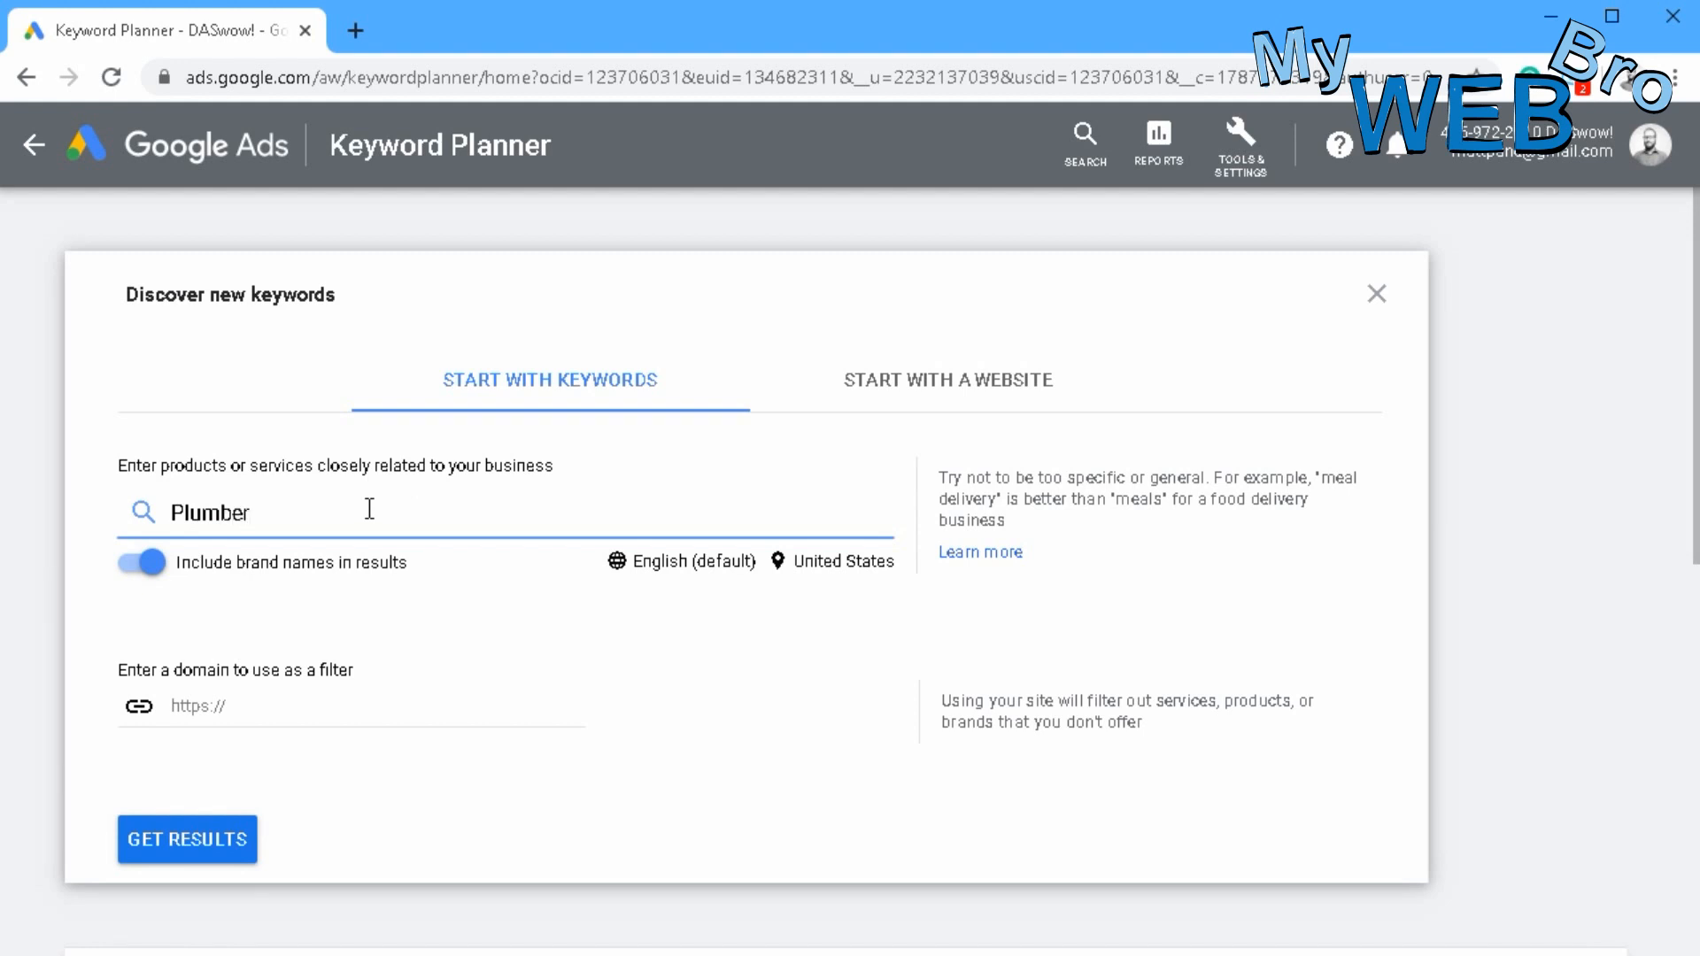
mouse_move(222, 560)
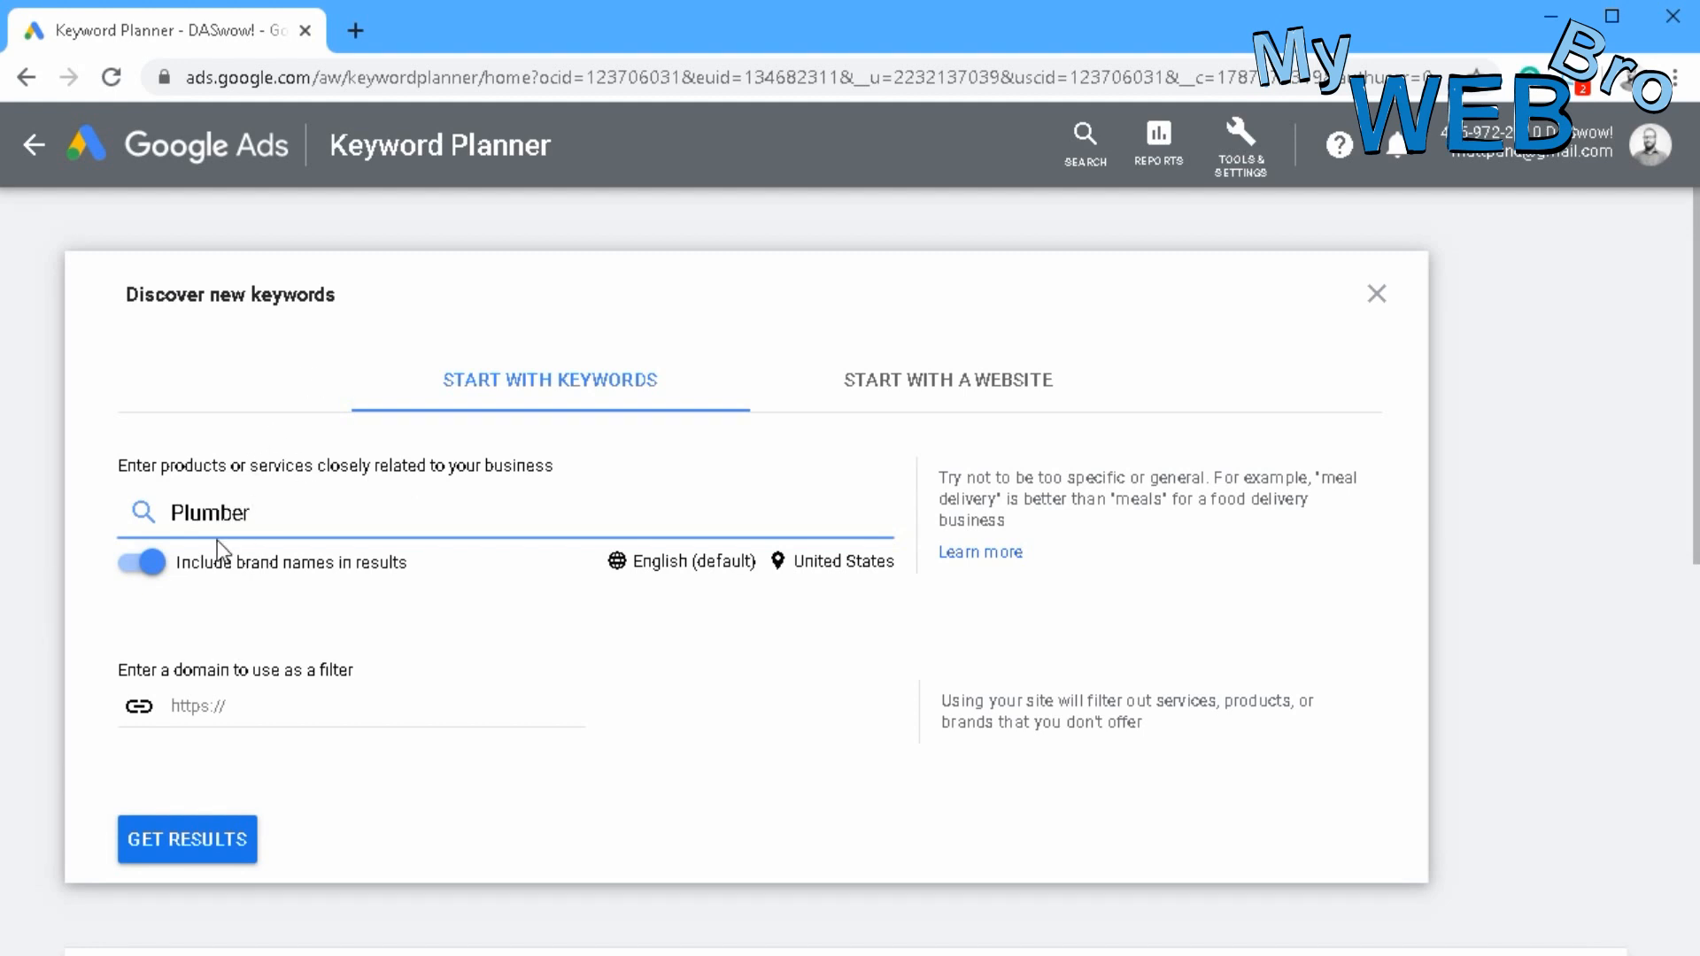
- Get keyword ideas for Plumber, then go back to the empty discovery form
left_click(188, 840)
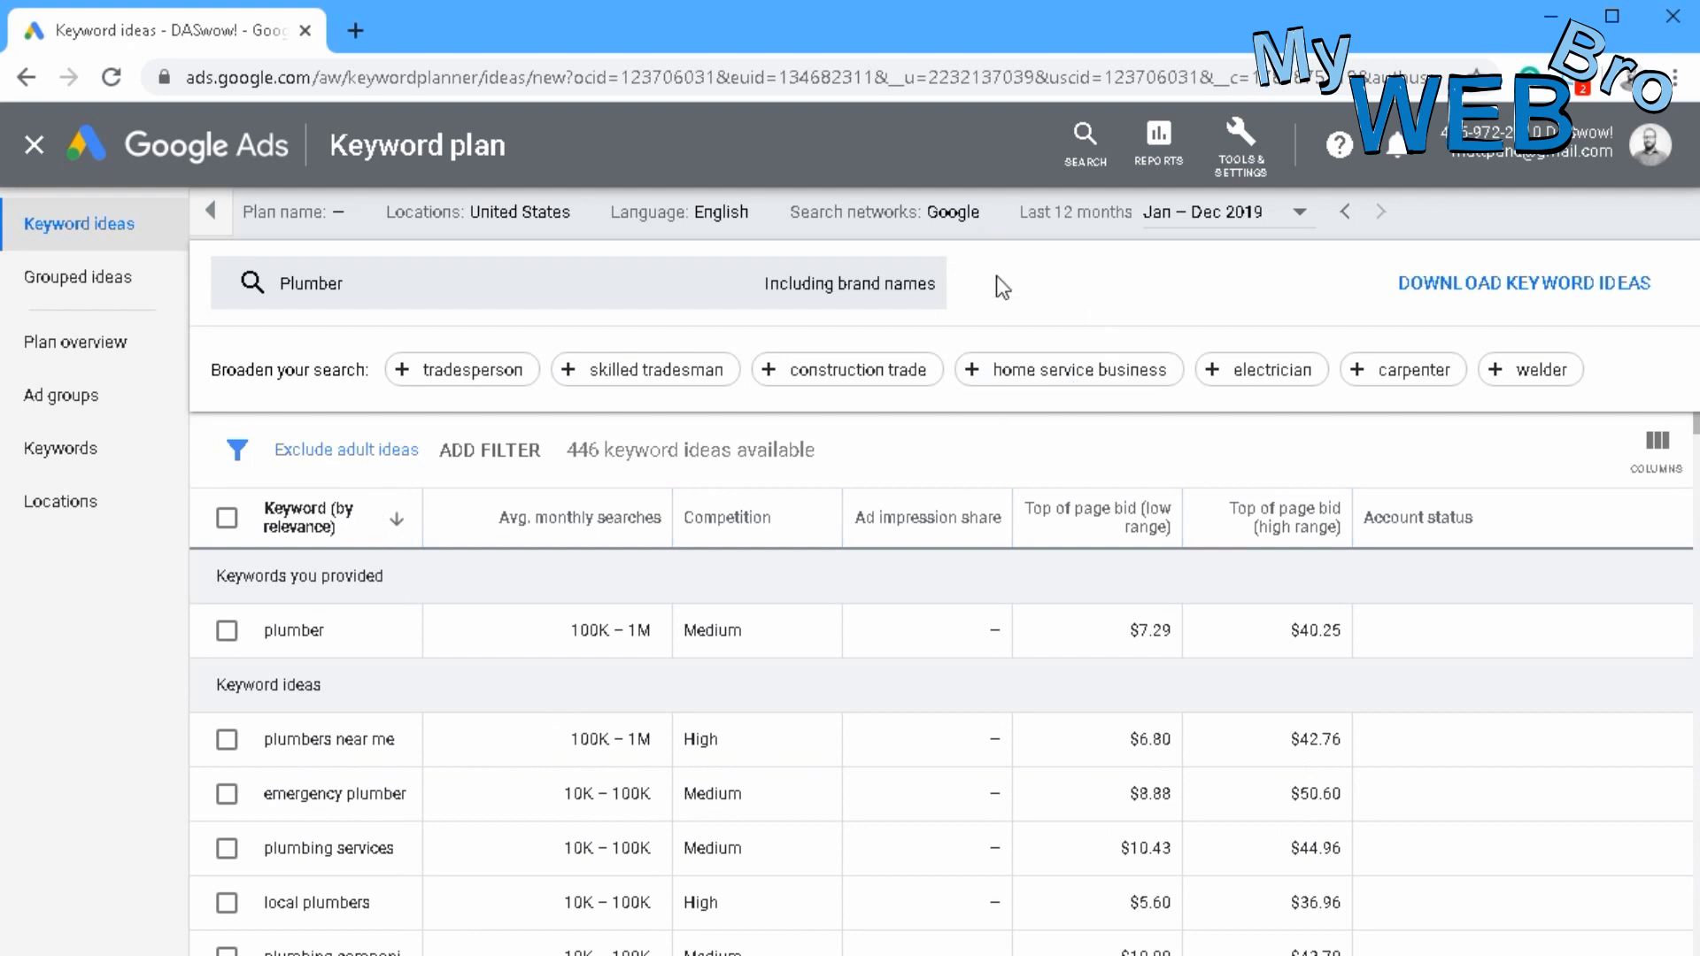
mouse_move(494, 202)
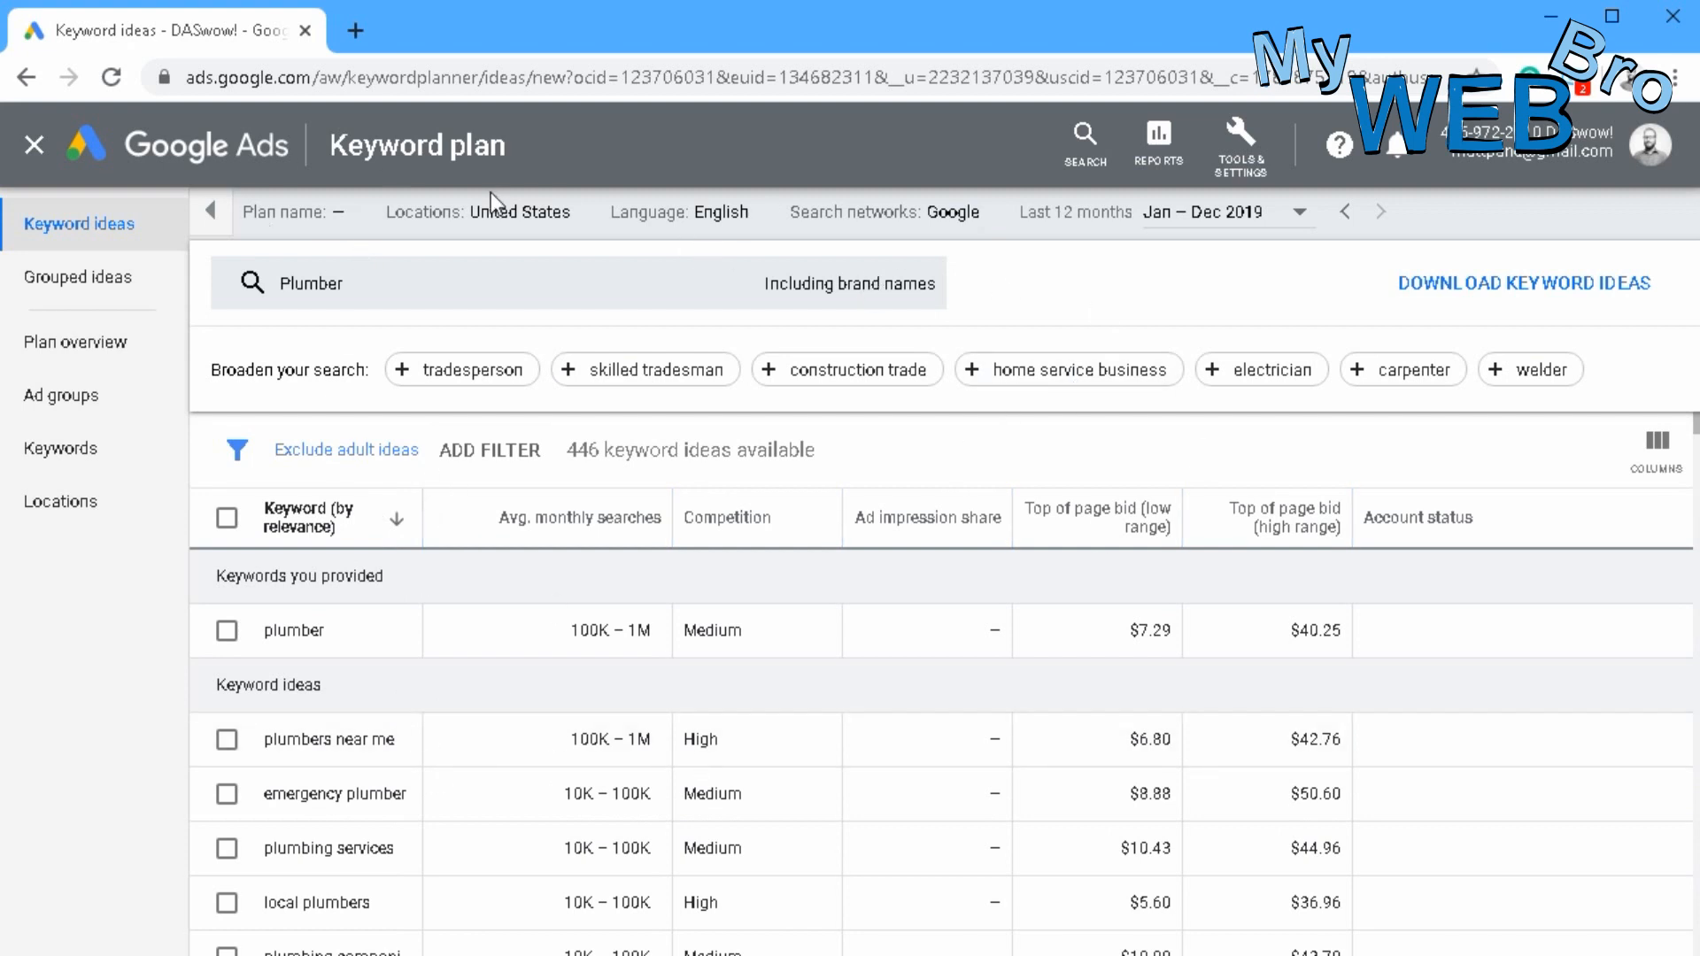
left_click(33, 74)
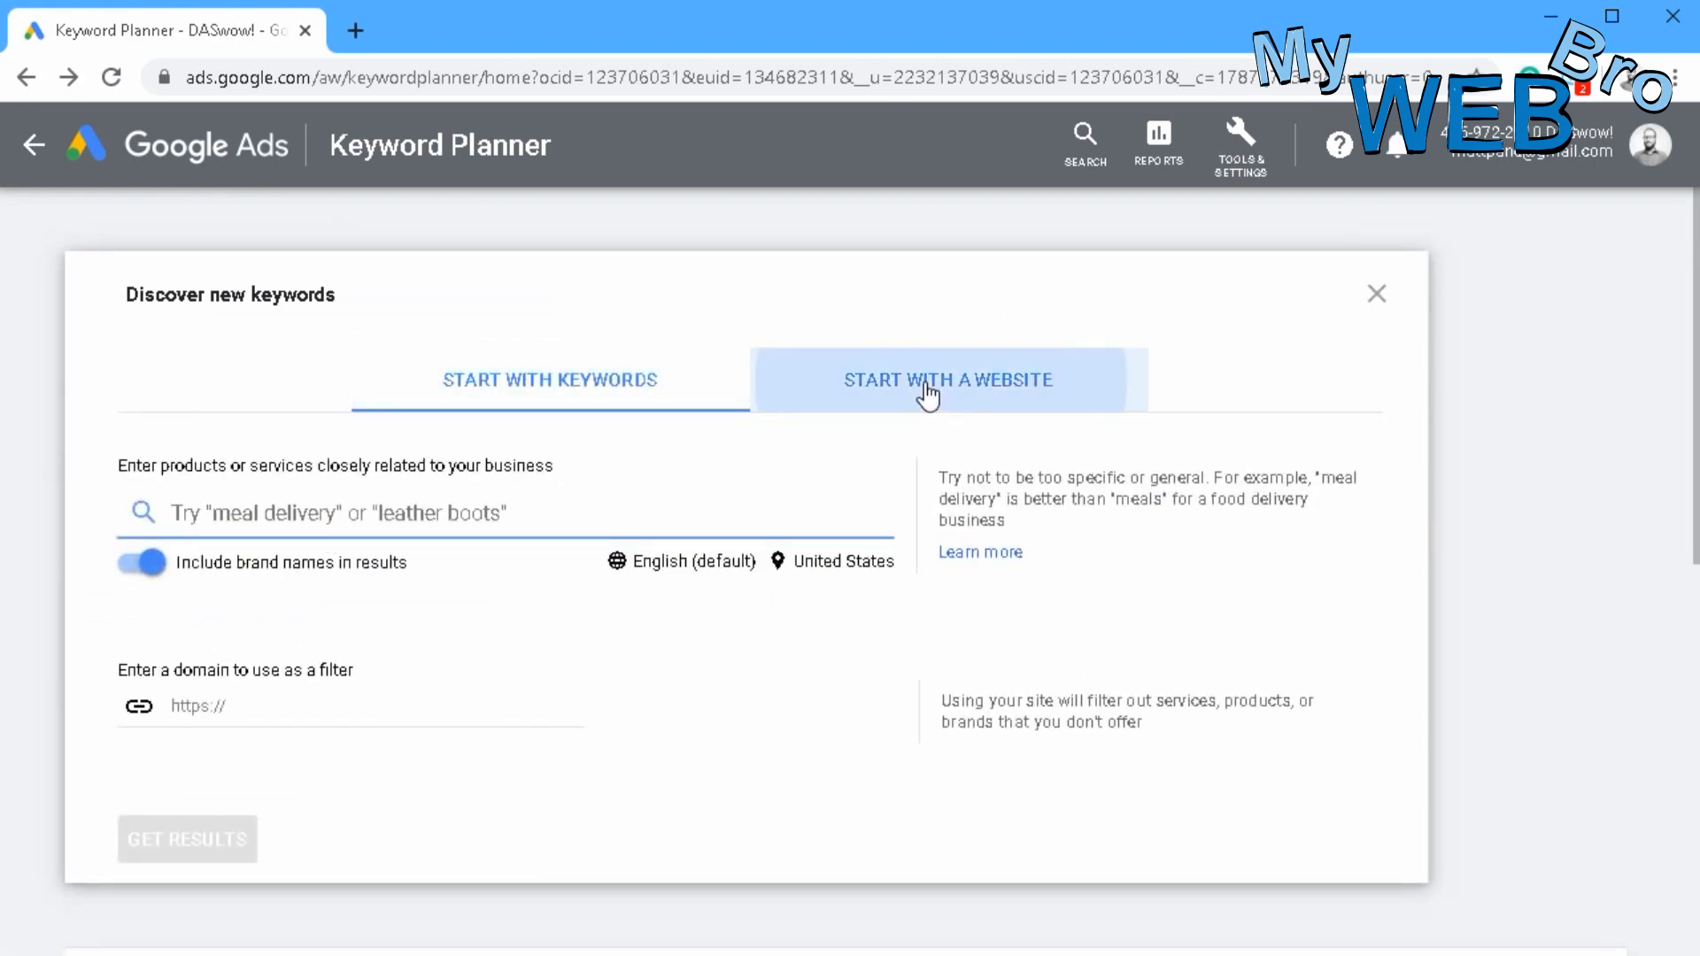
- Switch keyword discovery to the Start with a website option
left_click(937, 379)
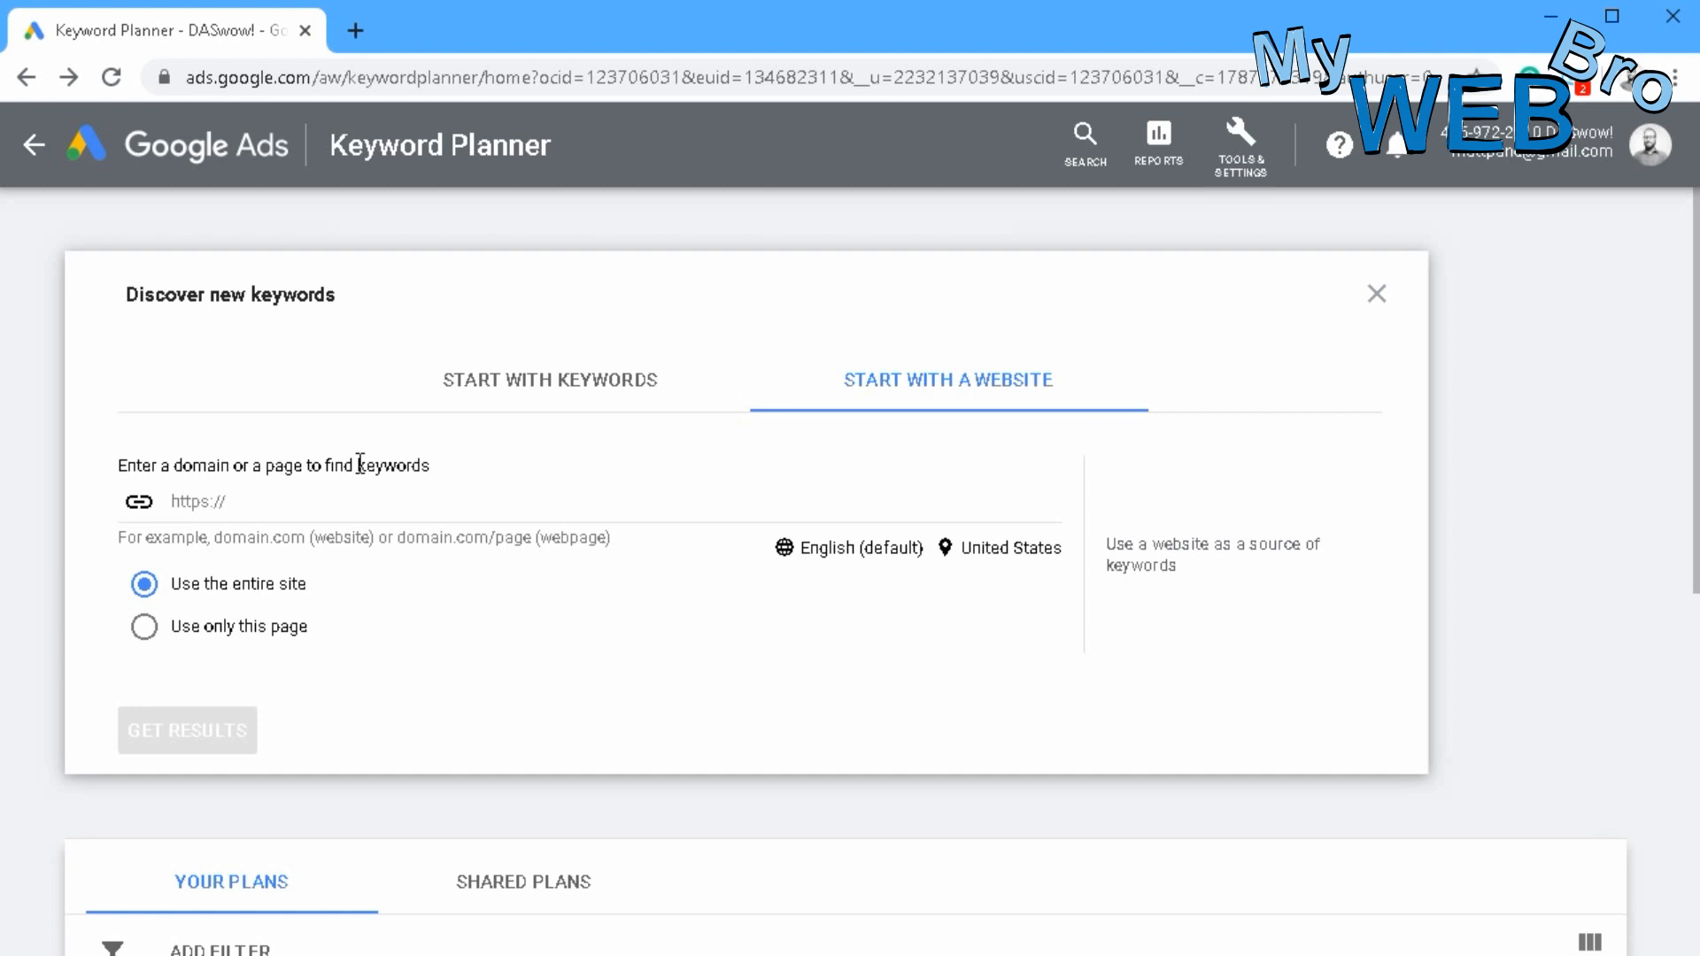
mouse_move(292, 83)
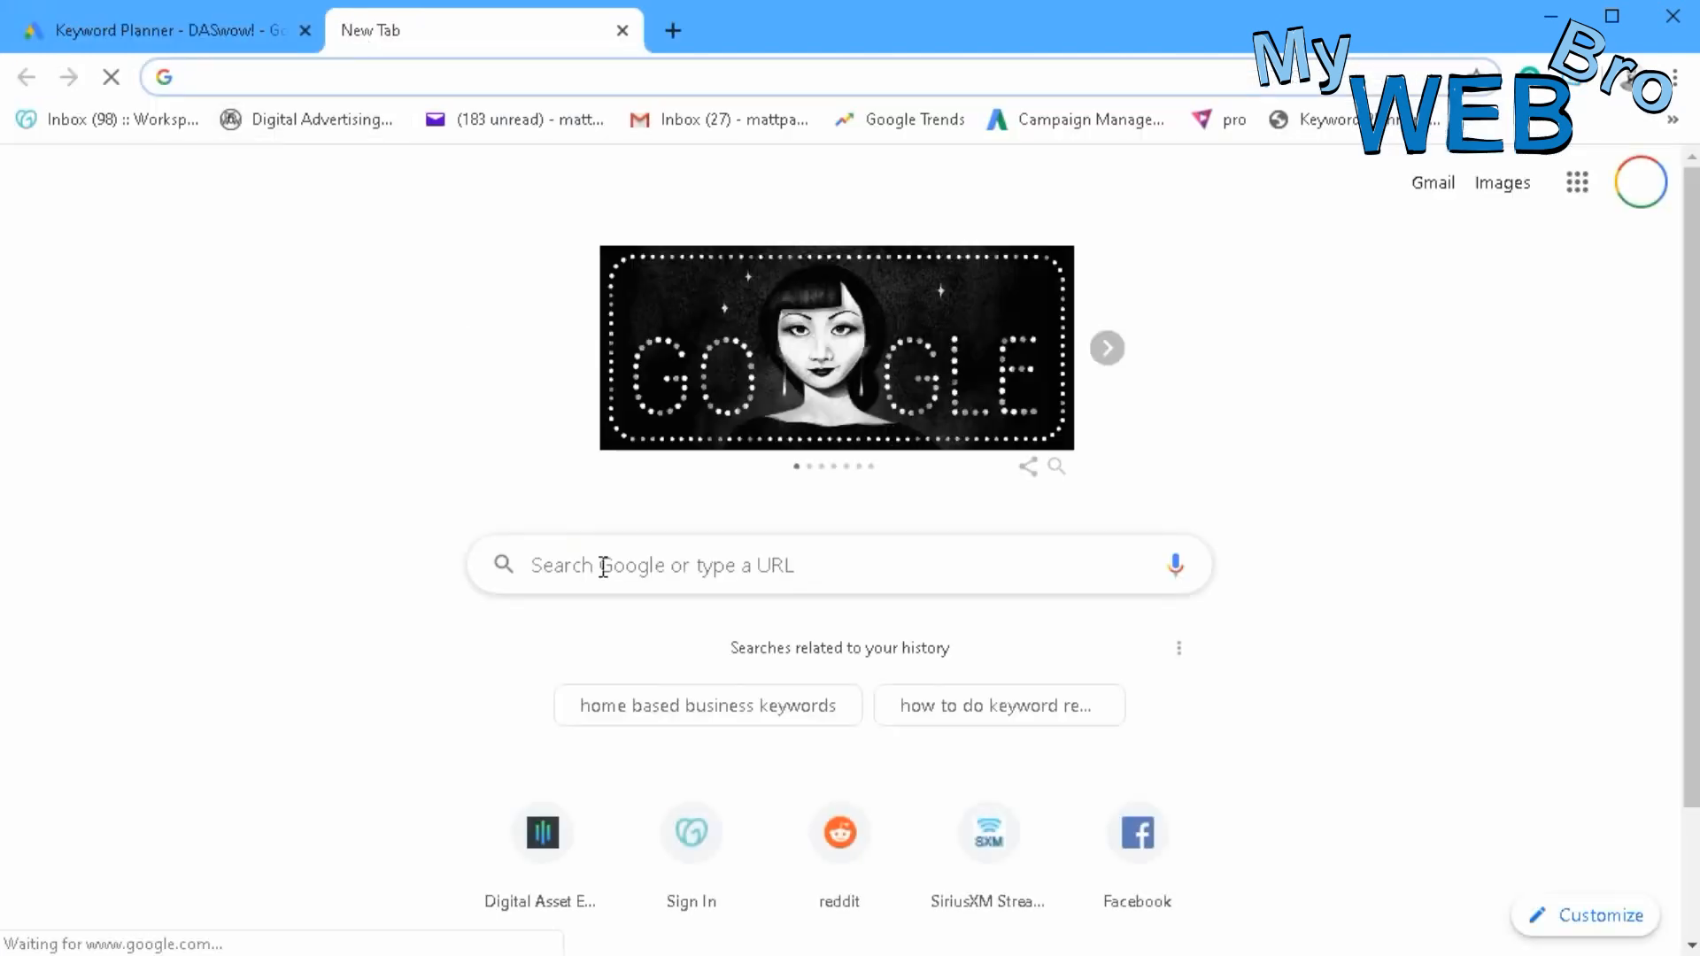
- Search Google for 'plumber' and scroll through the Huntersville results
type("plumber")
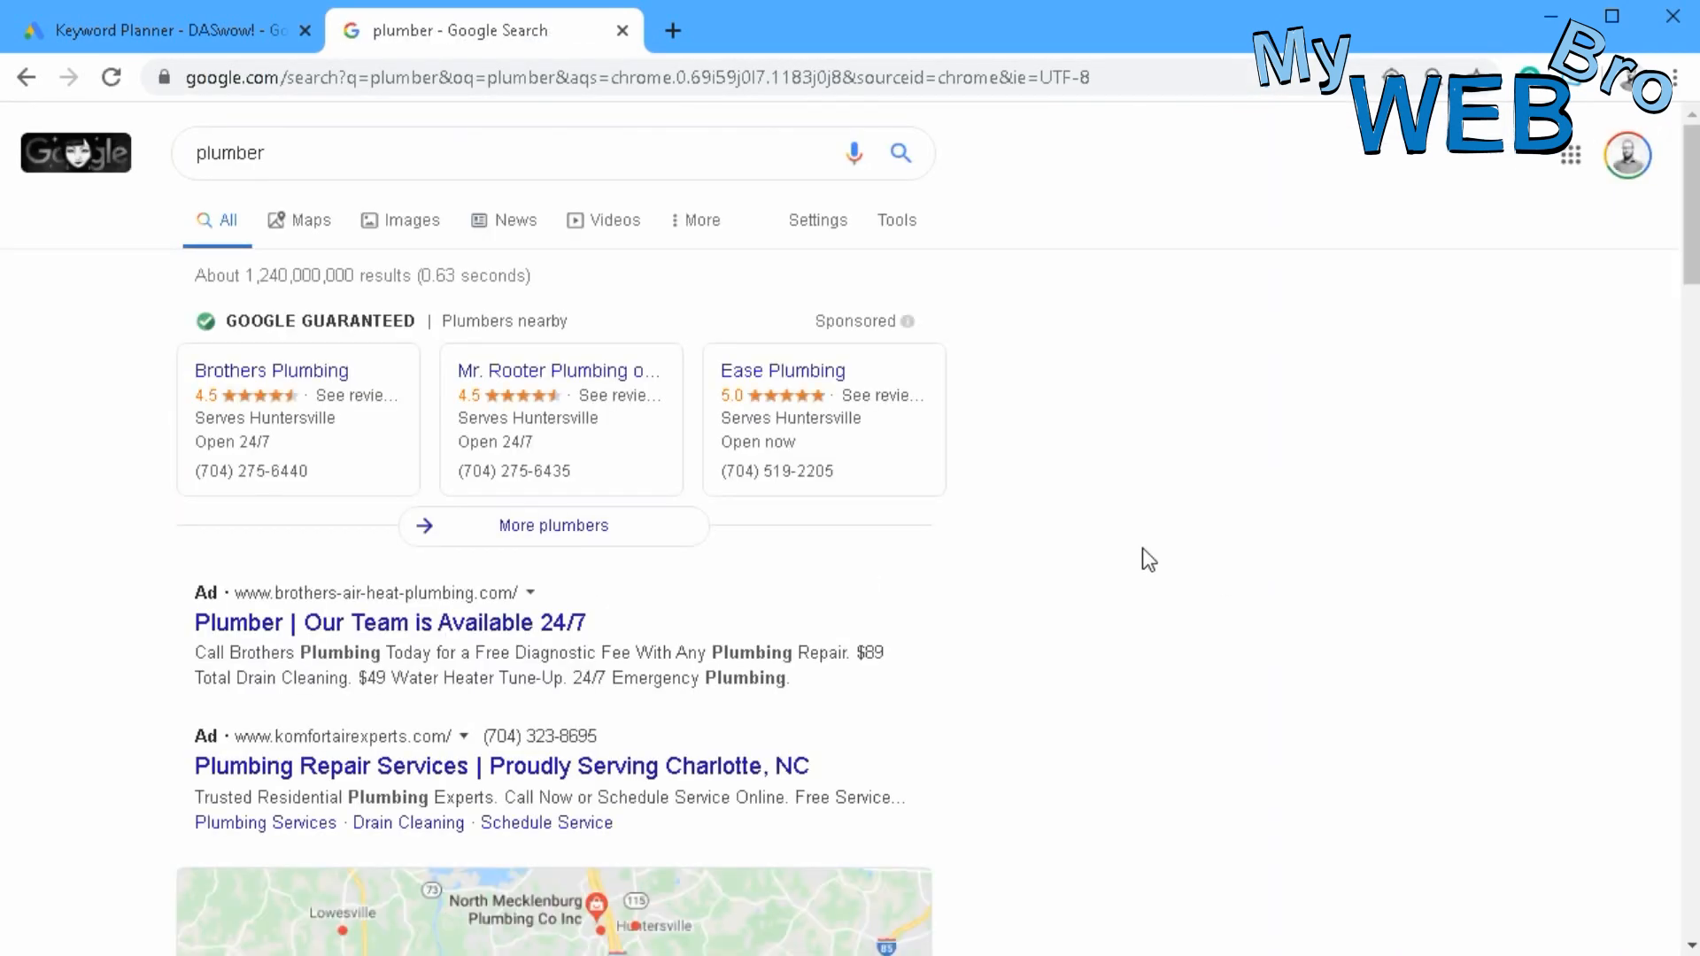
scroll("down", 3)
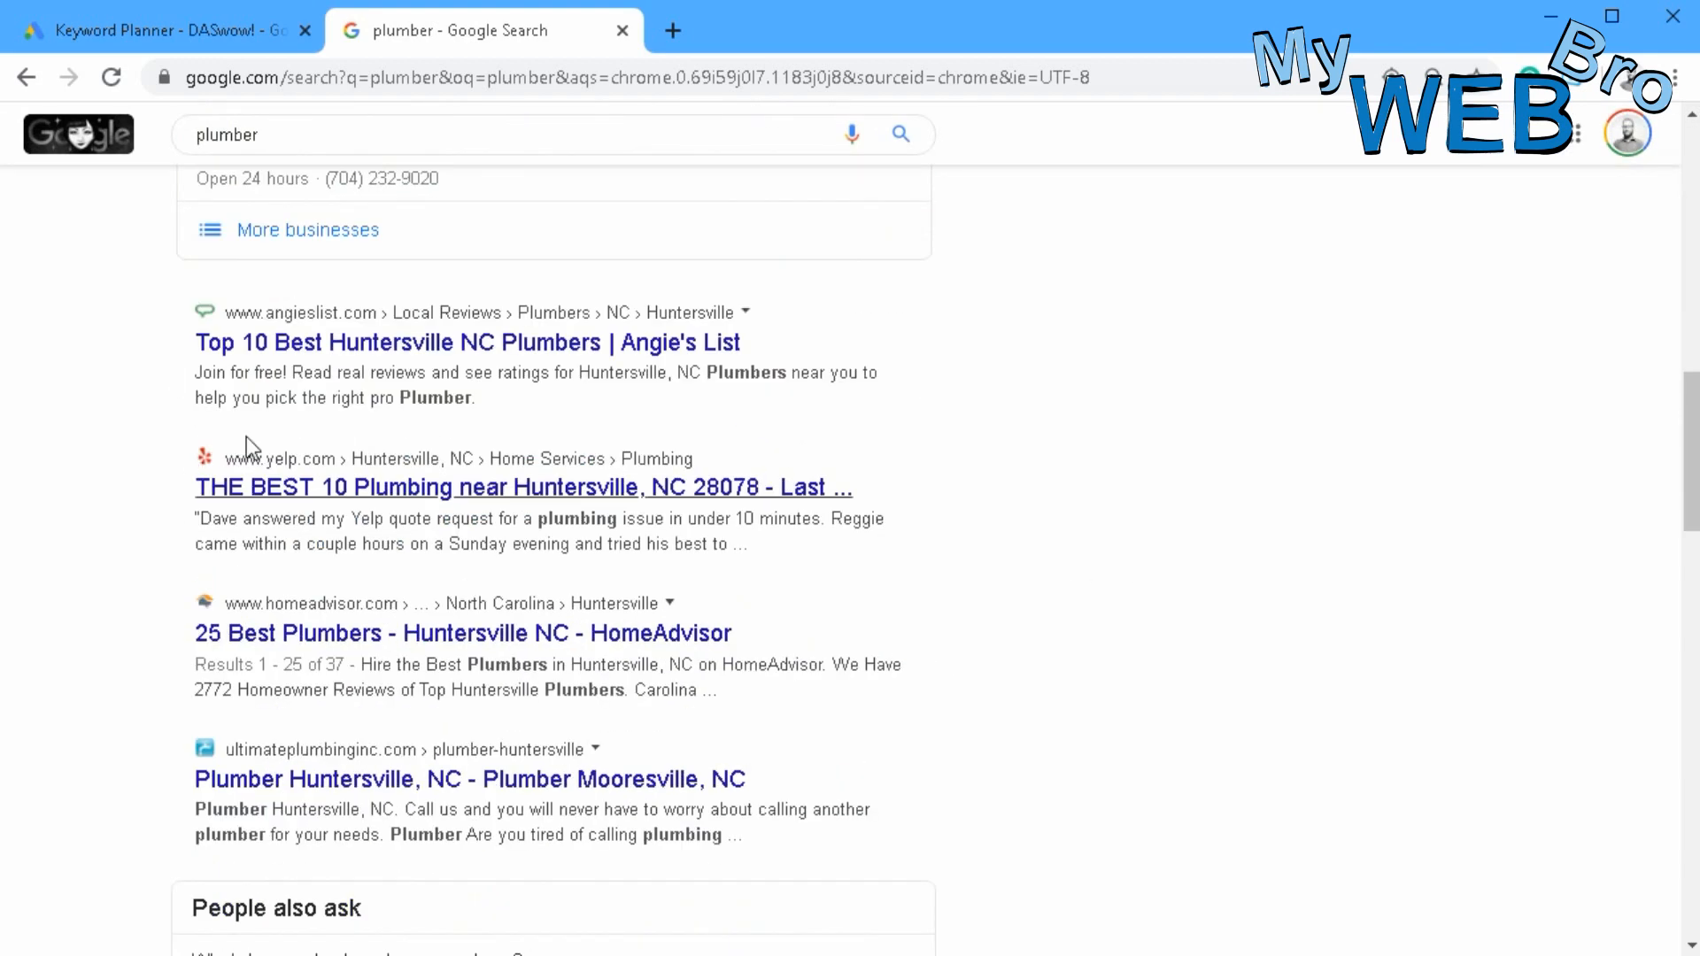
scroll("down", 3)
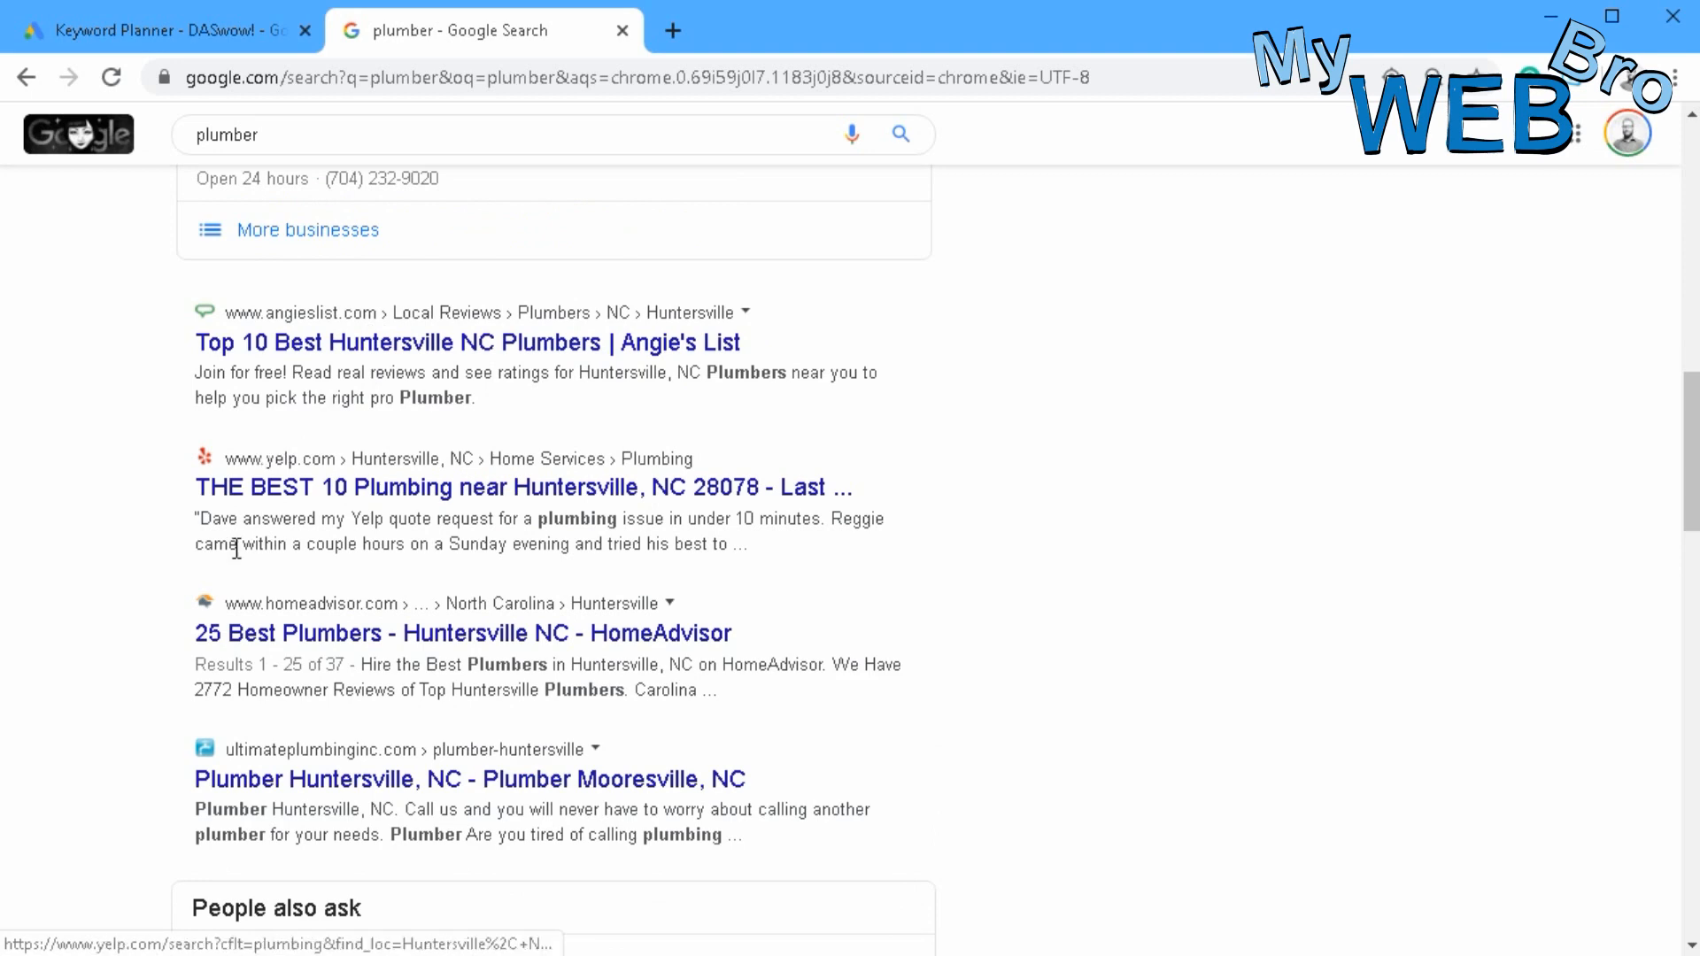
scroll("down", 3)
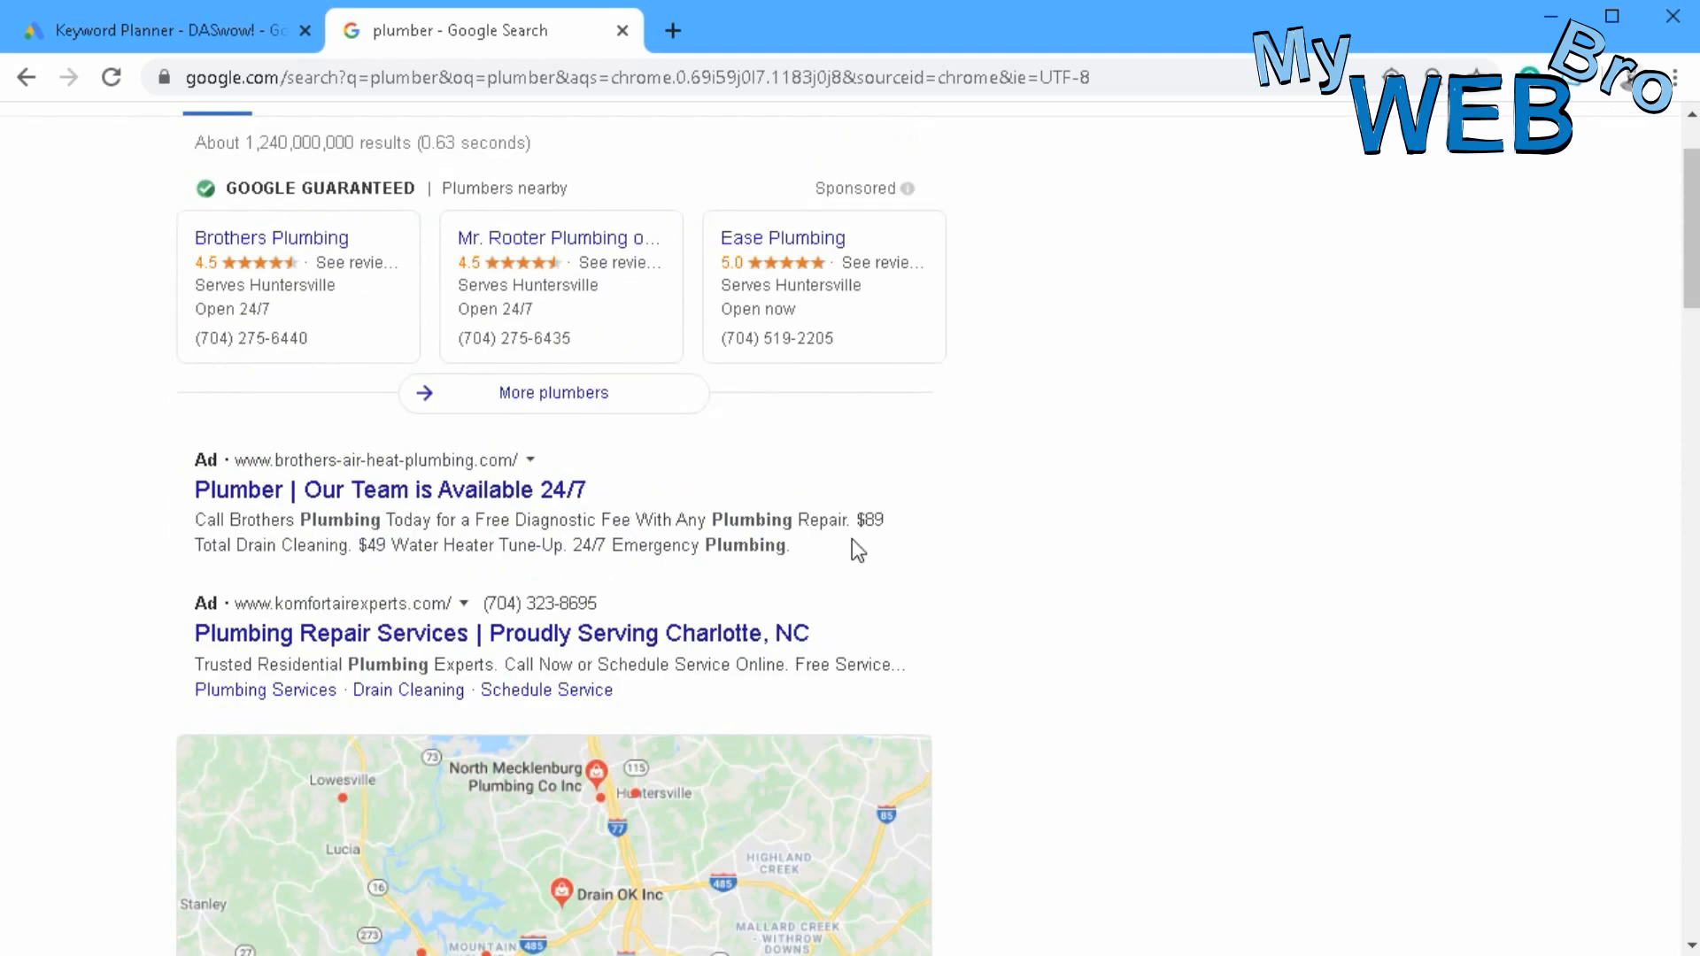
scroll("down", 3)
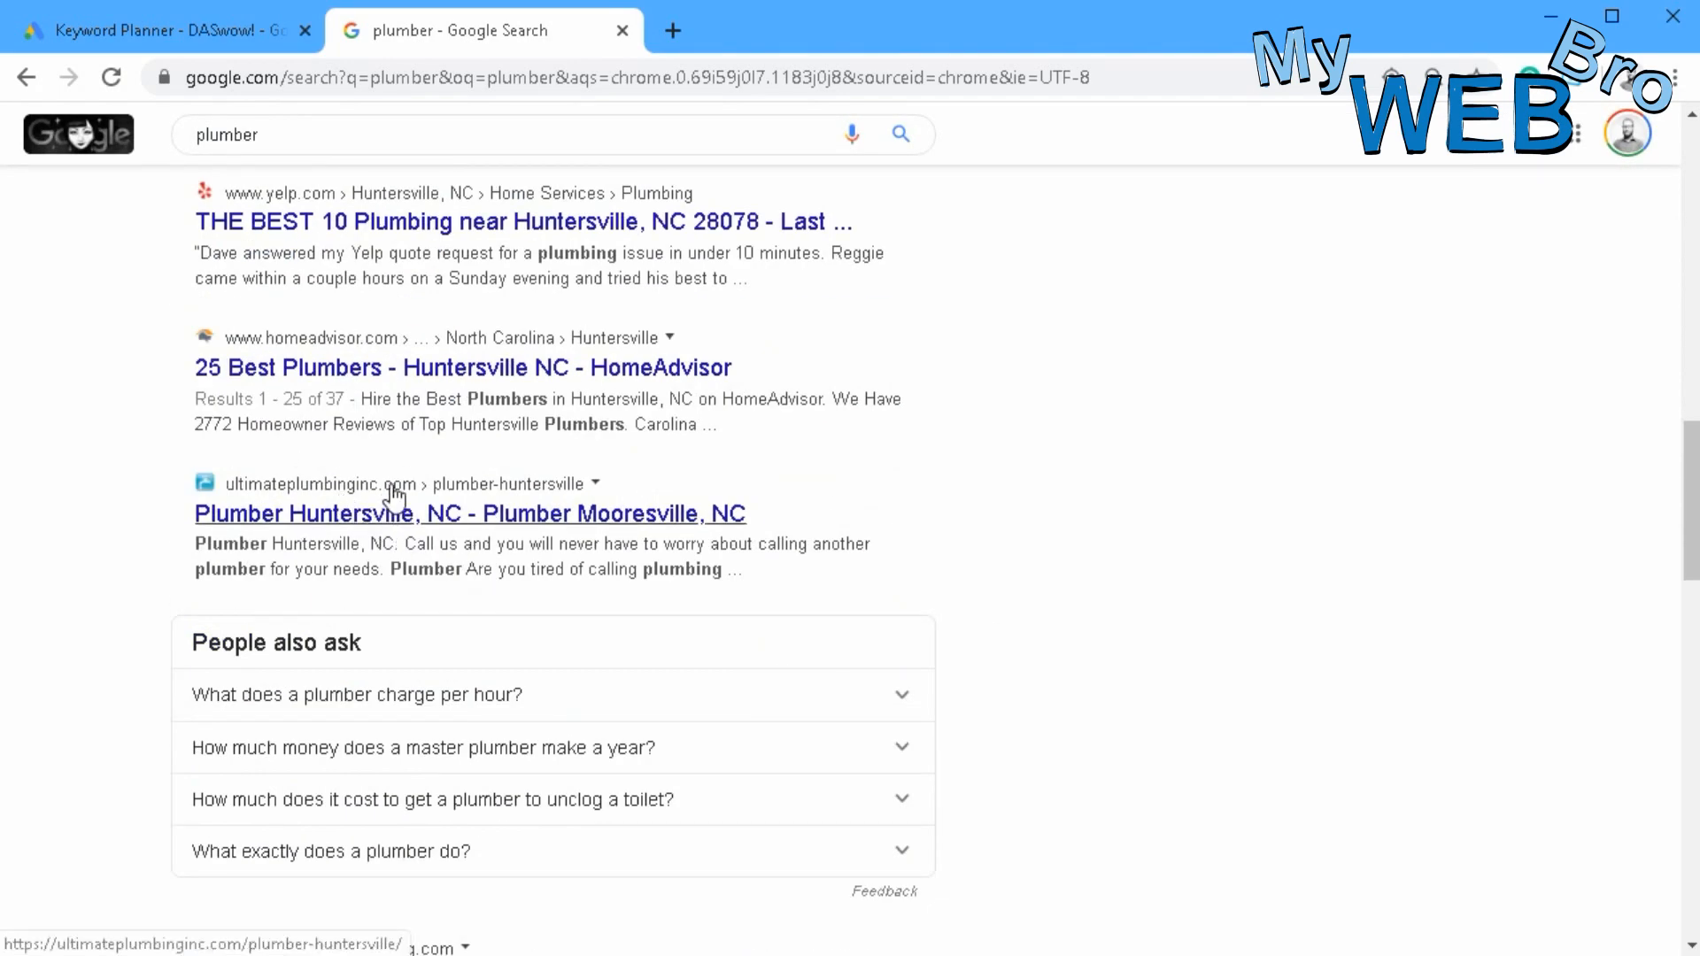
scroll("down", 3)
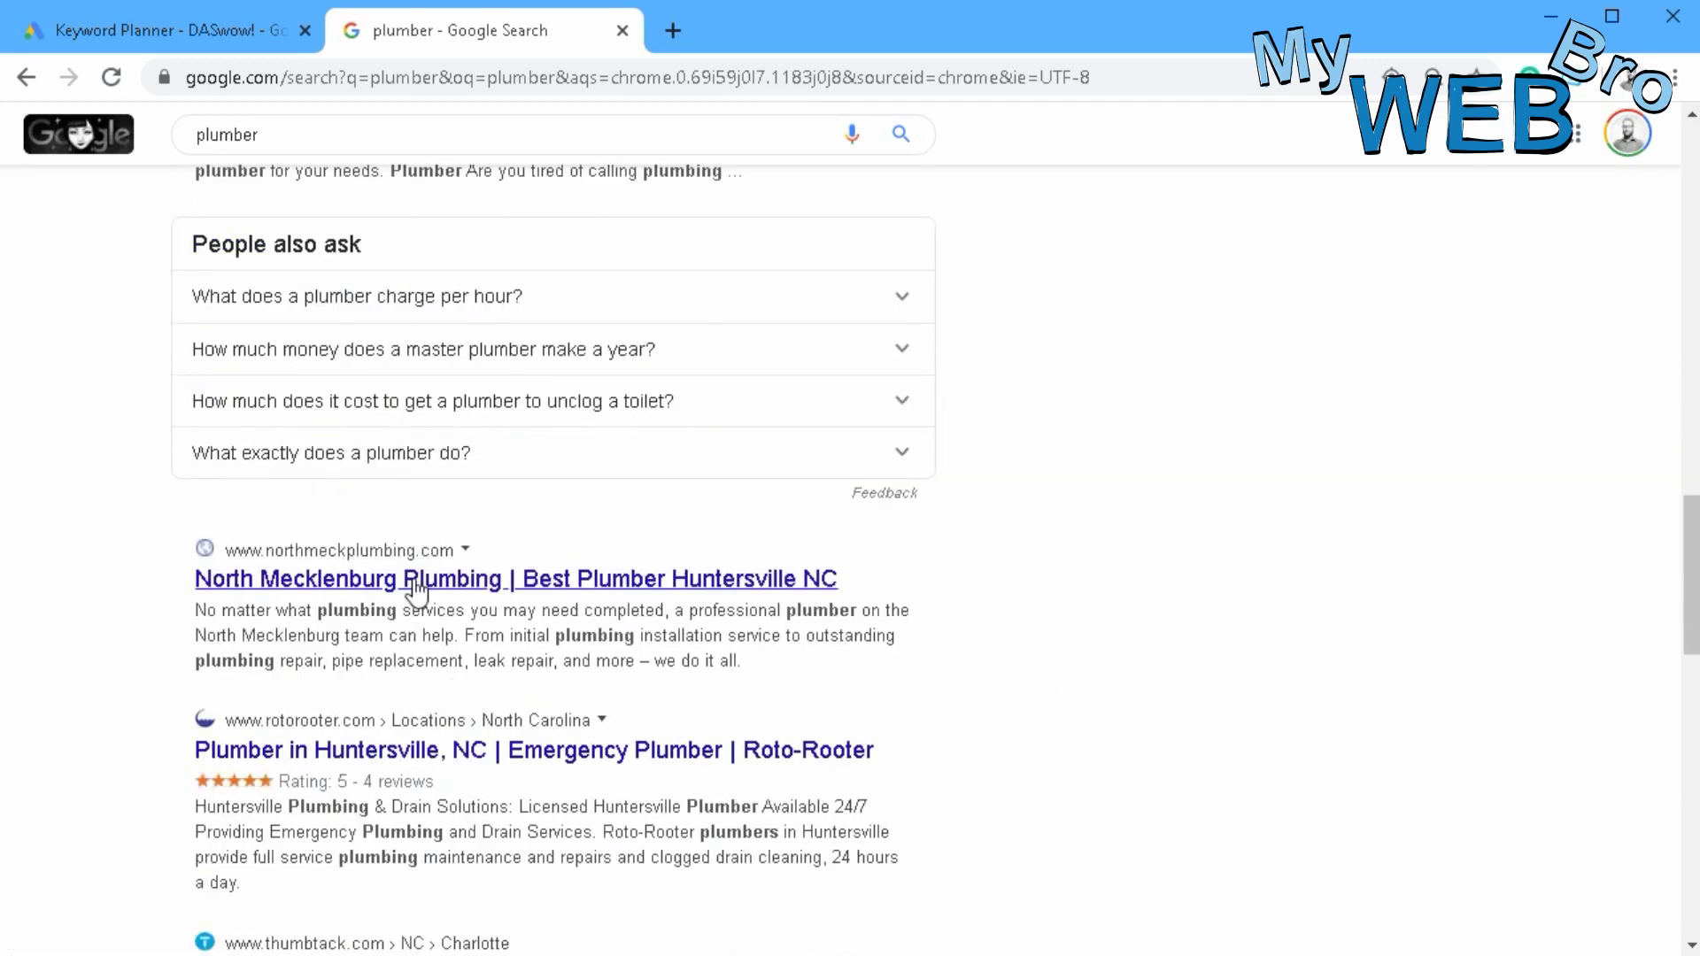
mouse_move(655, 754)
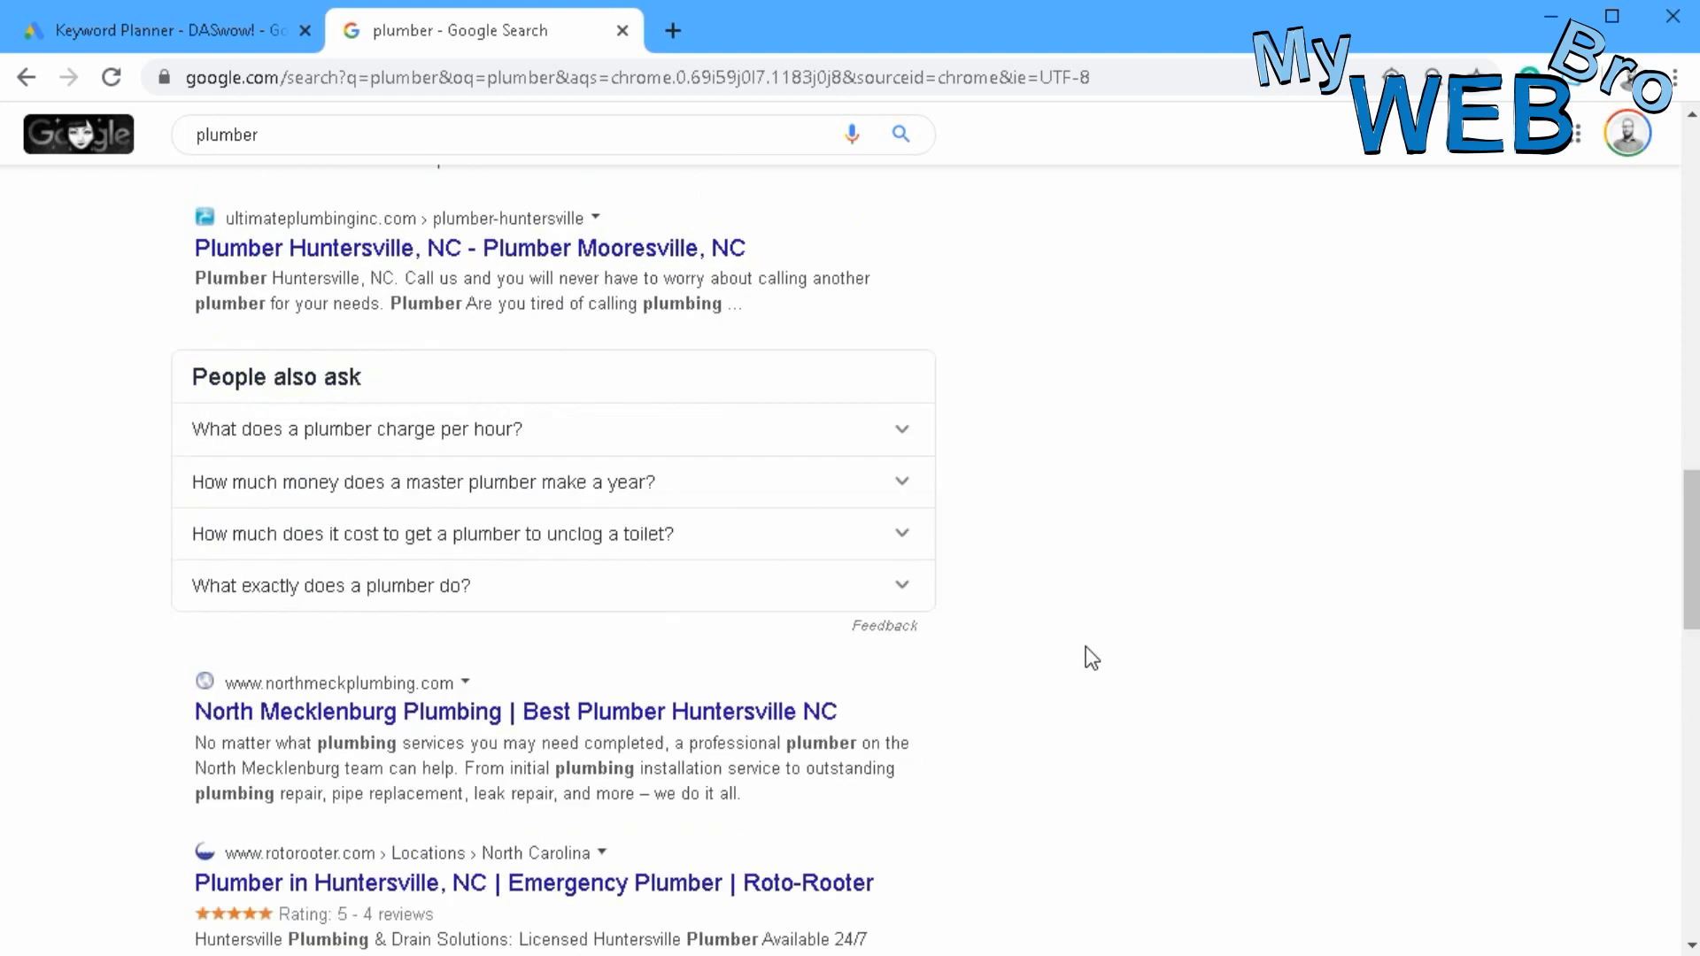
scroll("down", 3)
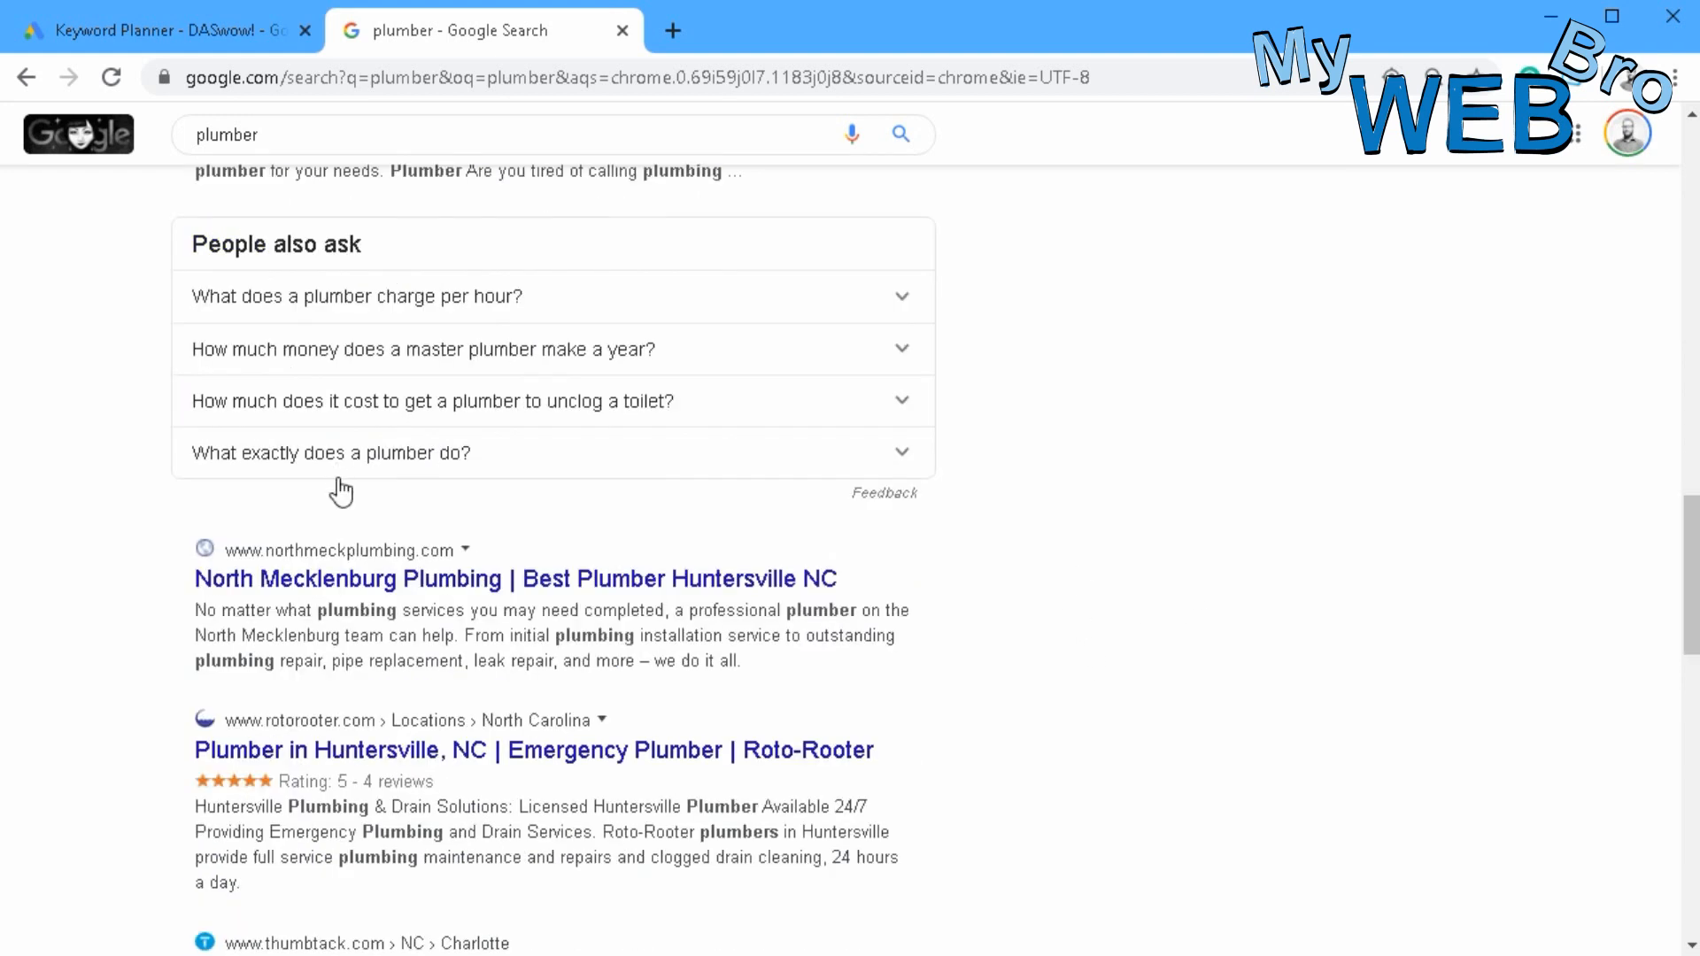
- Open the North Mecklenburg Plumbing website and select its address
left_click(504, 577)
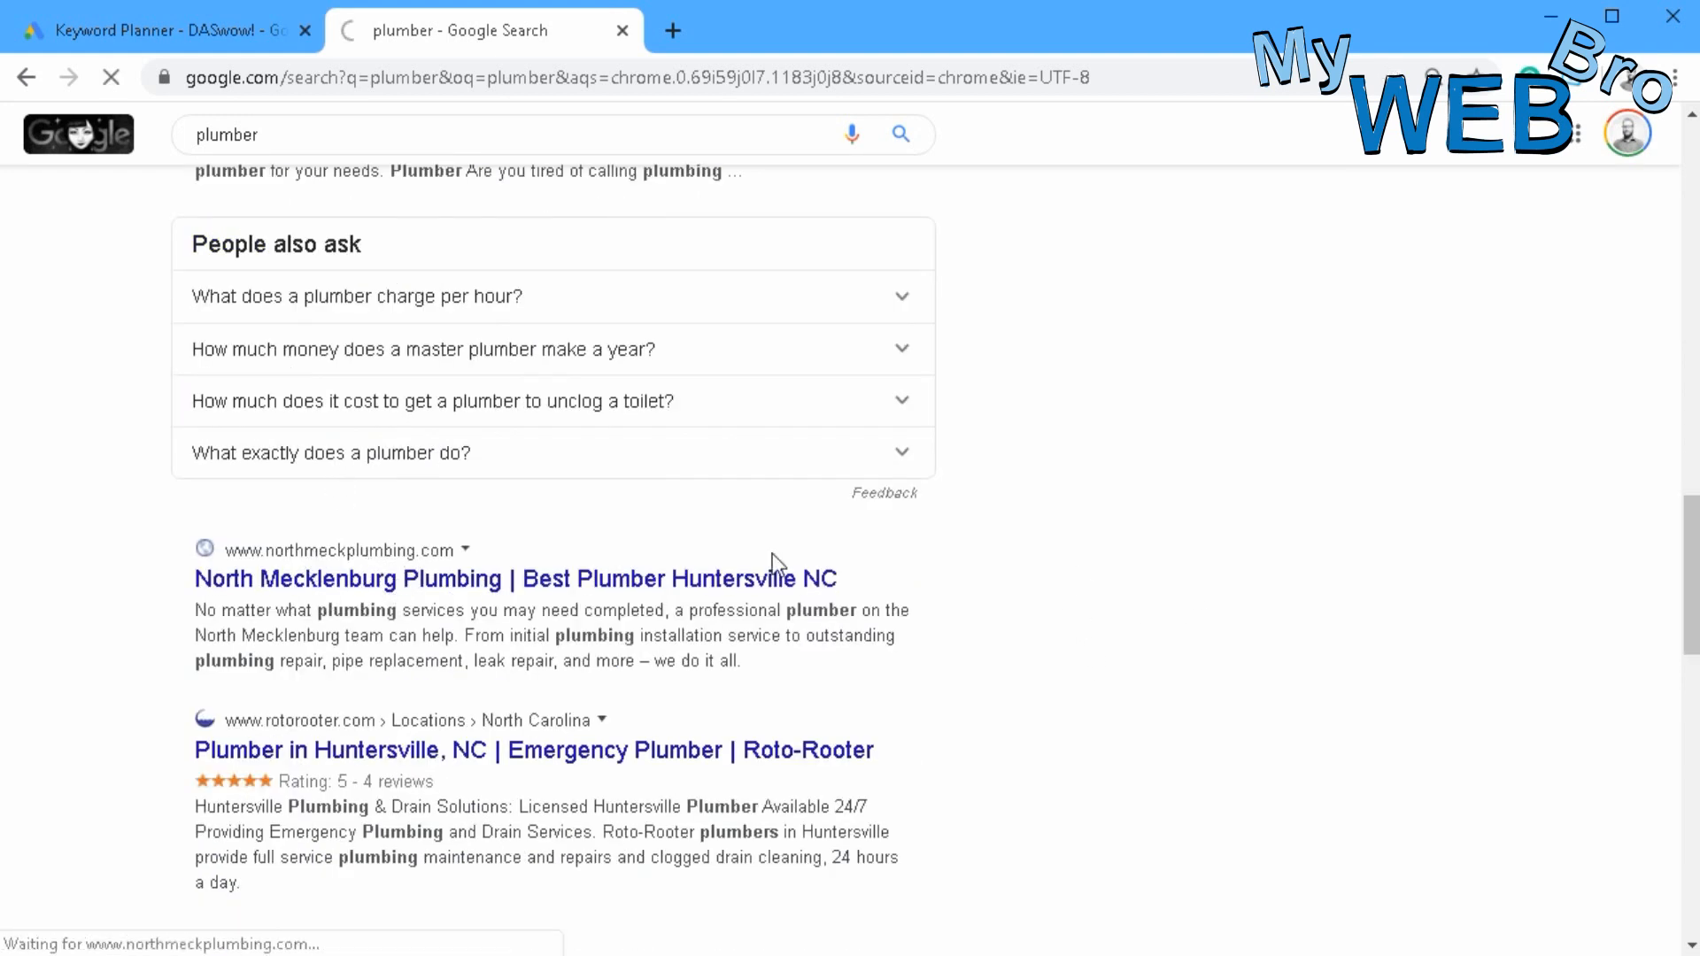
left_click(505, 577)
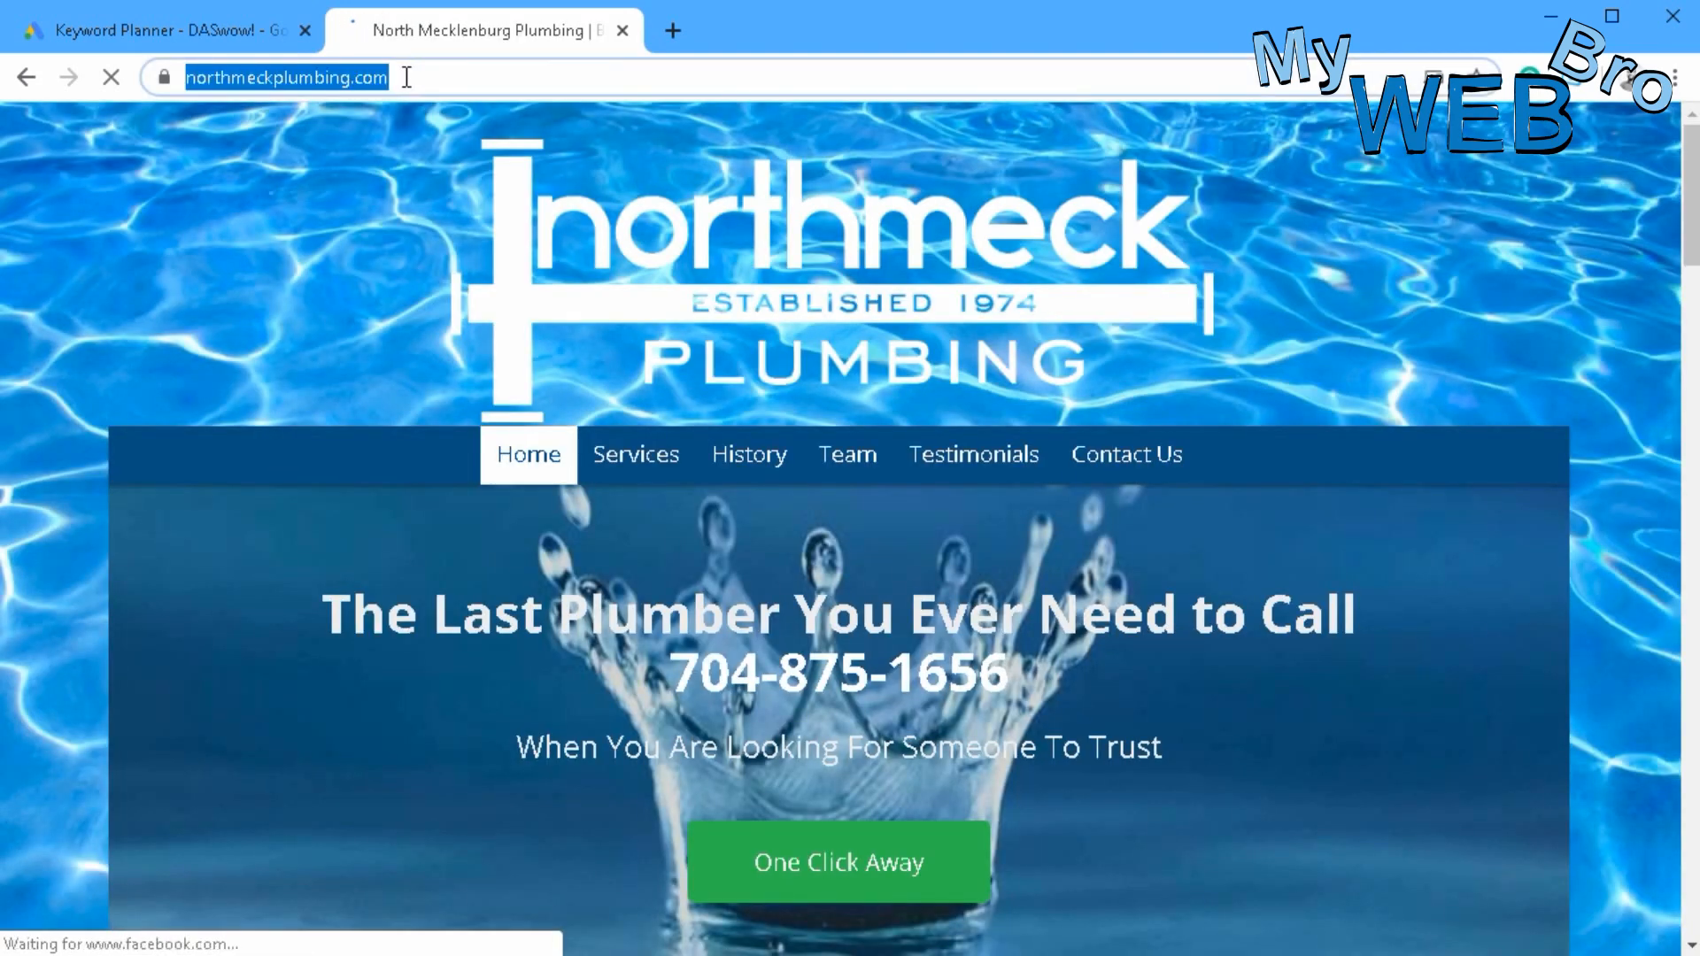
left_click(159, 30)
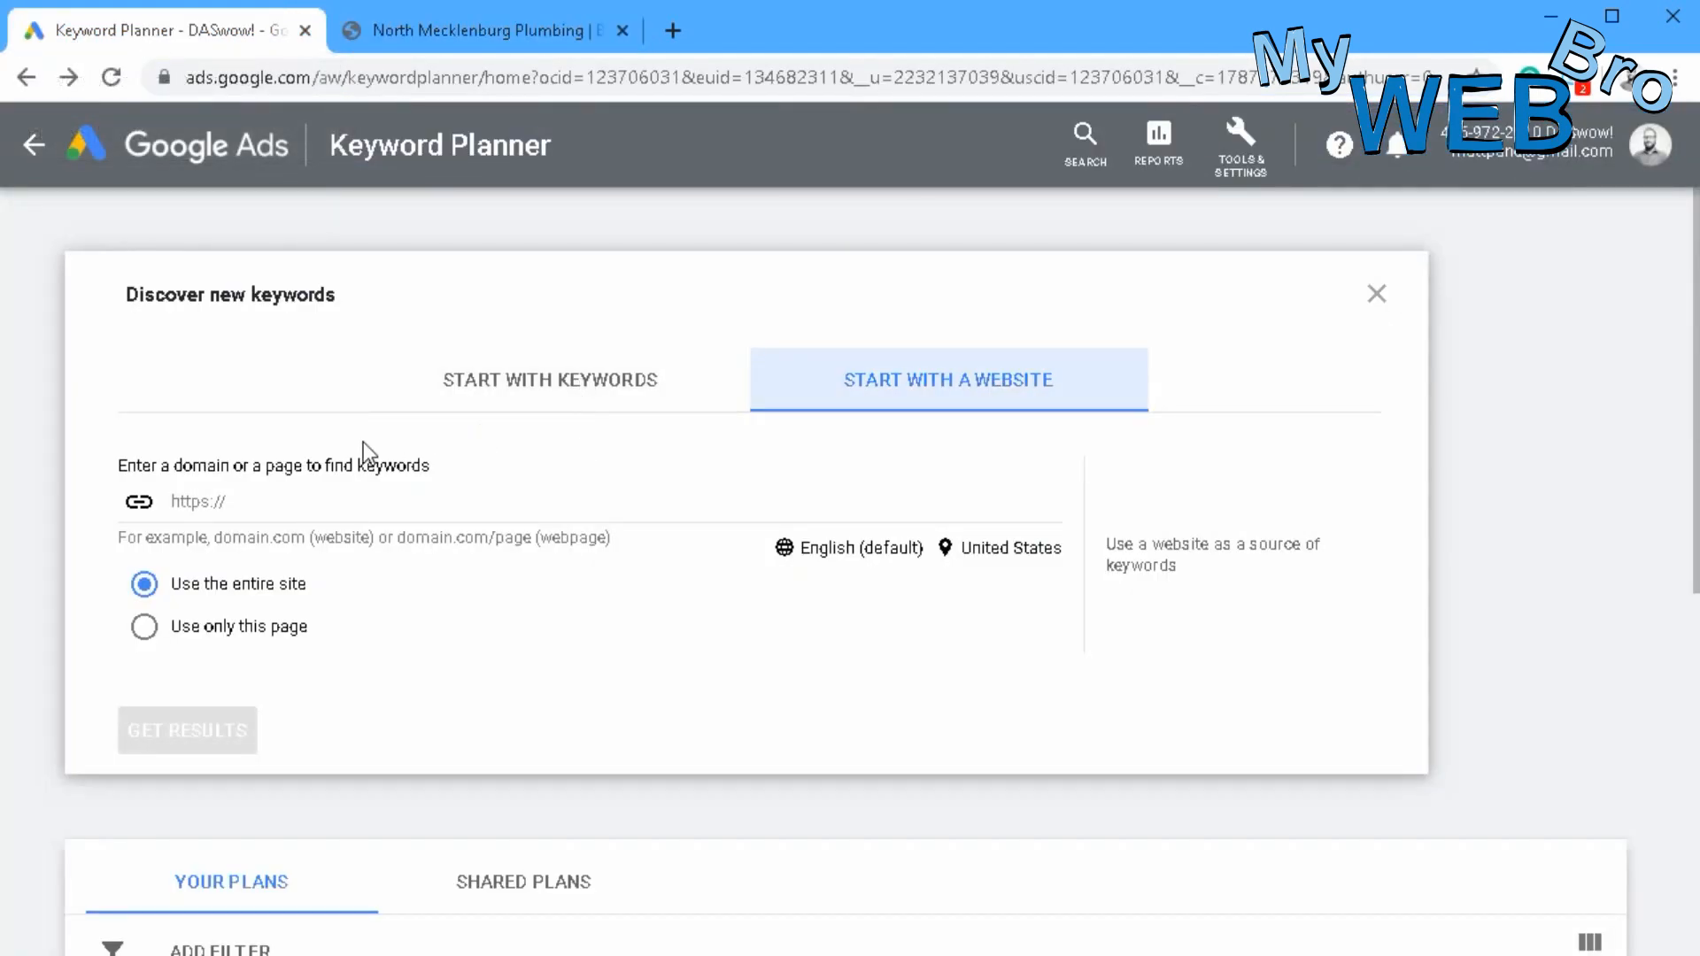
type("https://www.northmeckplumbing.com/")
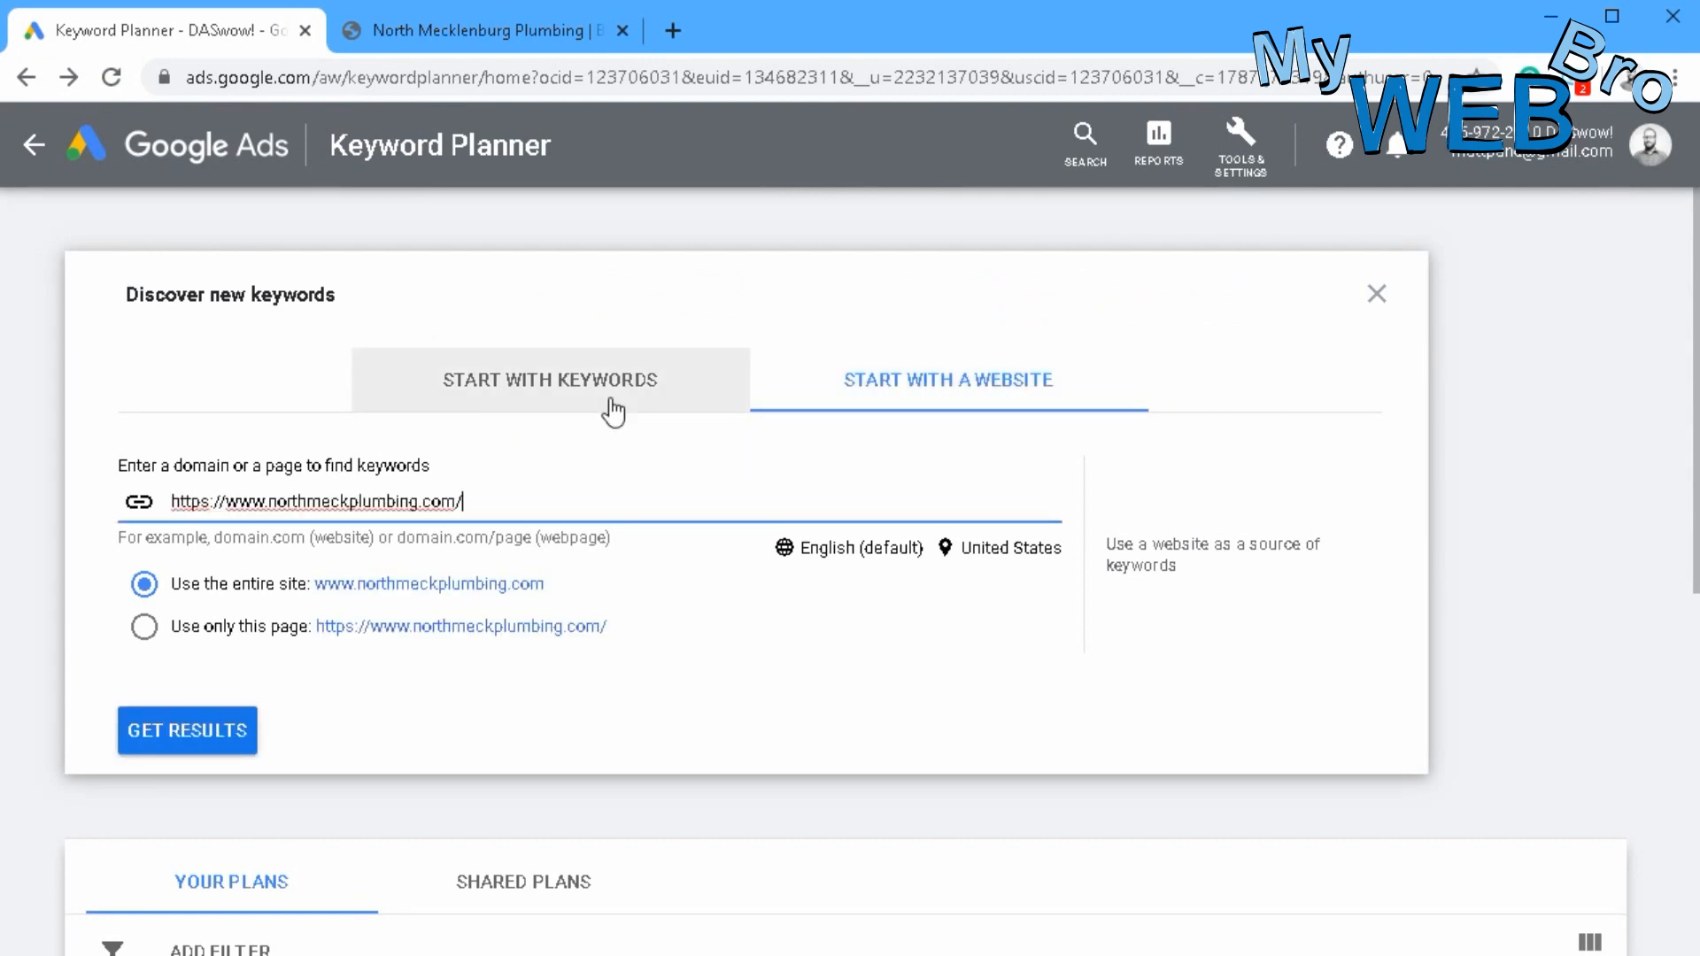
left_click(187, 729)
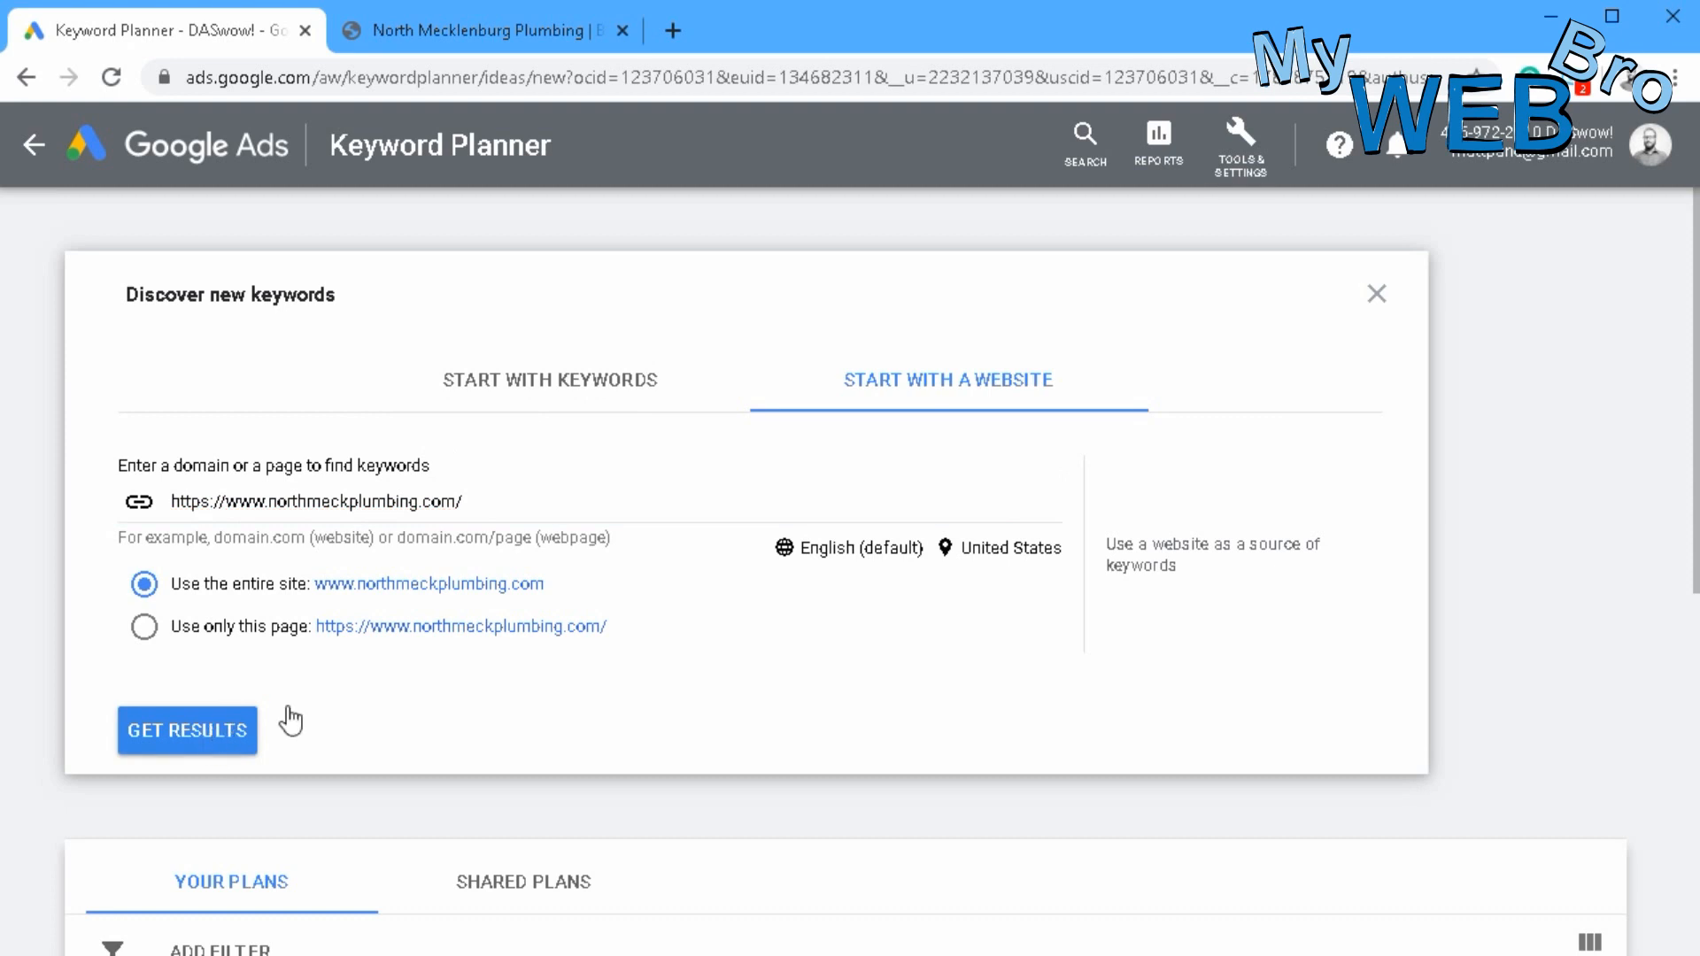
left_click(186, 729)
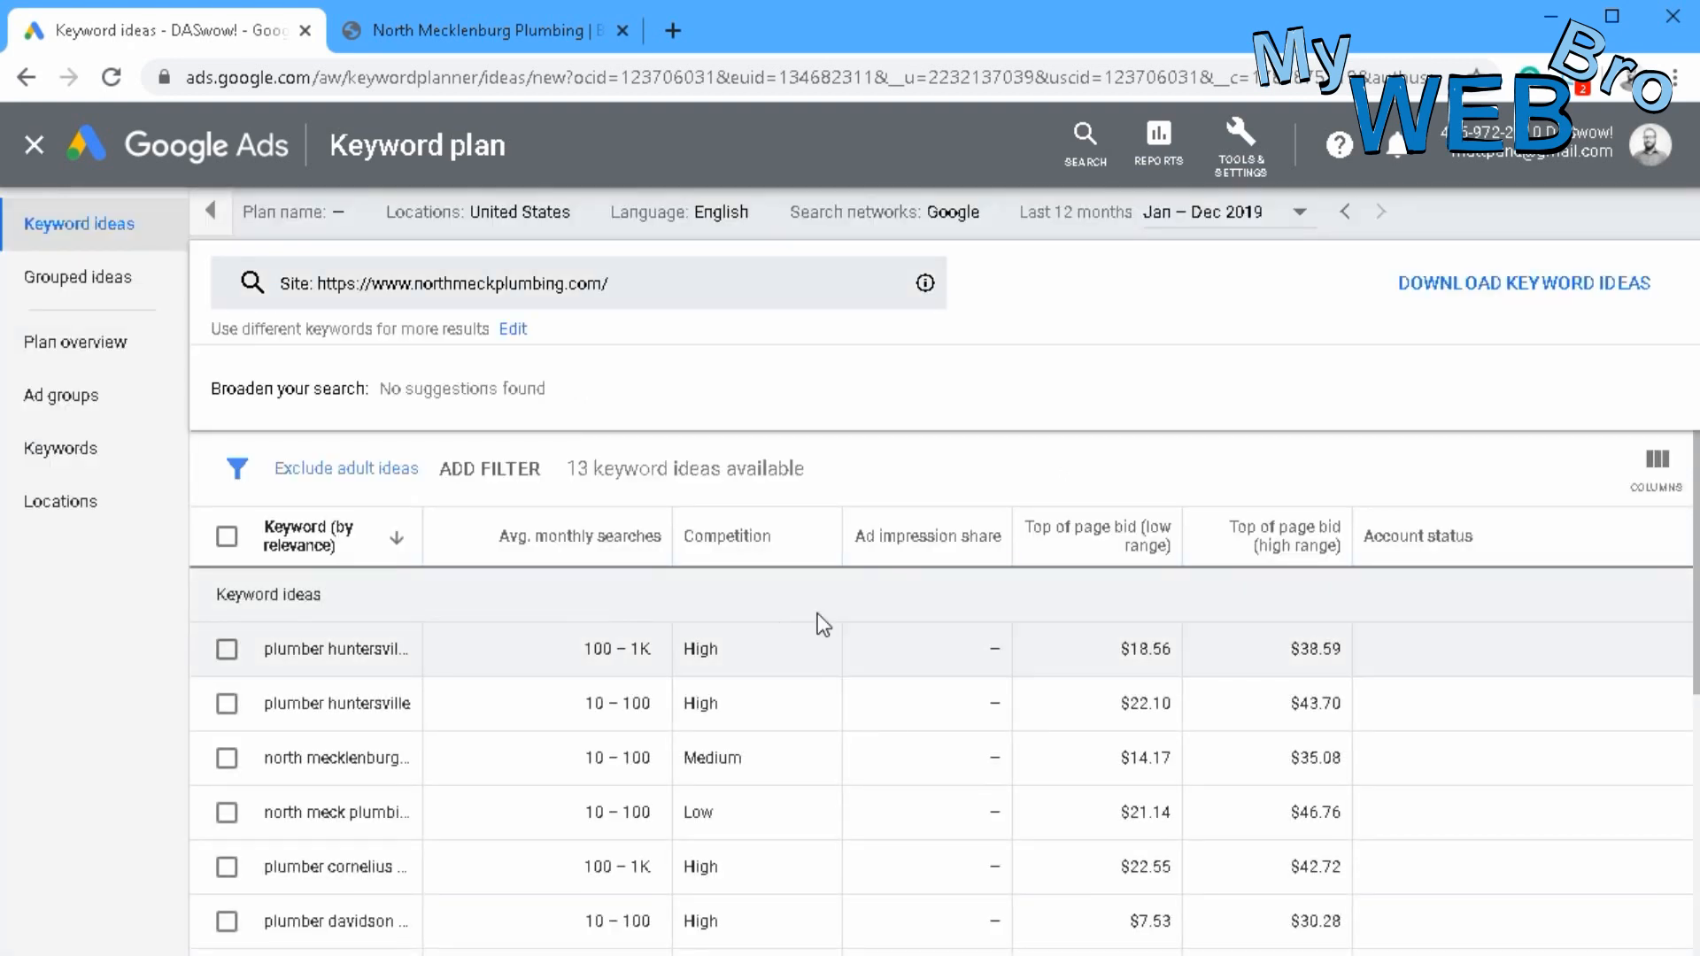
mouse_move(793, 662)
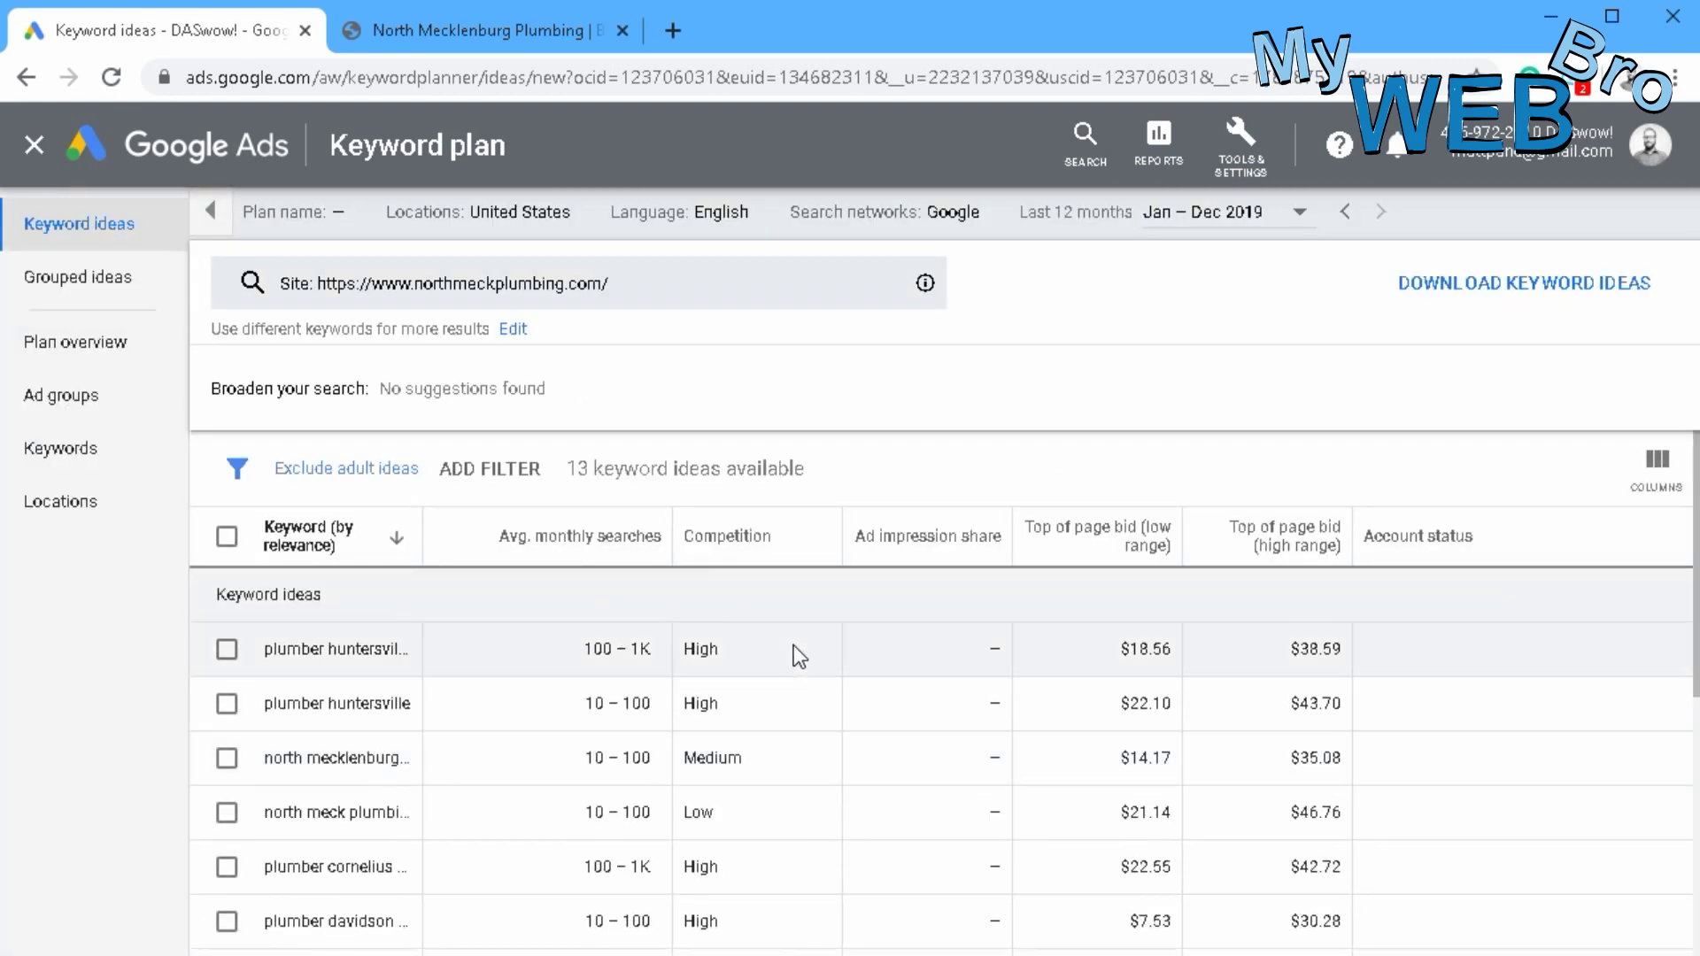
mouse_move(786, 648)
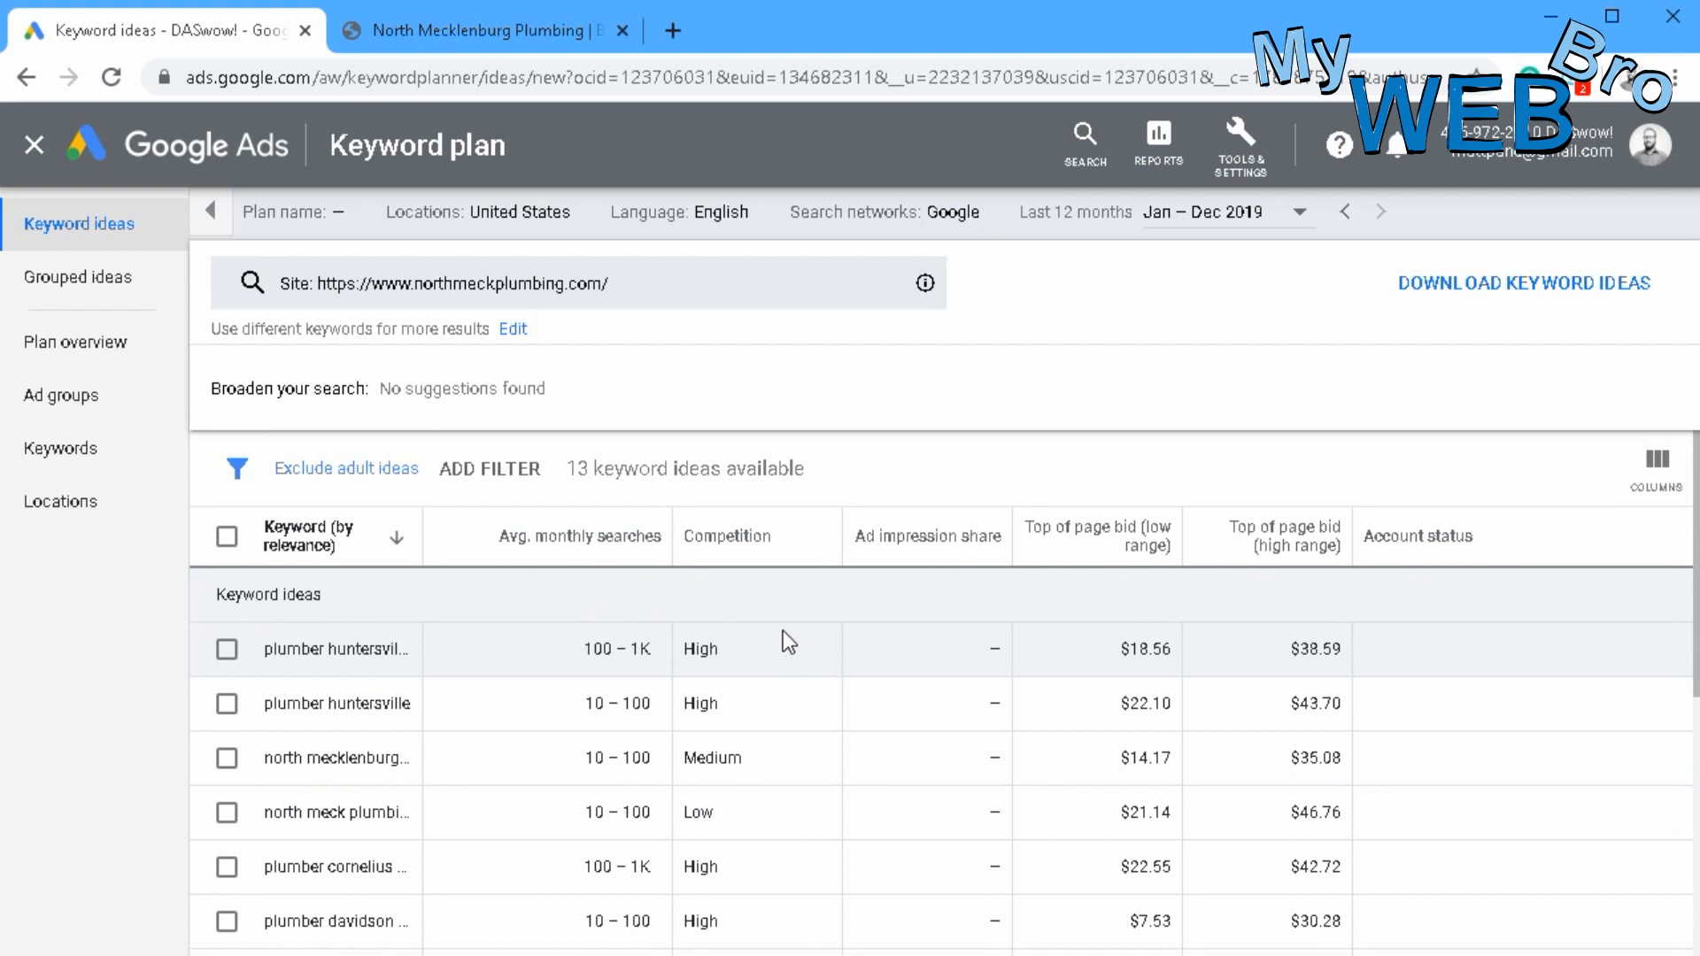
- Scroll through the website's keyword ideas before leaving the plan
scroll("down", 3)
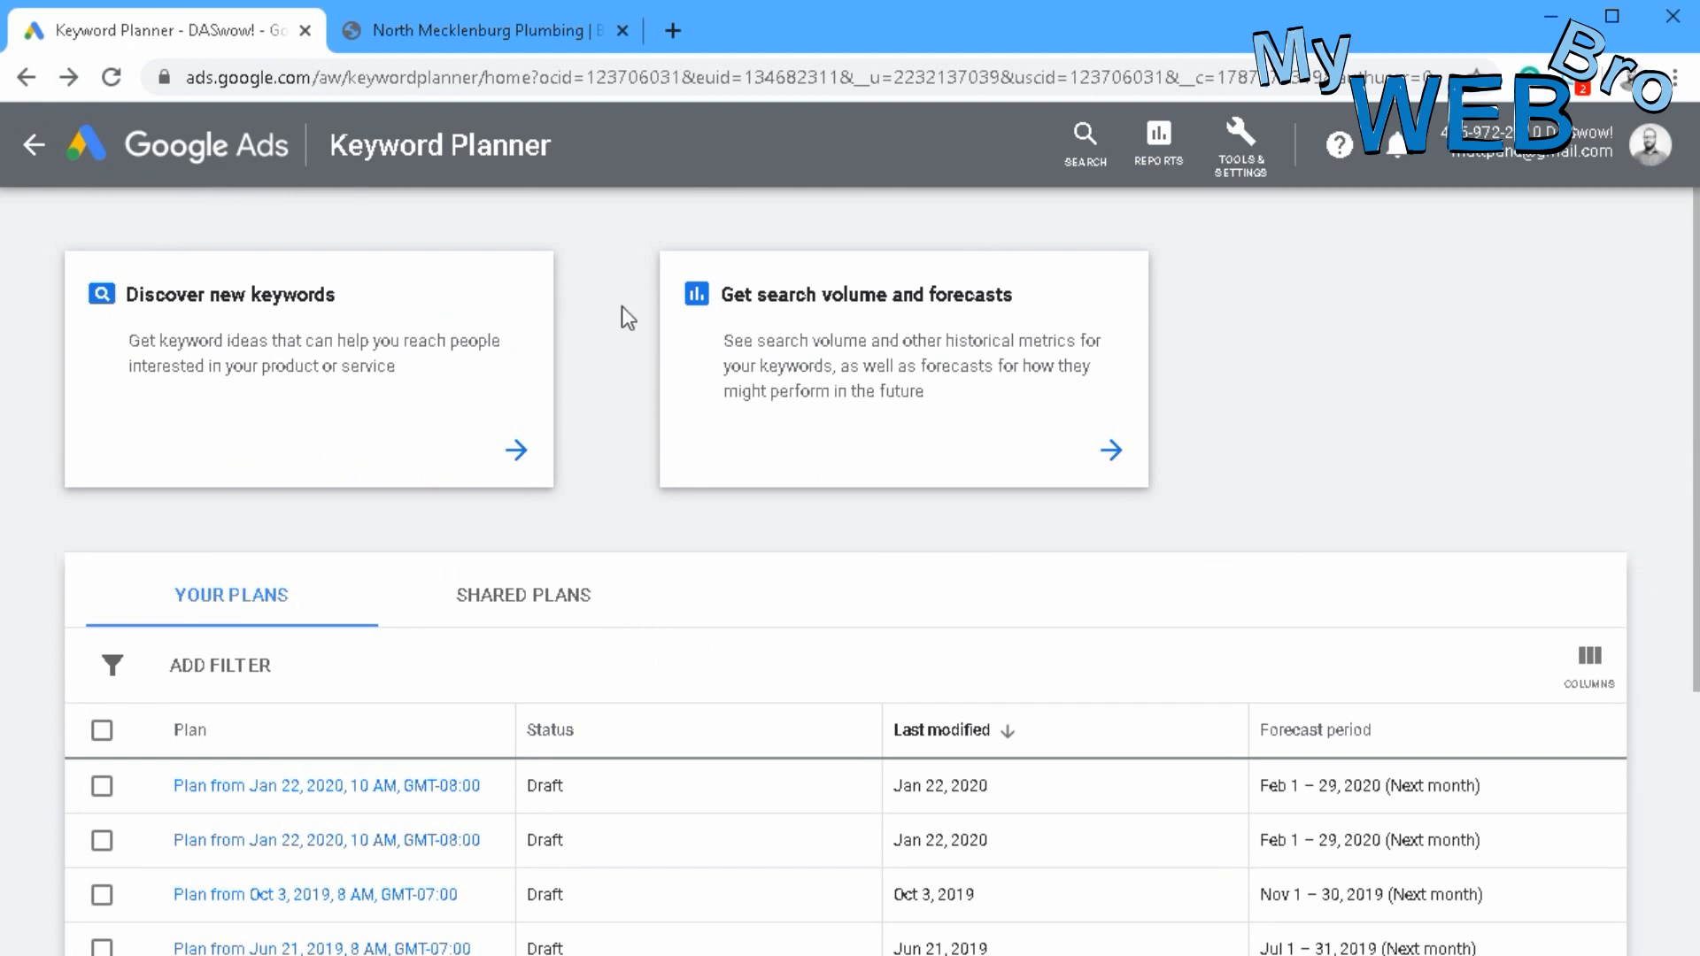
mouse_move(825, 375)
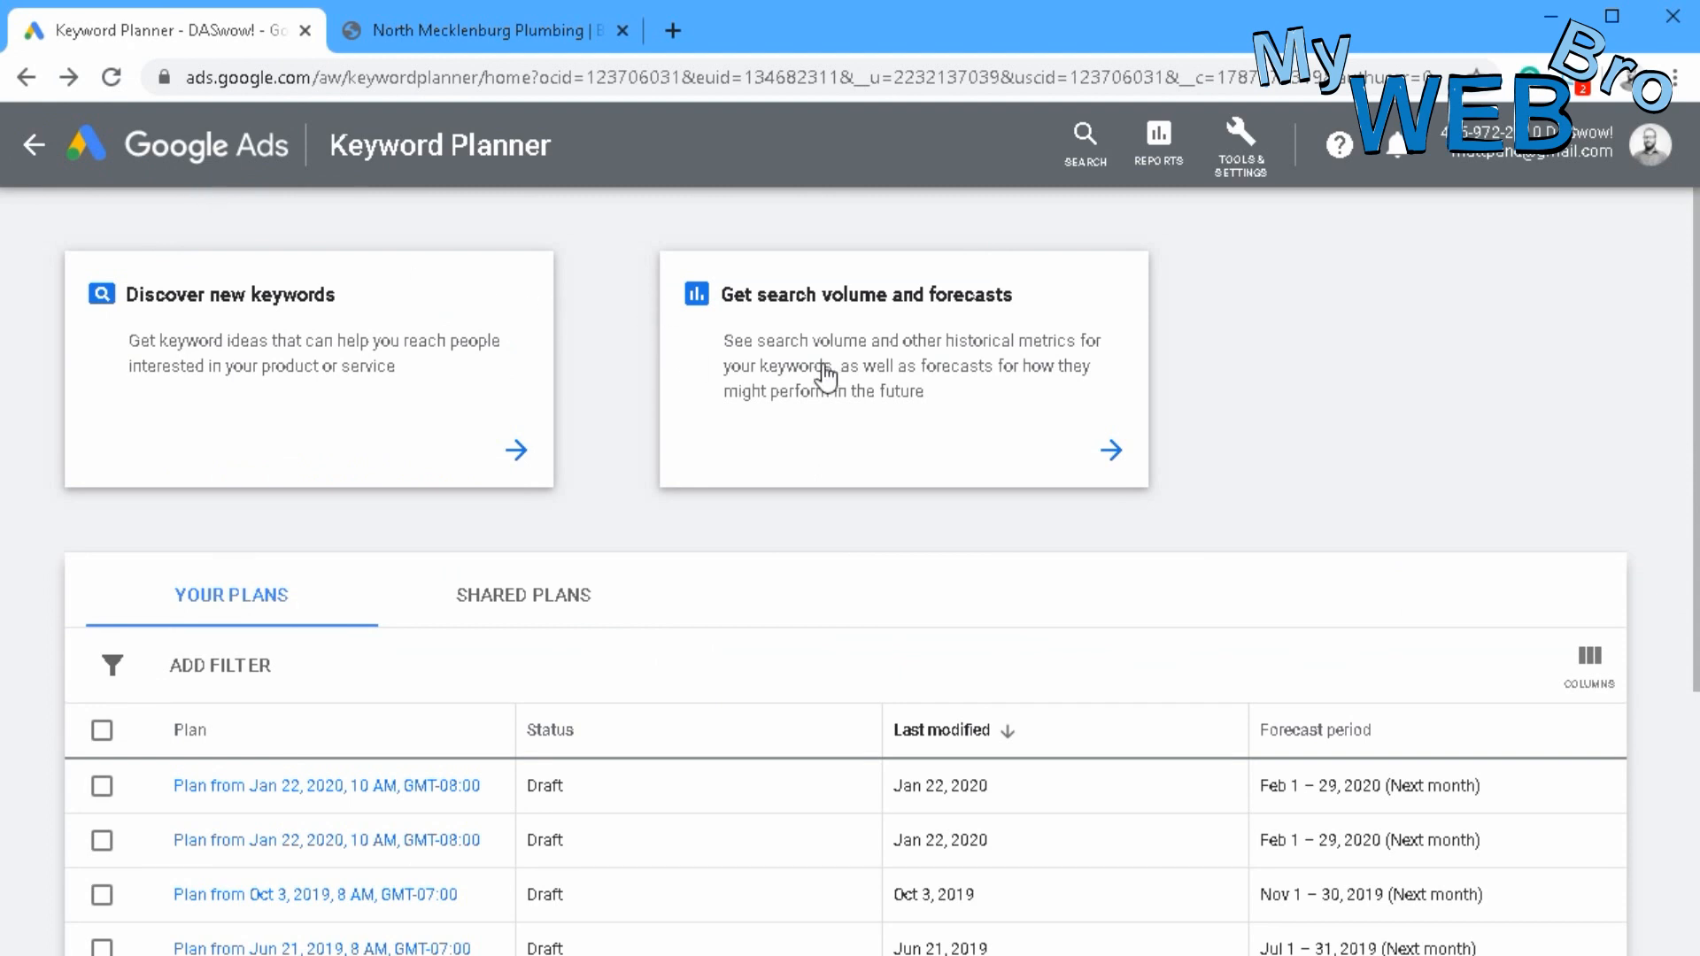
mouse_move(862, 358)
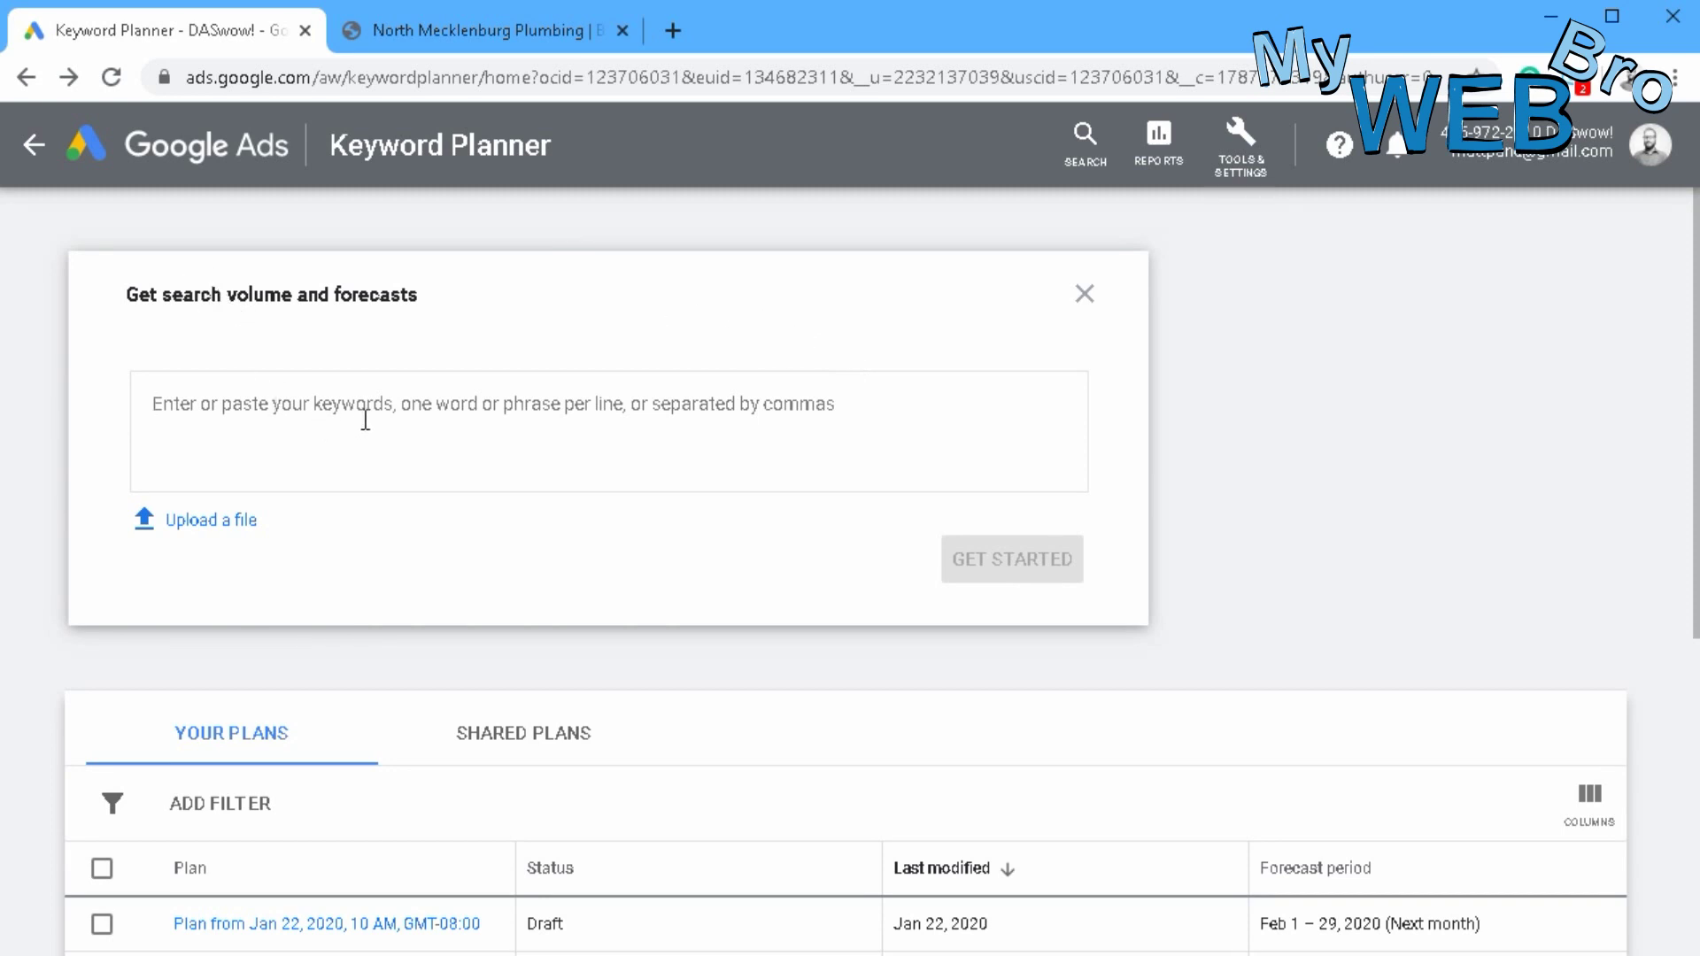
mouse_move(1657, 687)
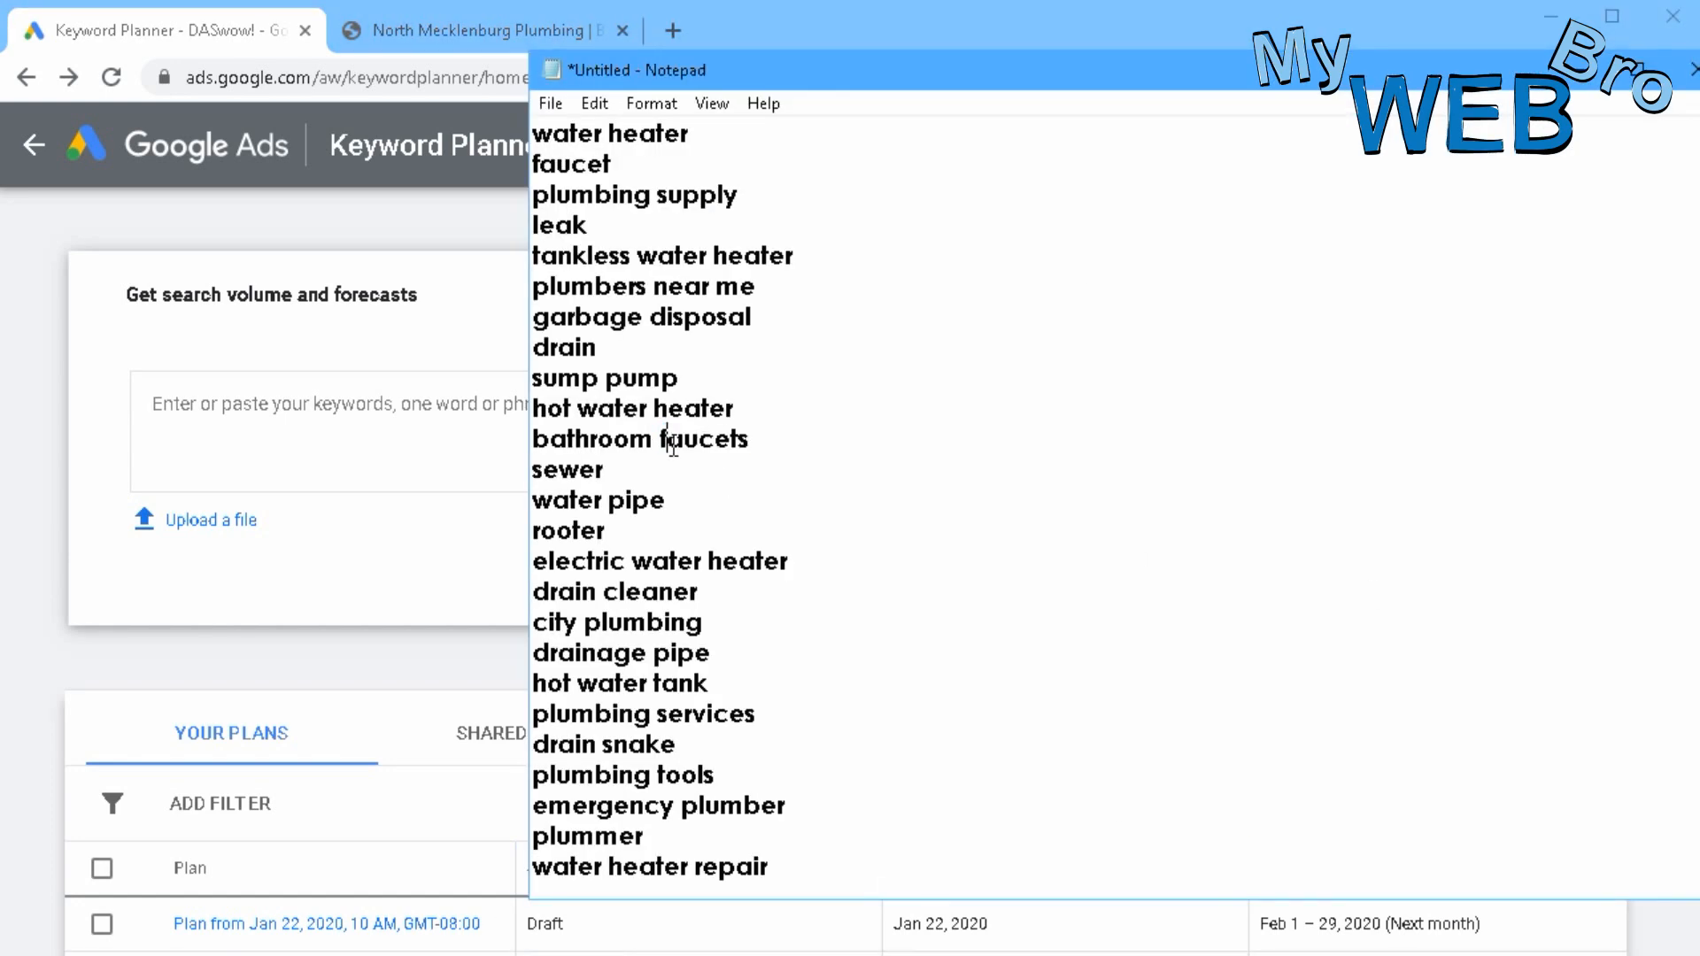
- Select the whole plumbing keyword list in Notepad to copy it into the forecast box
key("ctrl+a")
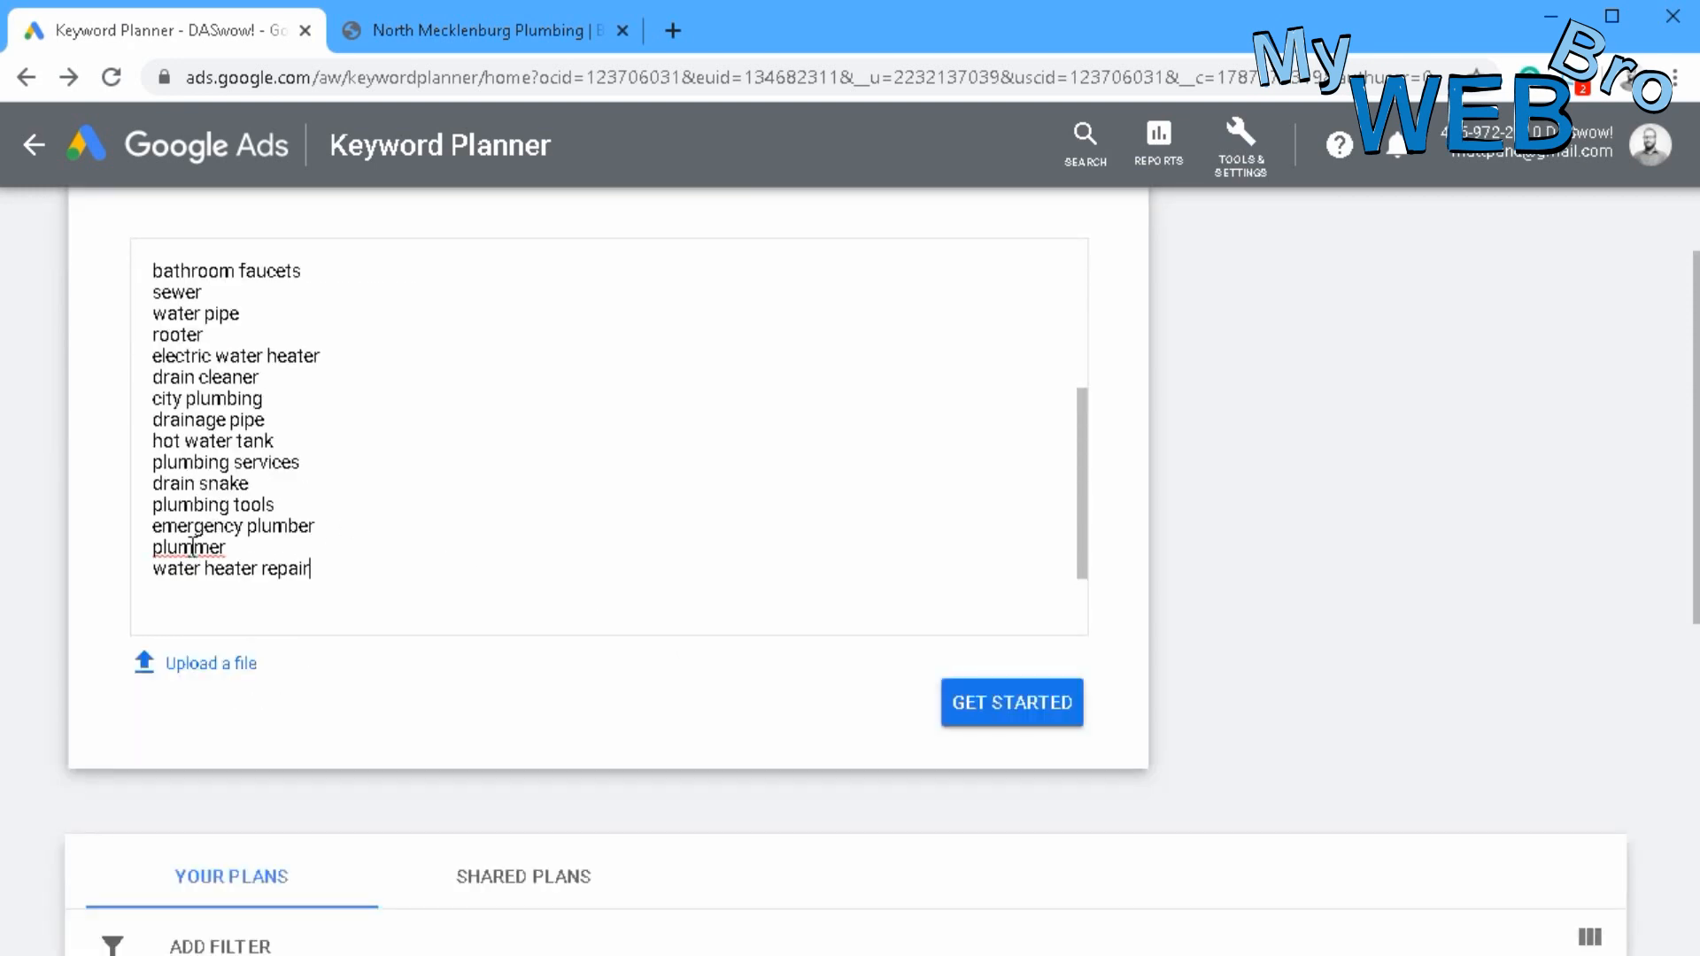
mouse_move(246, 547)
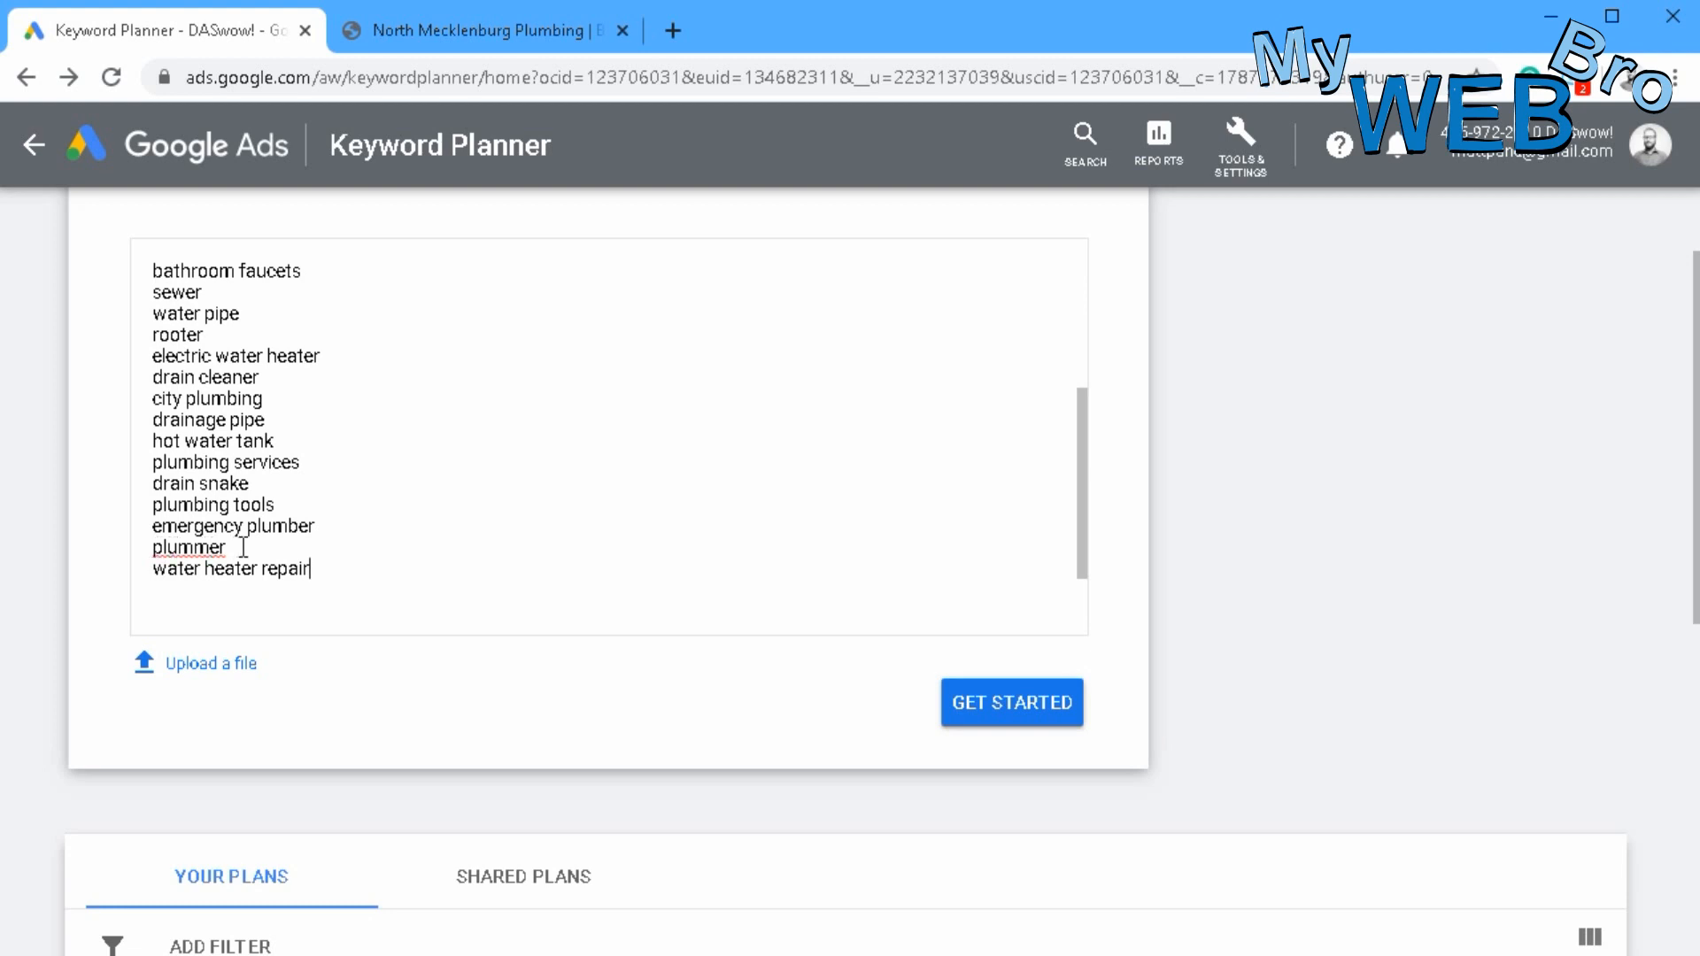
left_click(1011, 701)
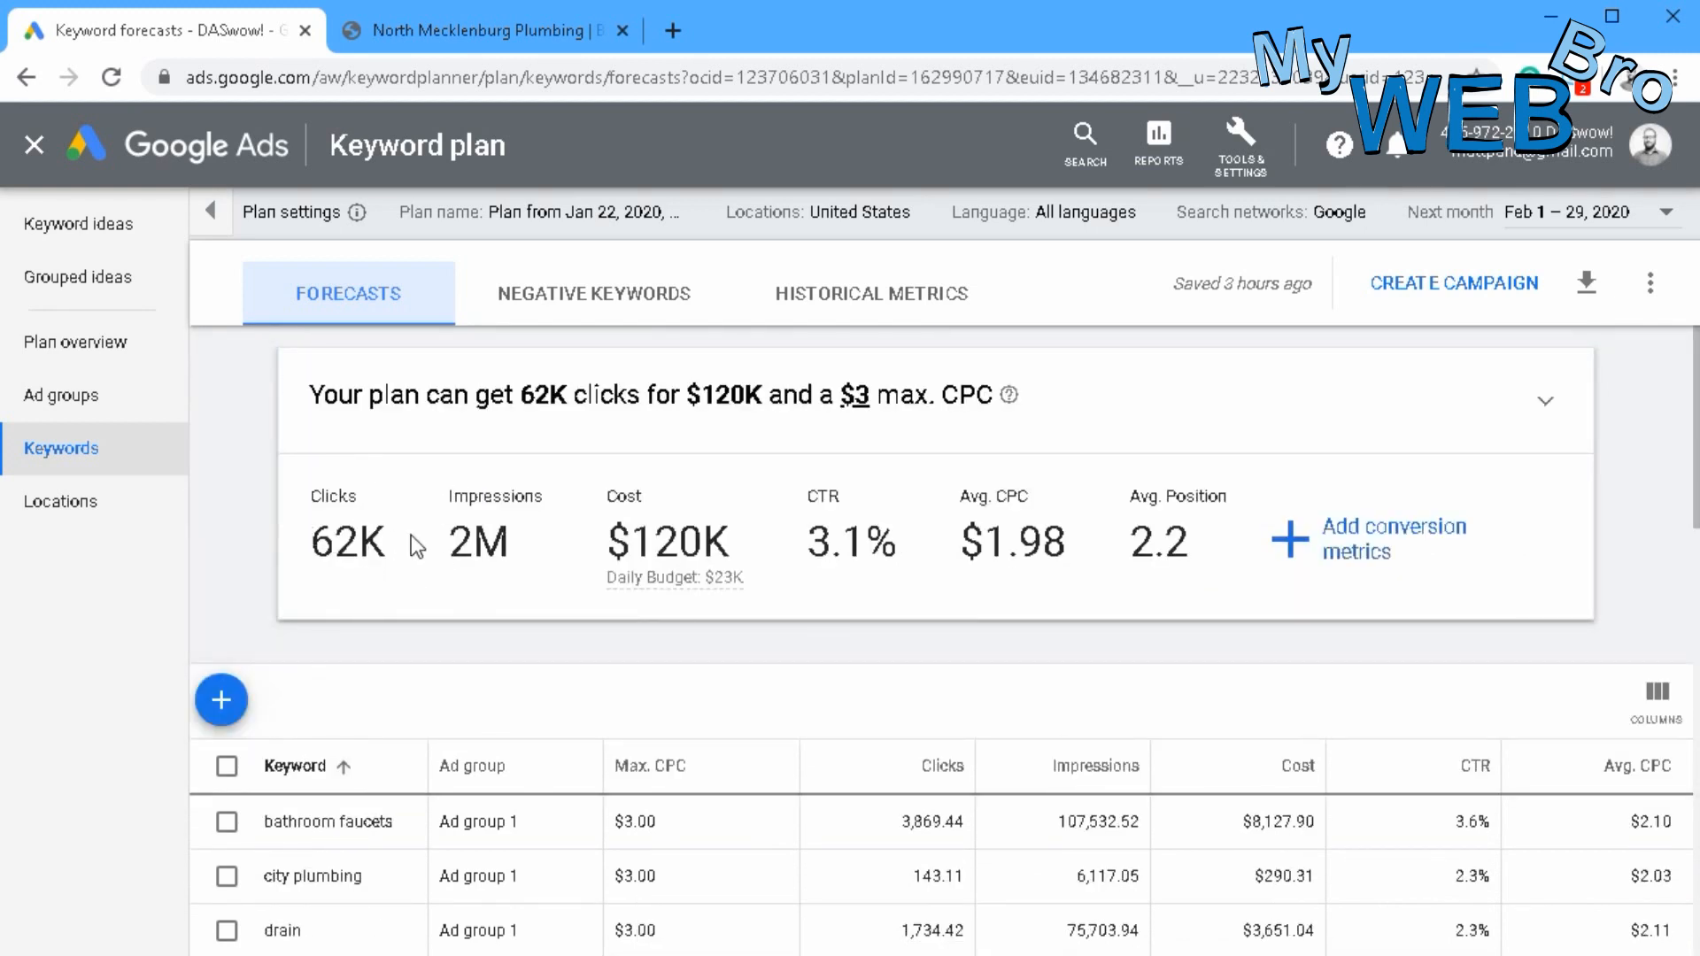
mouse_move(1183, 586)
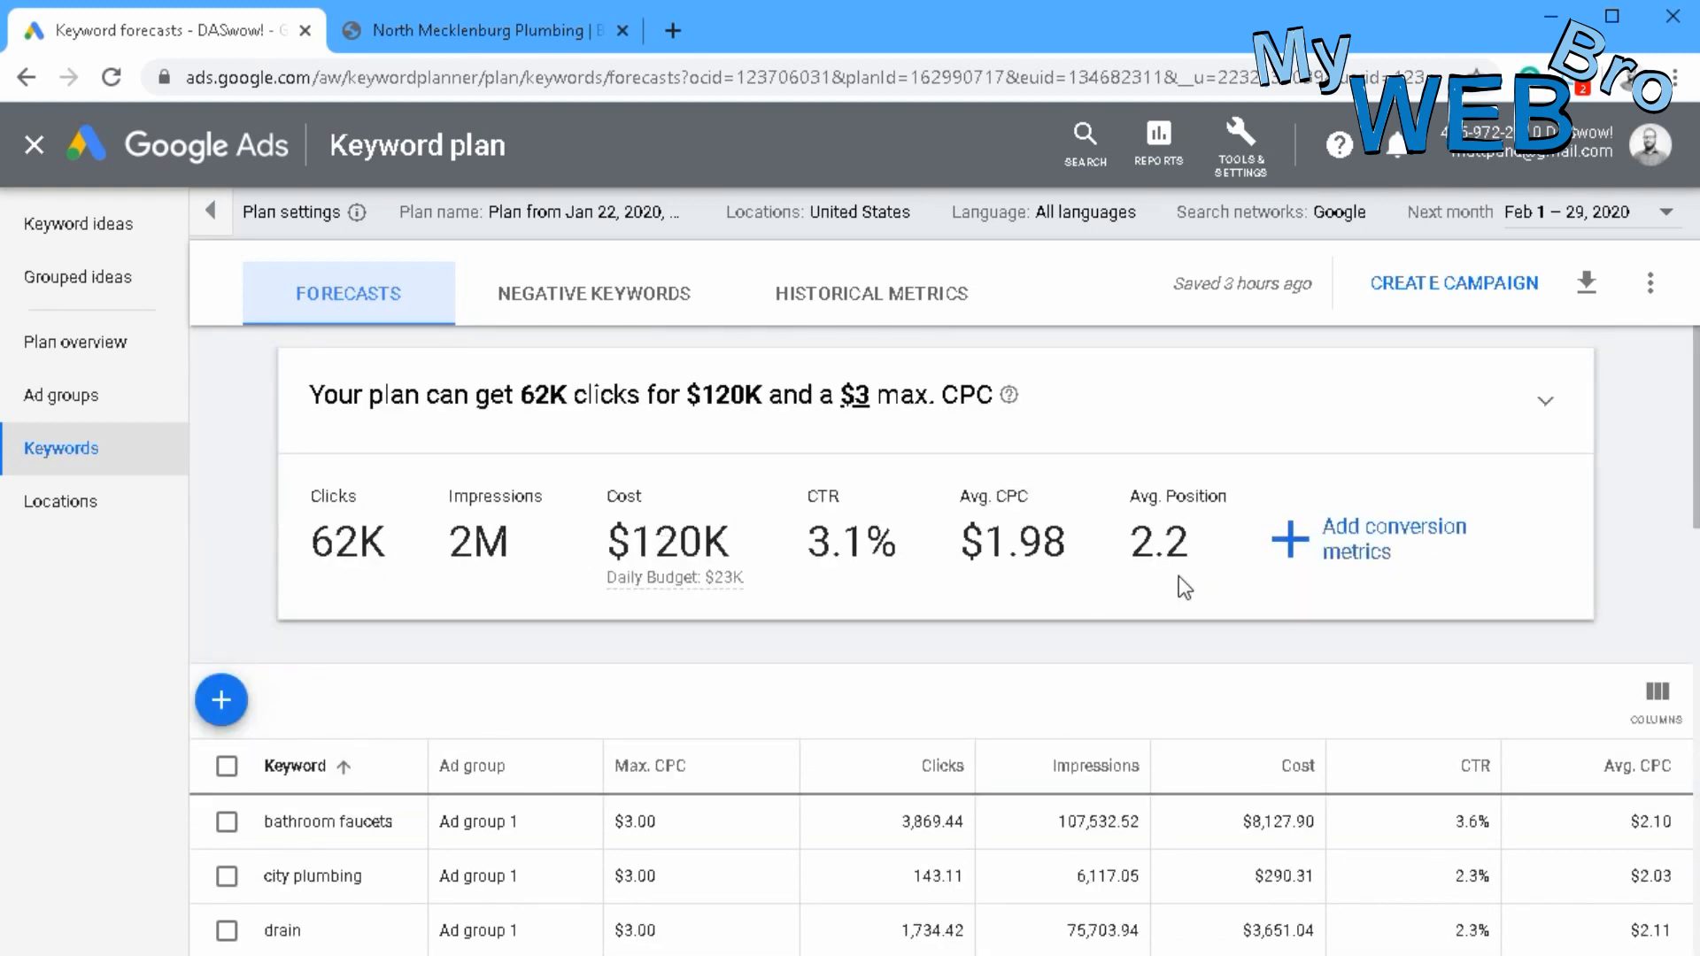
mouse_move(1097, 573)
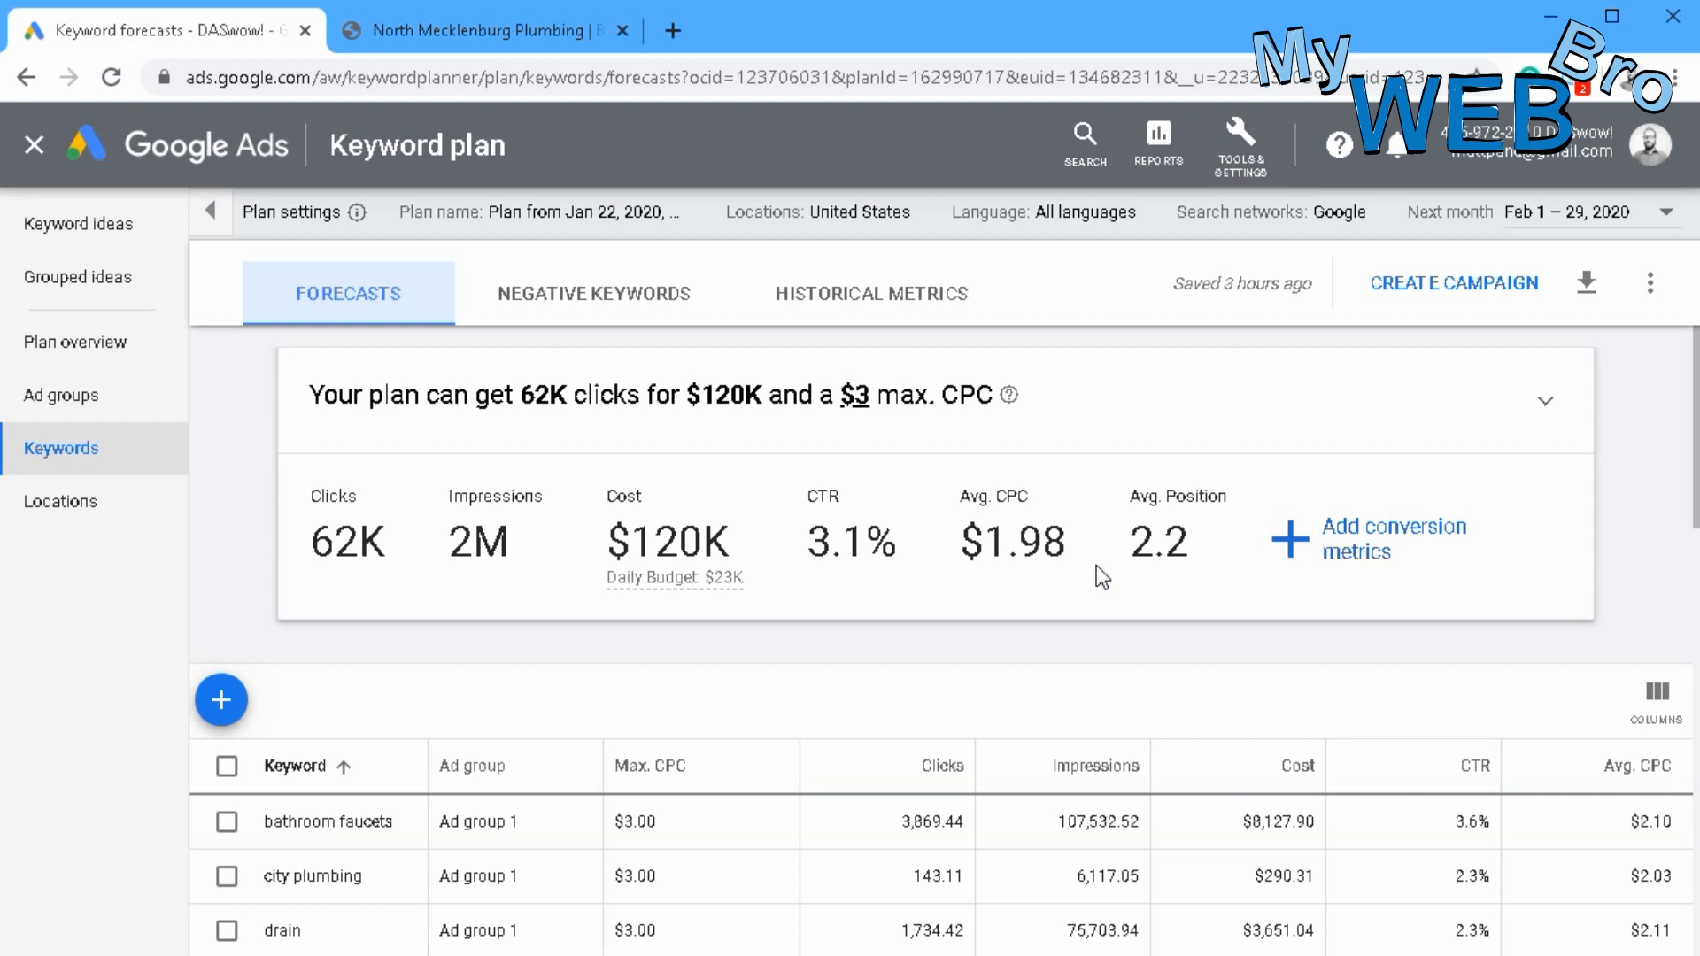
mouse_move(533, 522)
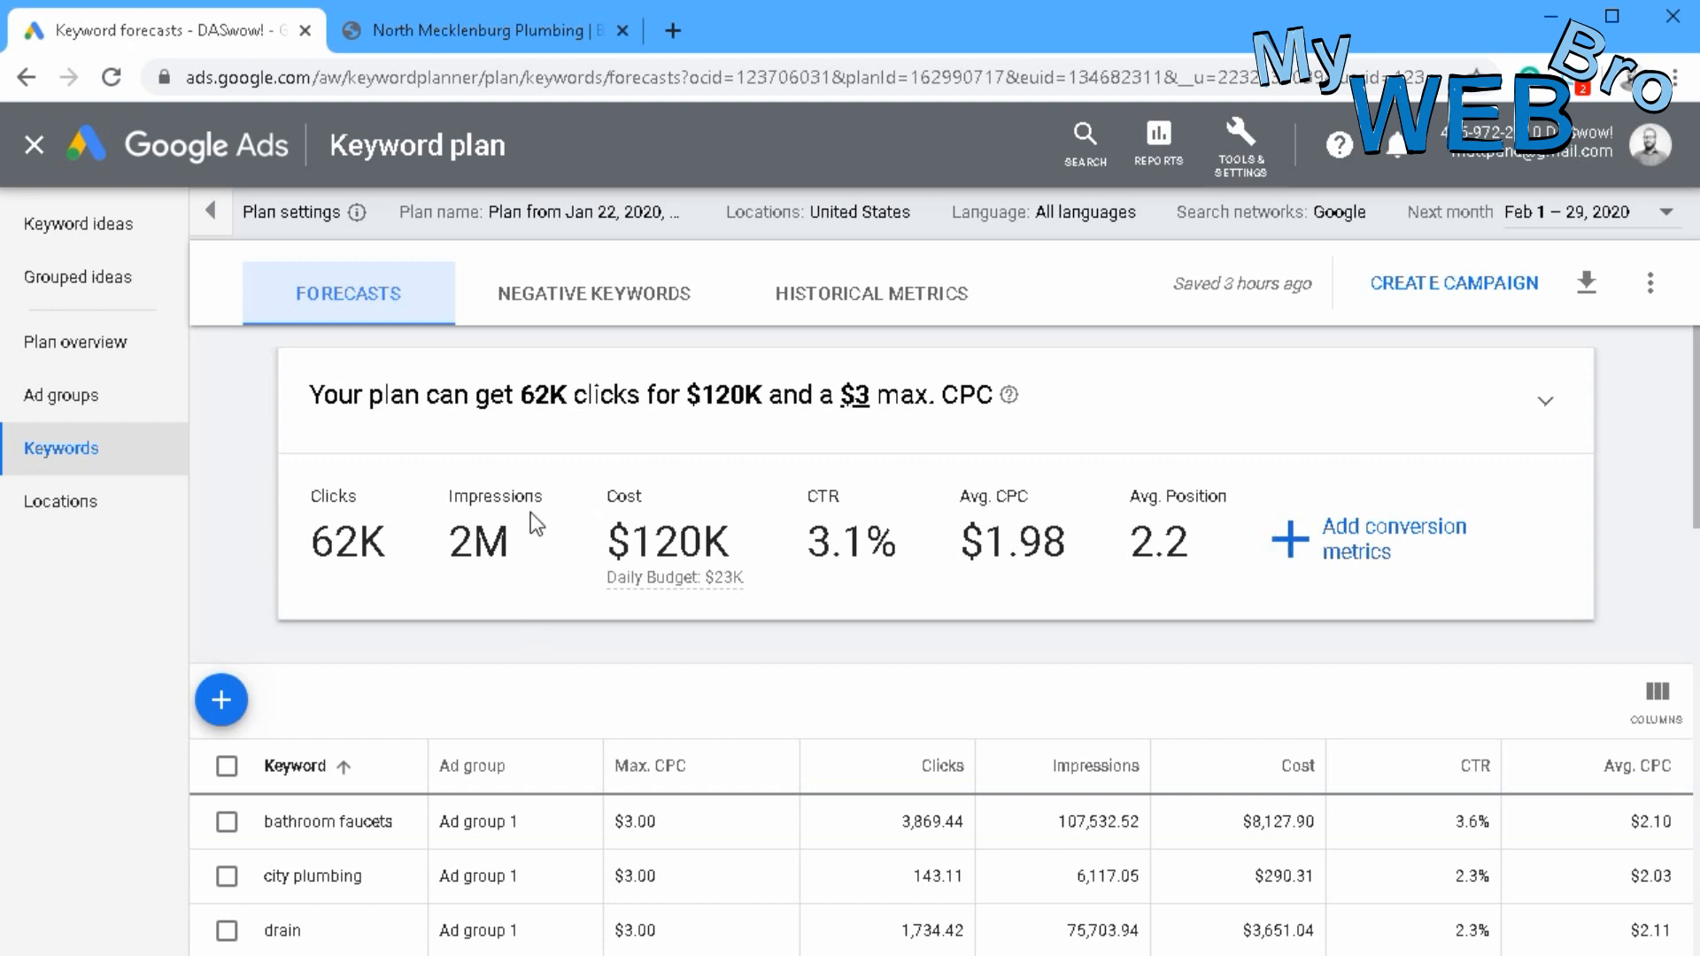
mouse_move(697, 477)
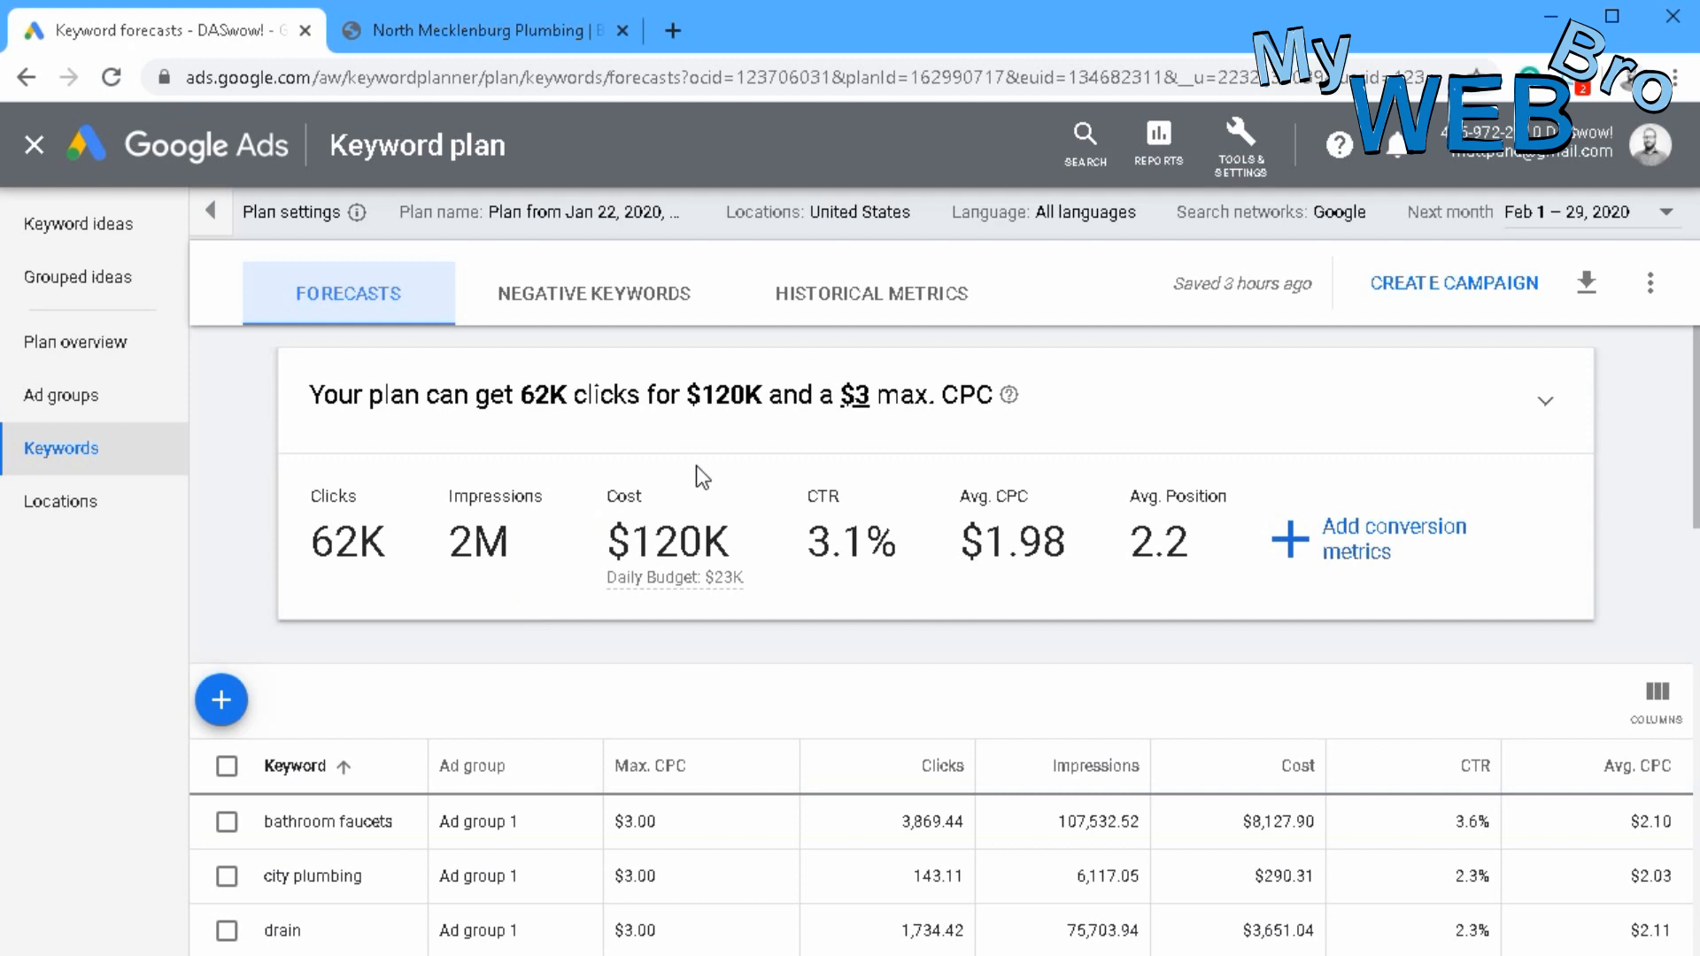
mouse_move(446, 542)
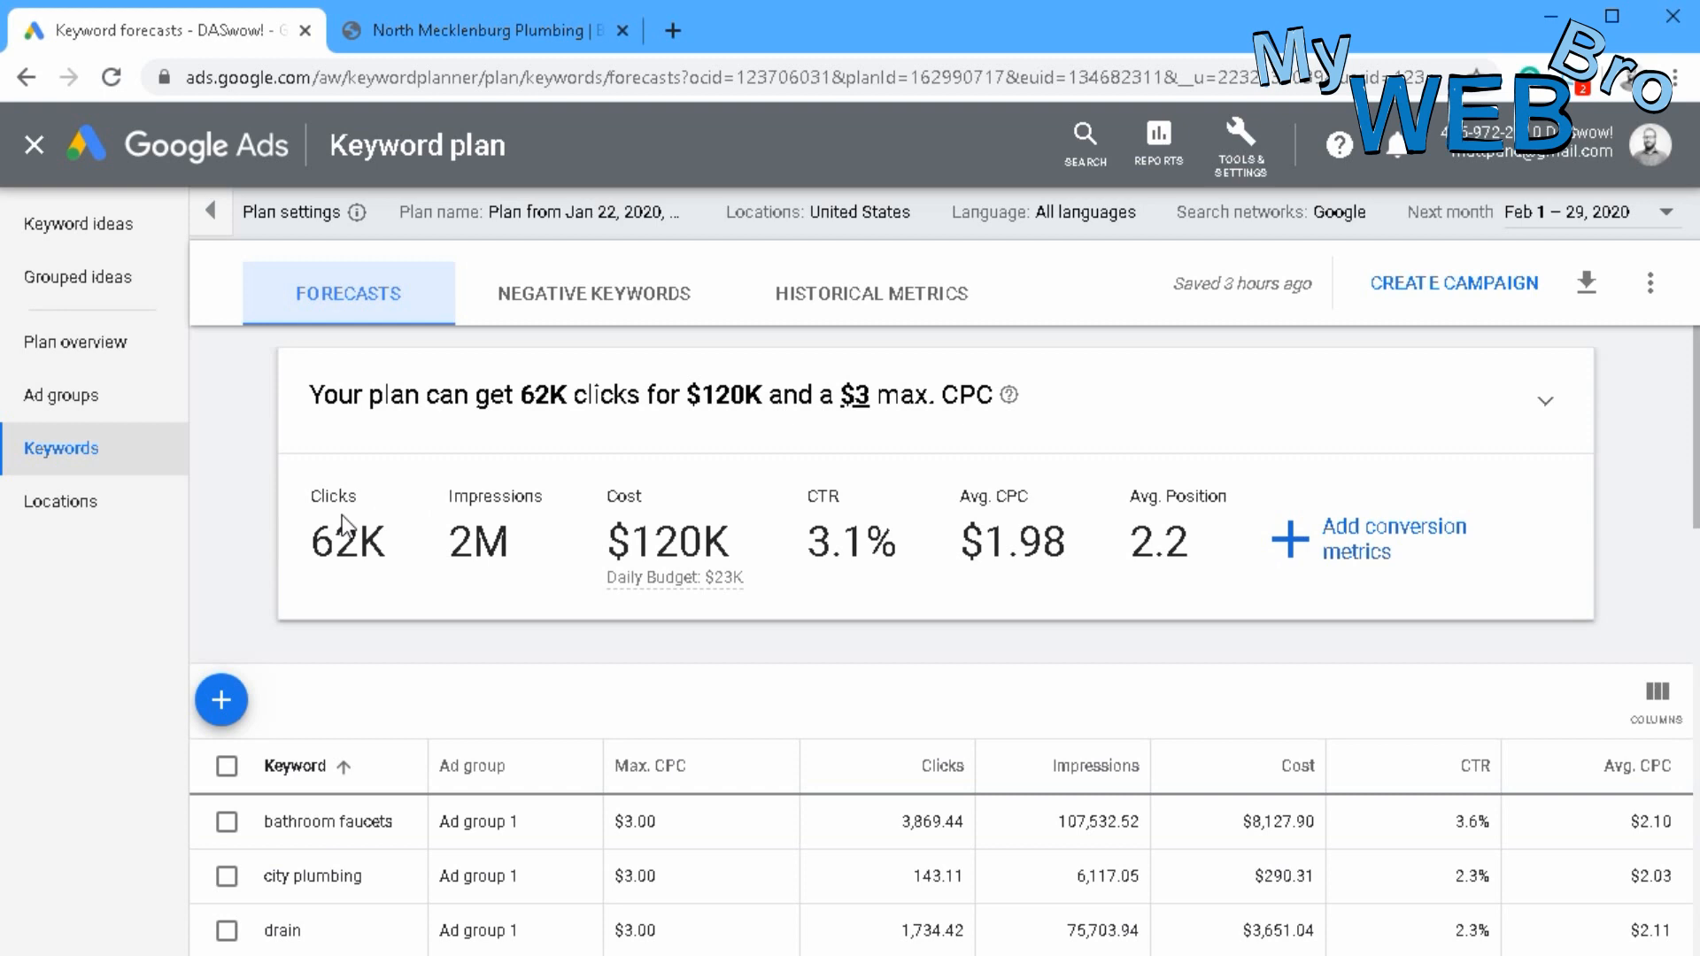
mouse_move(1189, 542)
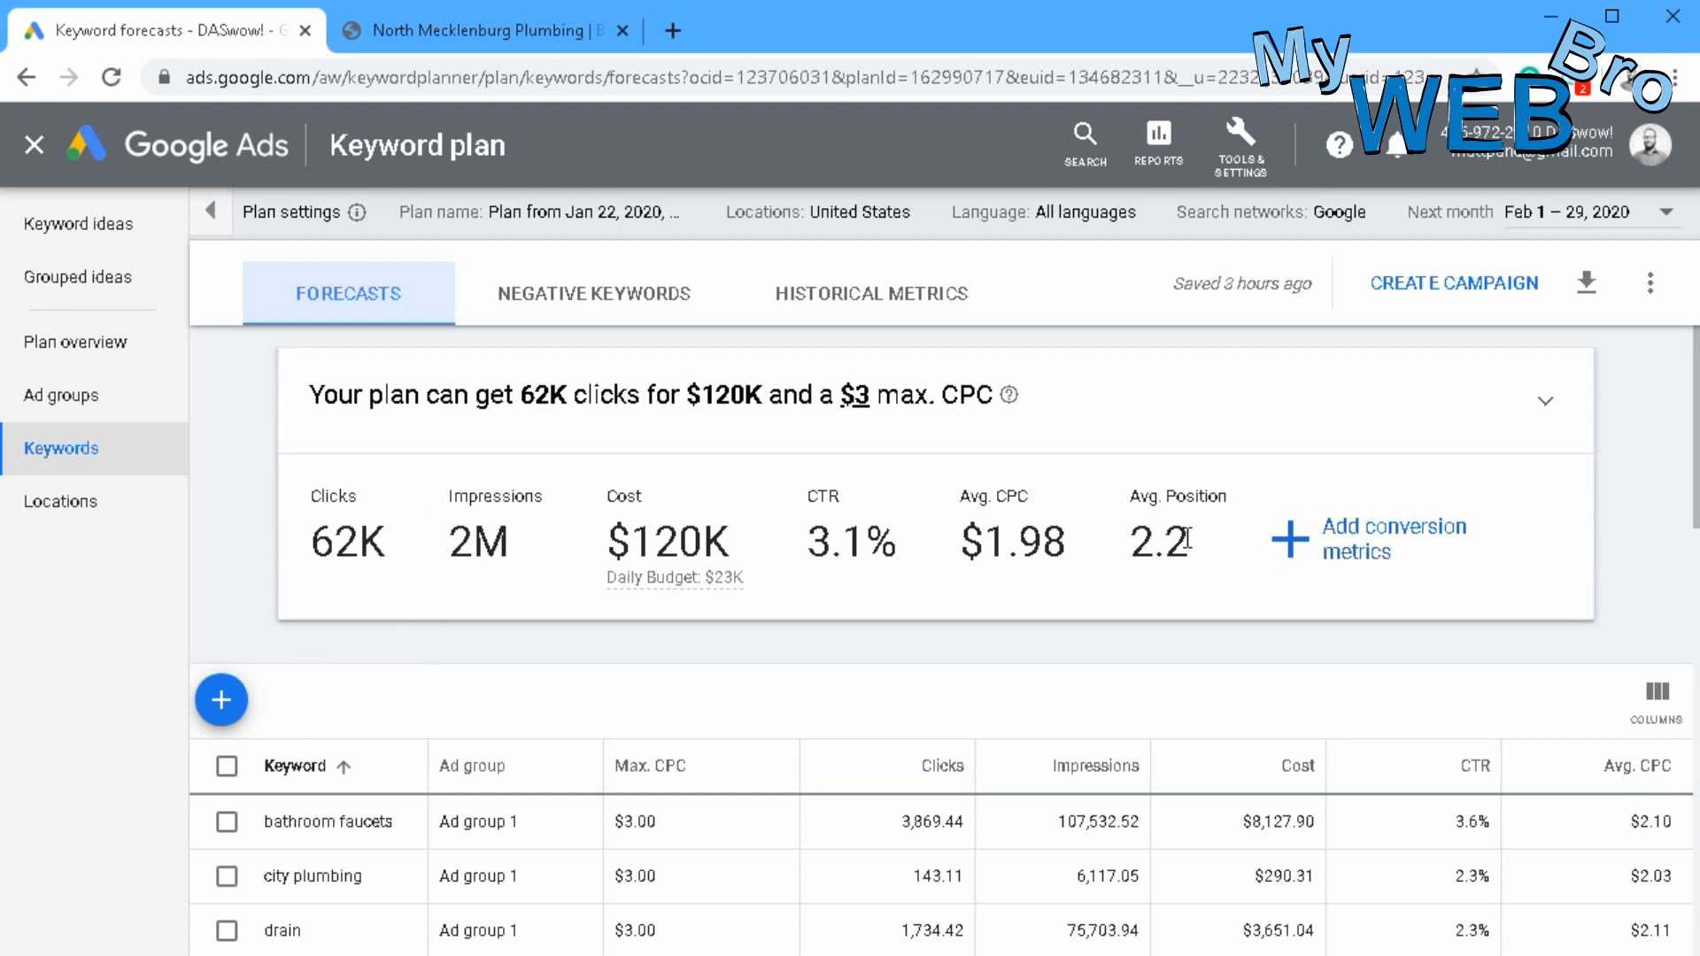
mouse_move(804, 543)
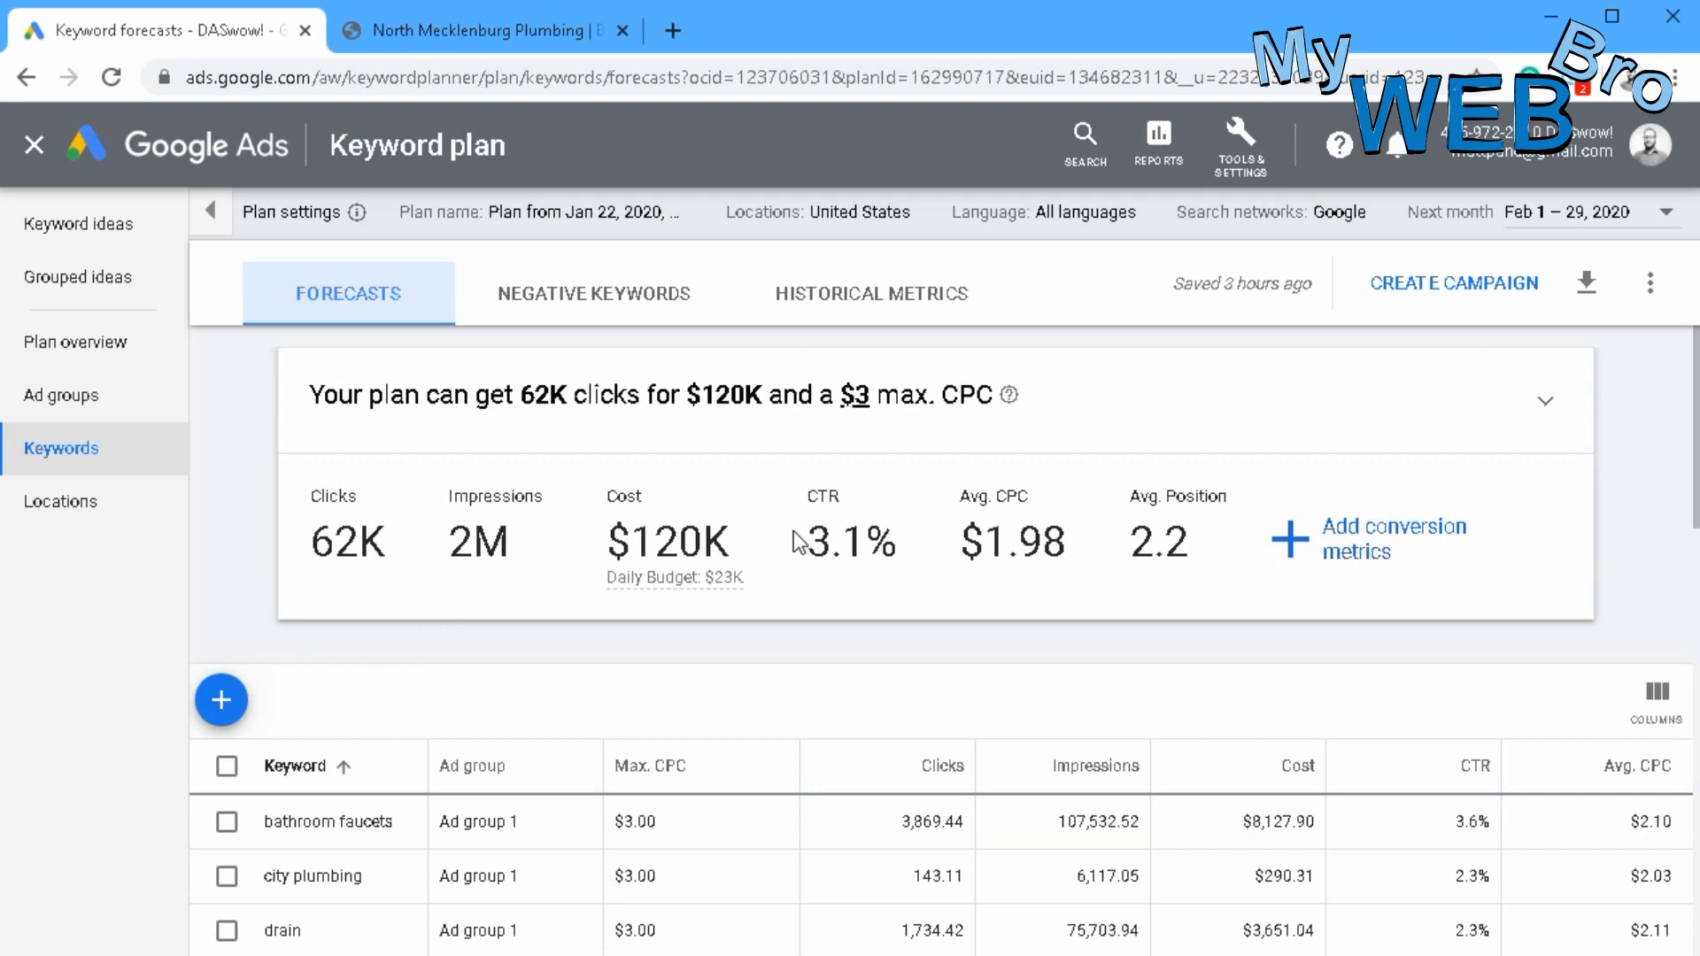
mouse_move(661, 581)
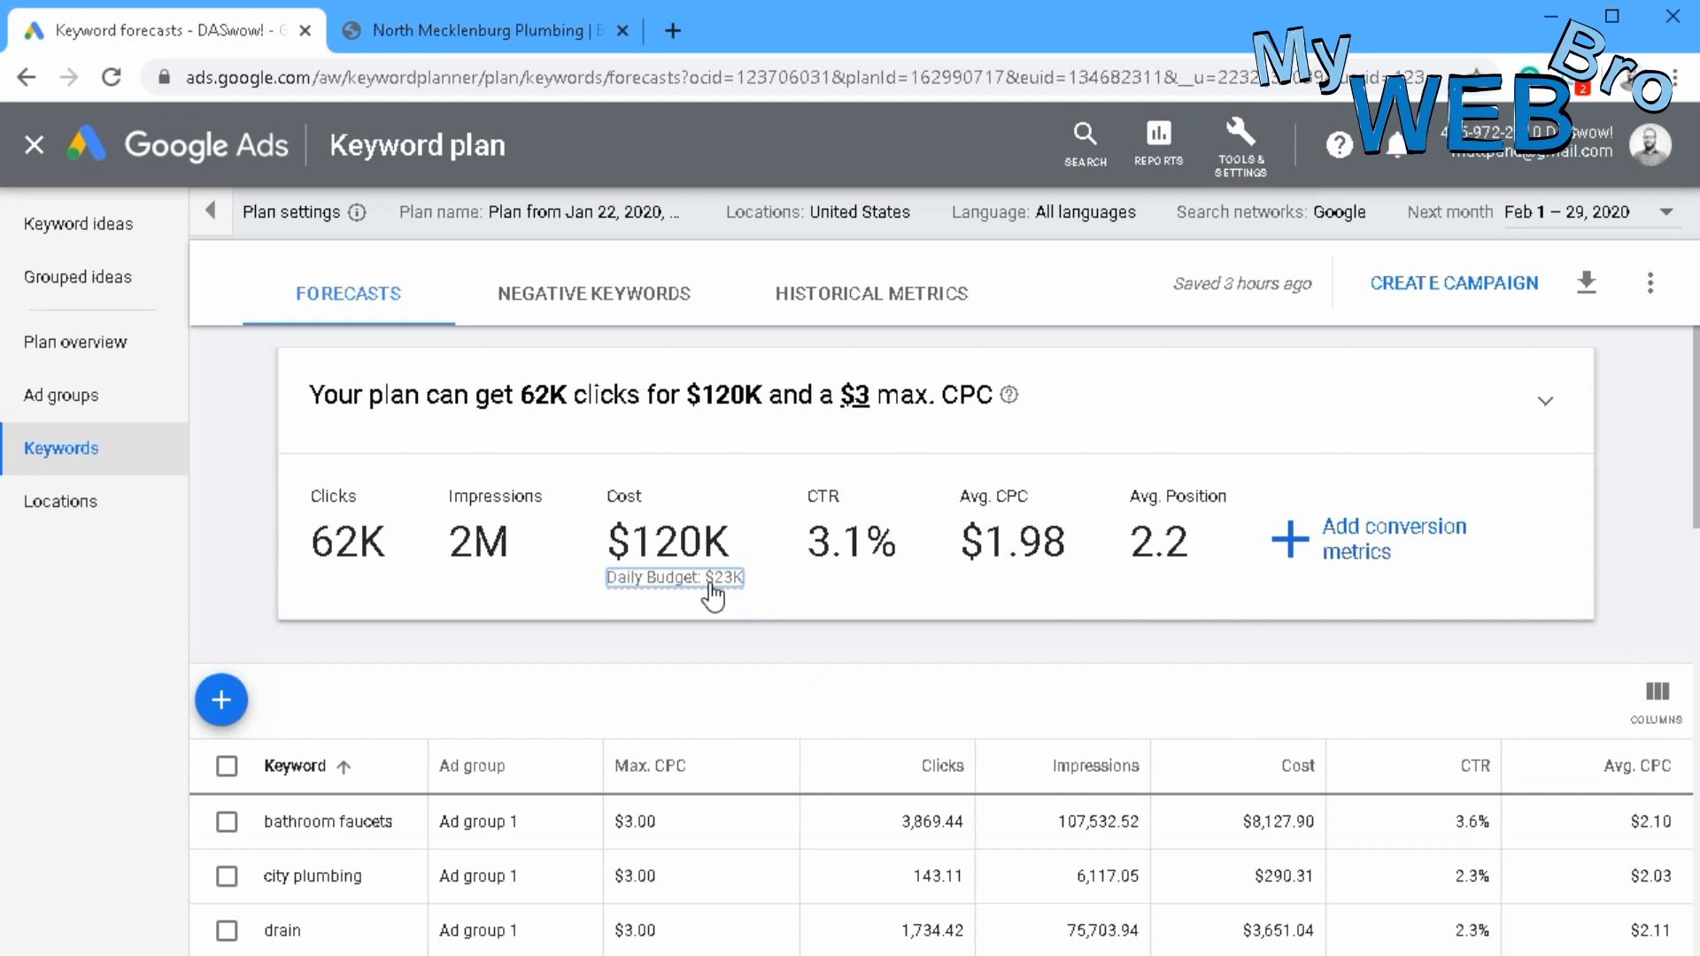
mouse_move(721, 590)
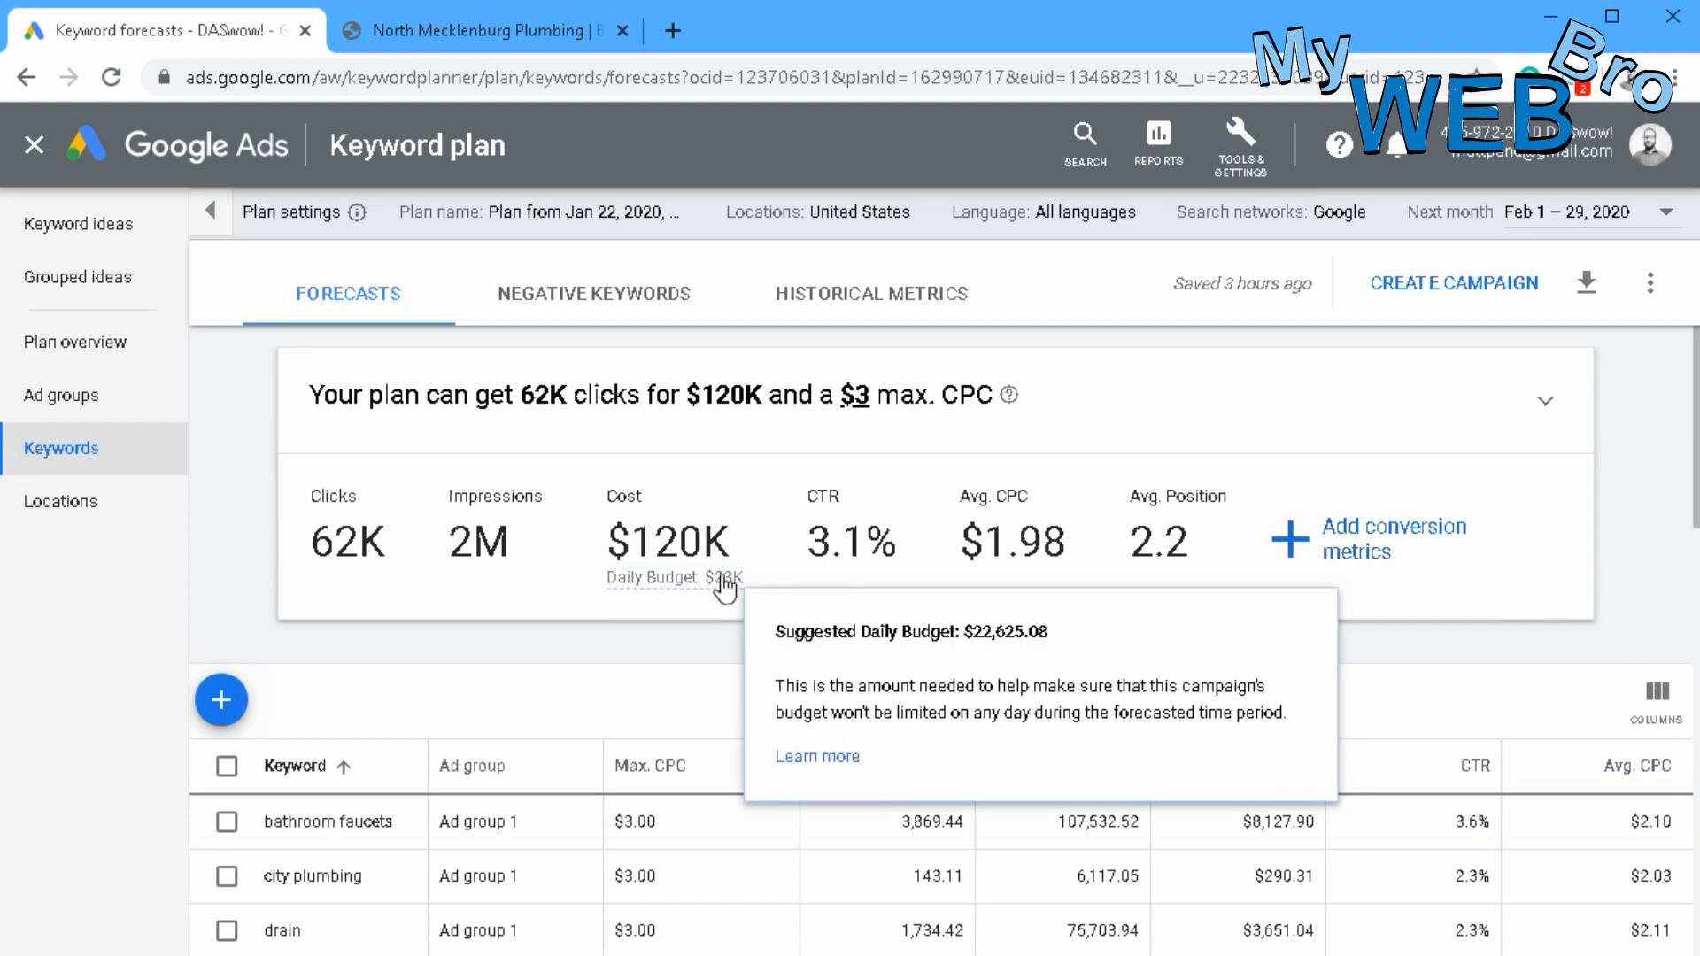
mouse_move(715, 602)
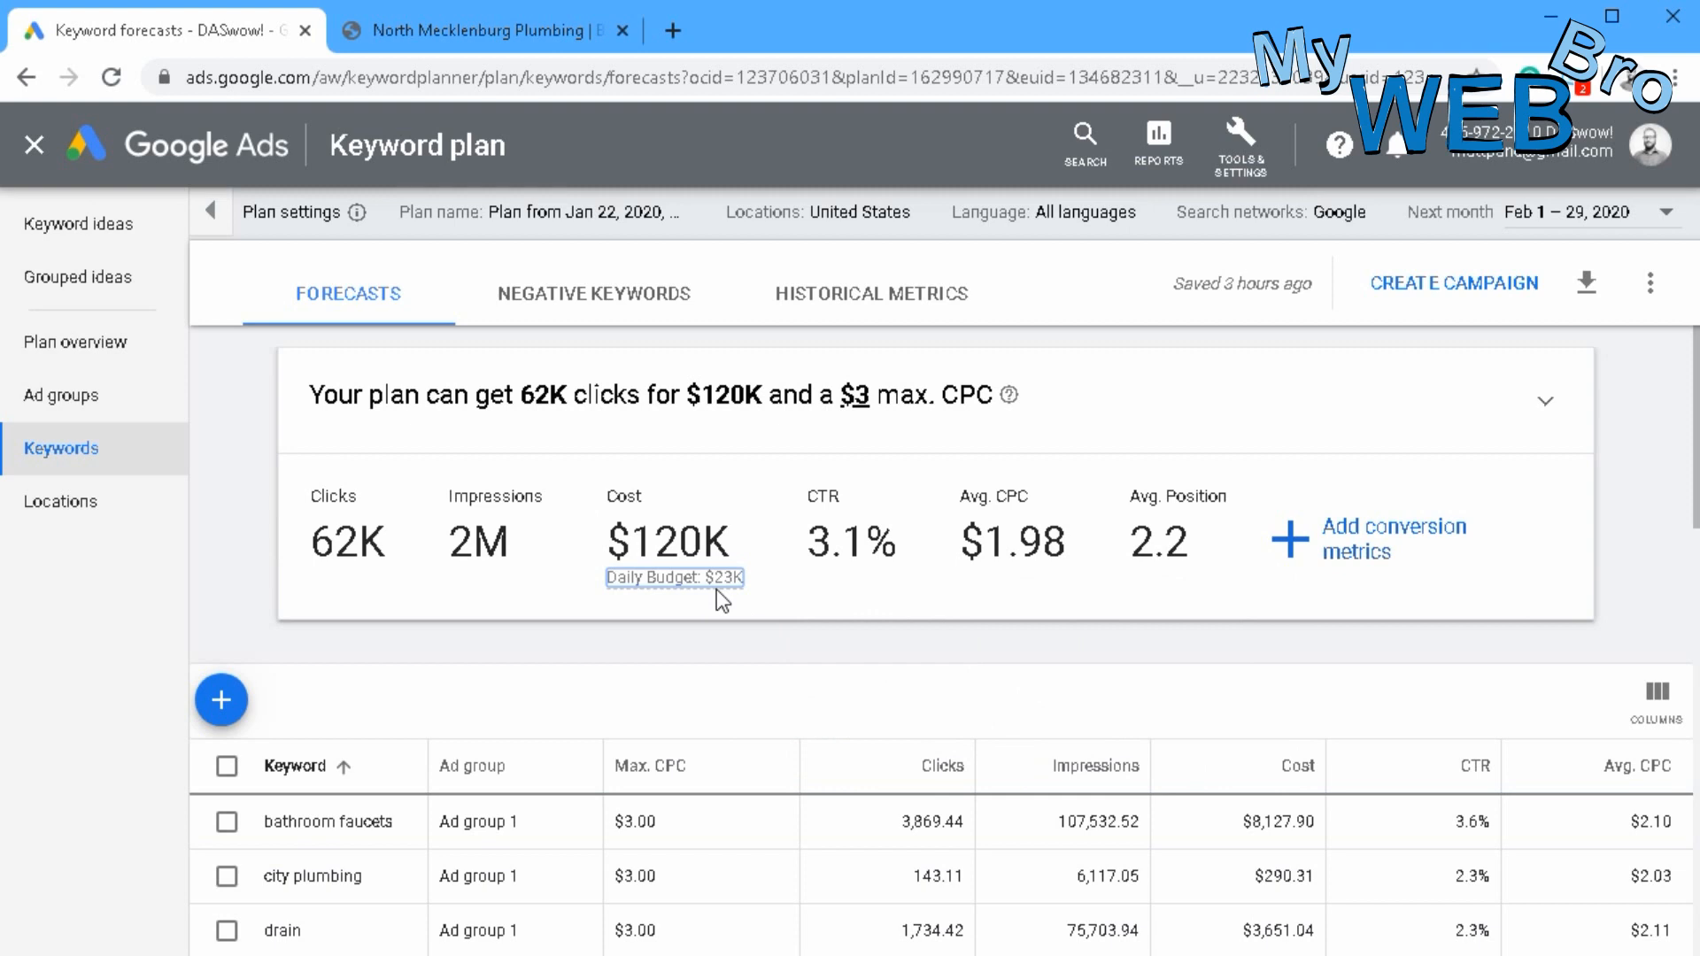
mouse_move(574, 538)
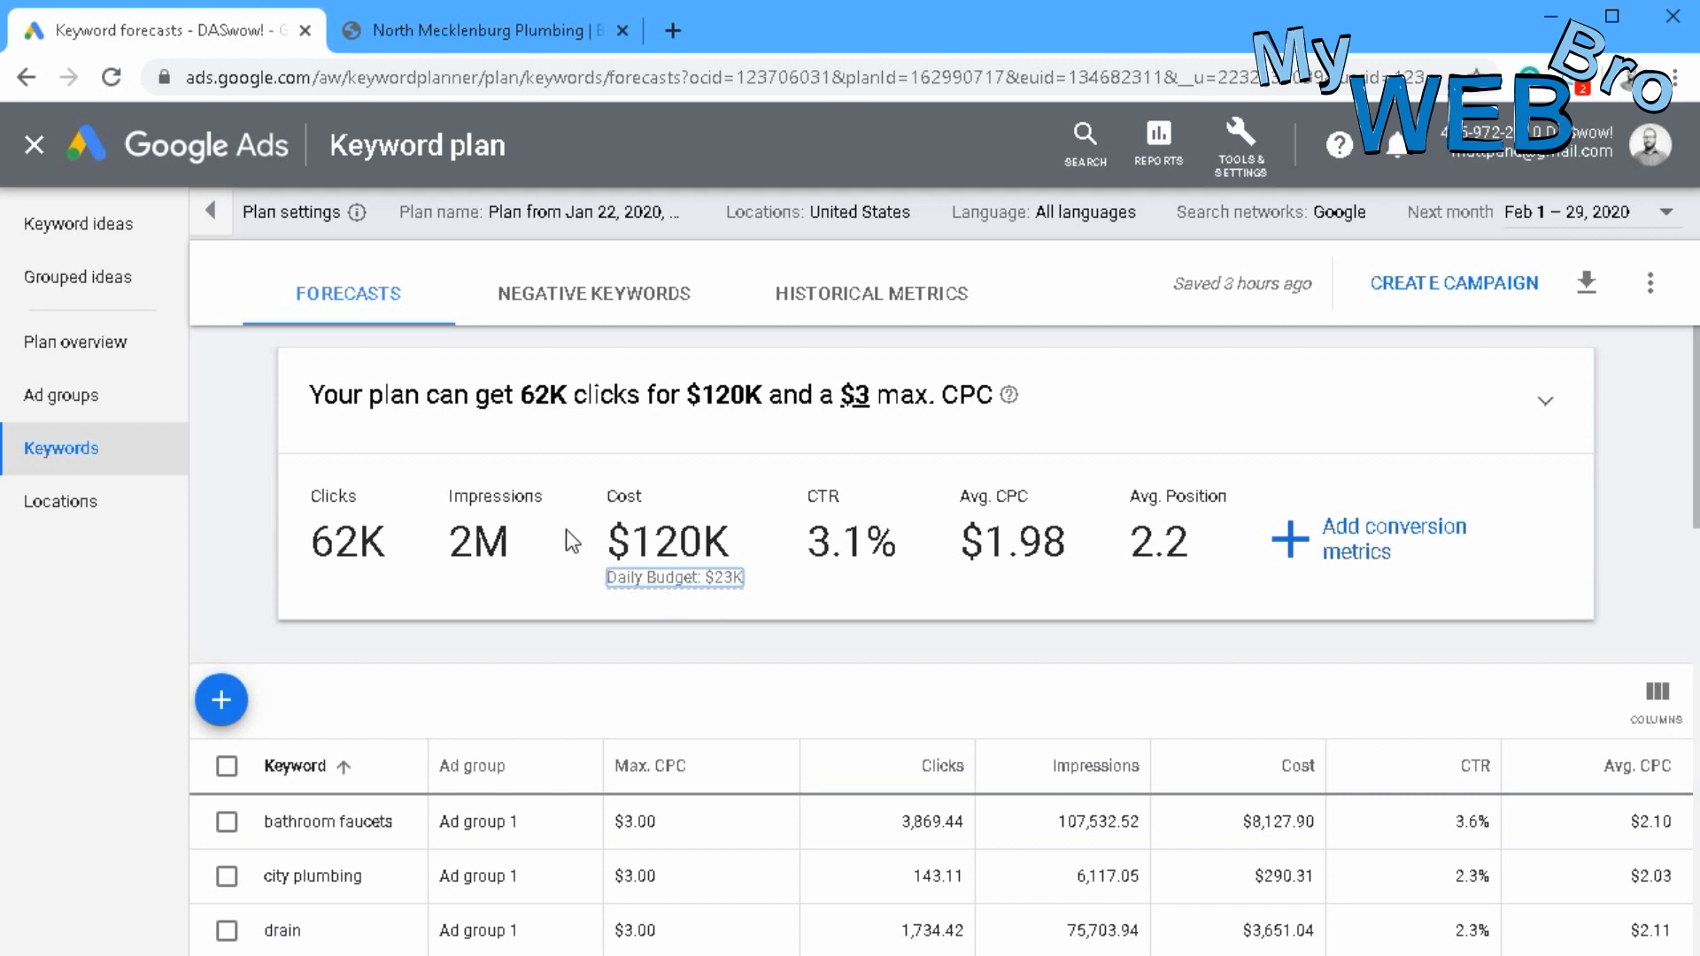
mouse_move(554, 523)
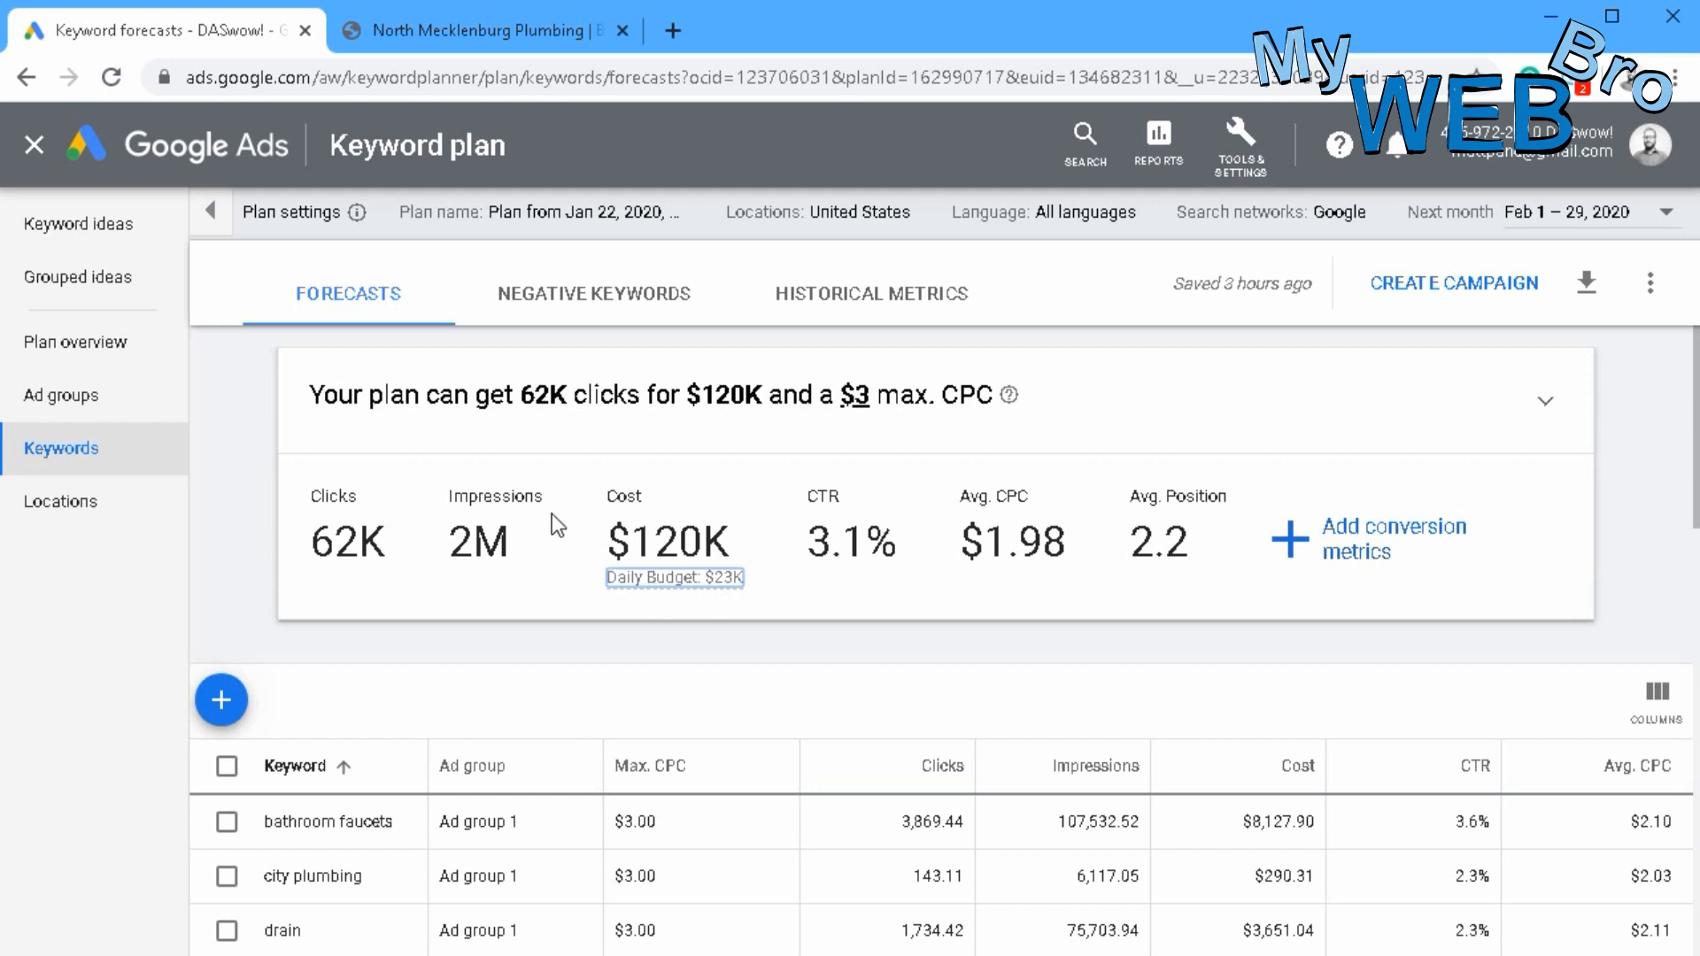
mouse_move(875, 234)
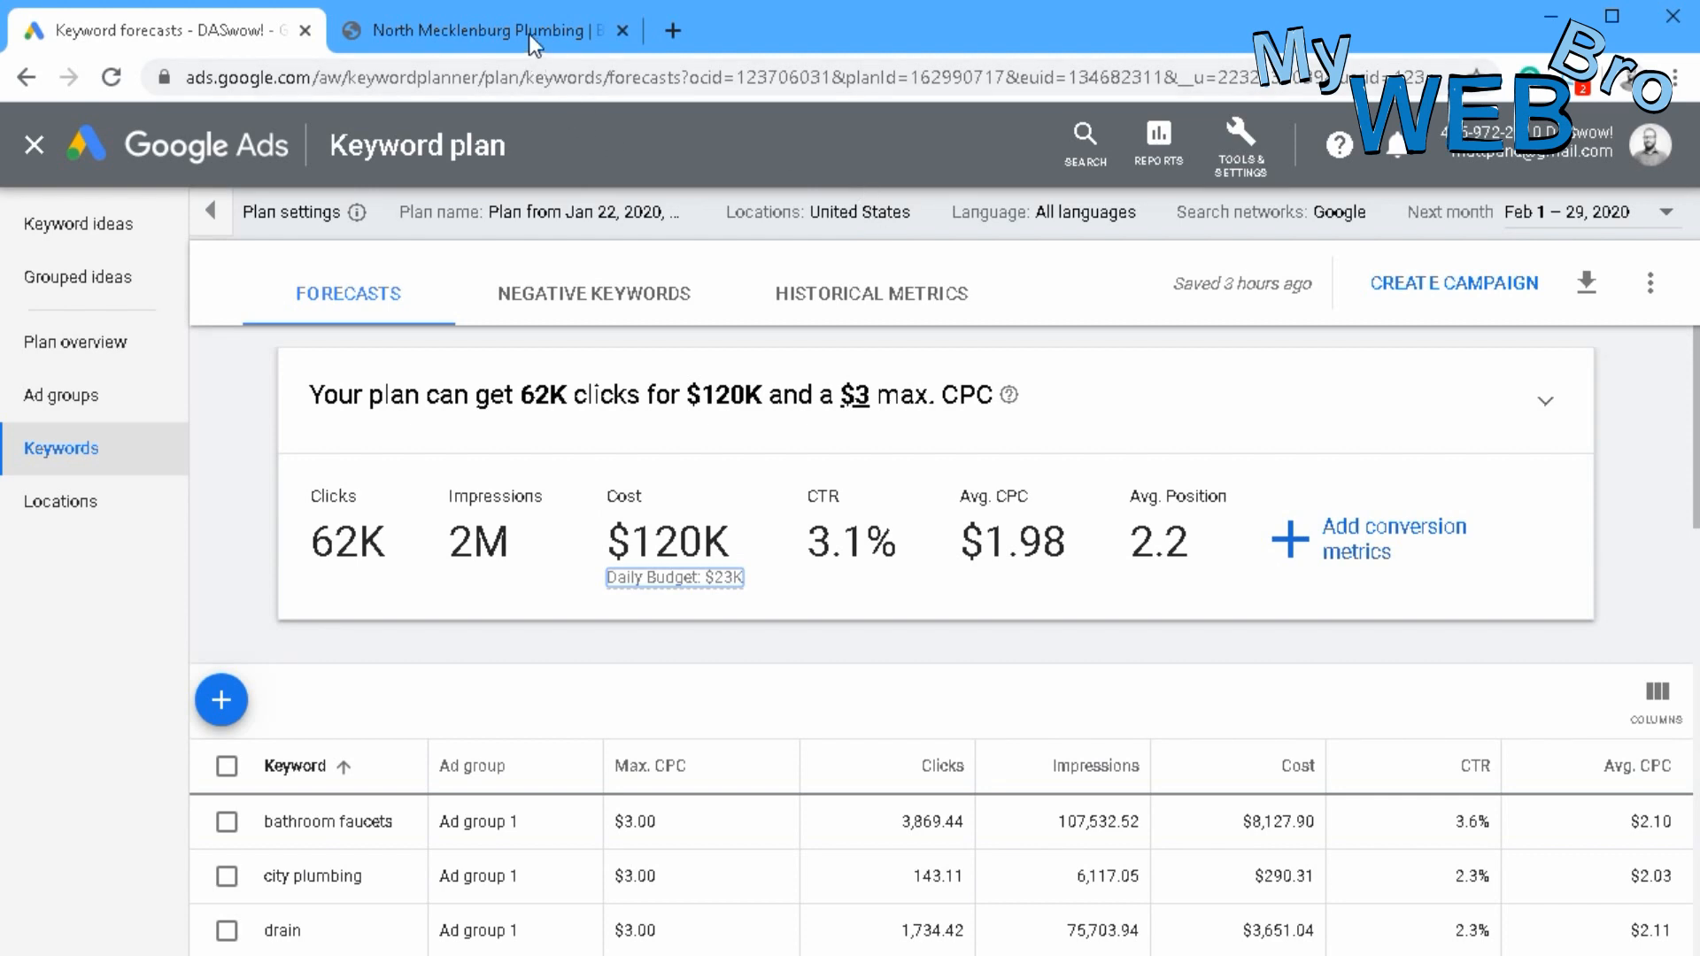
left_click(490, 31)
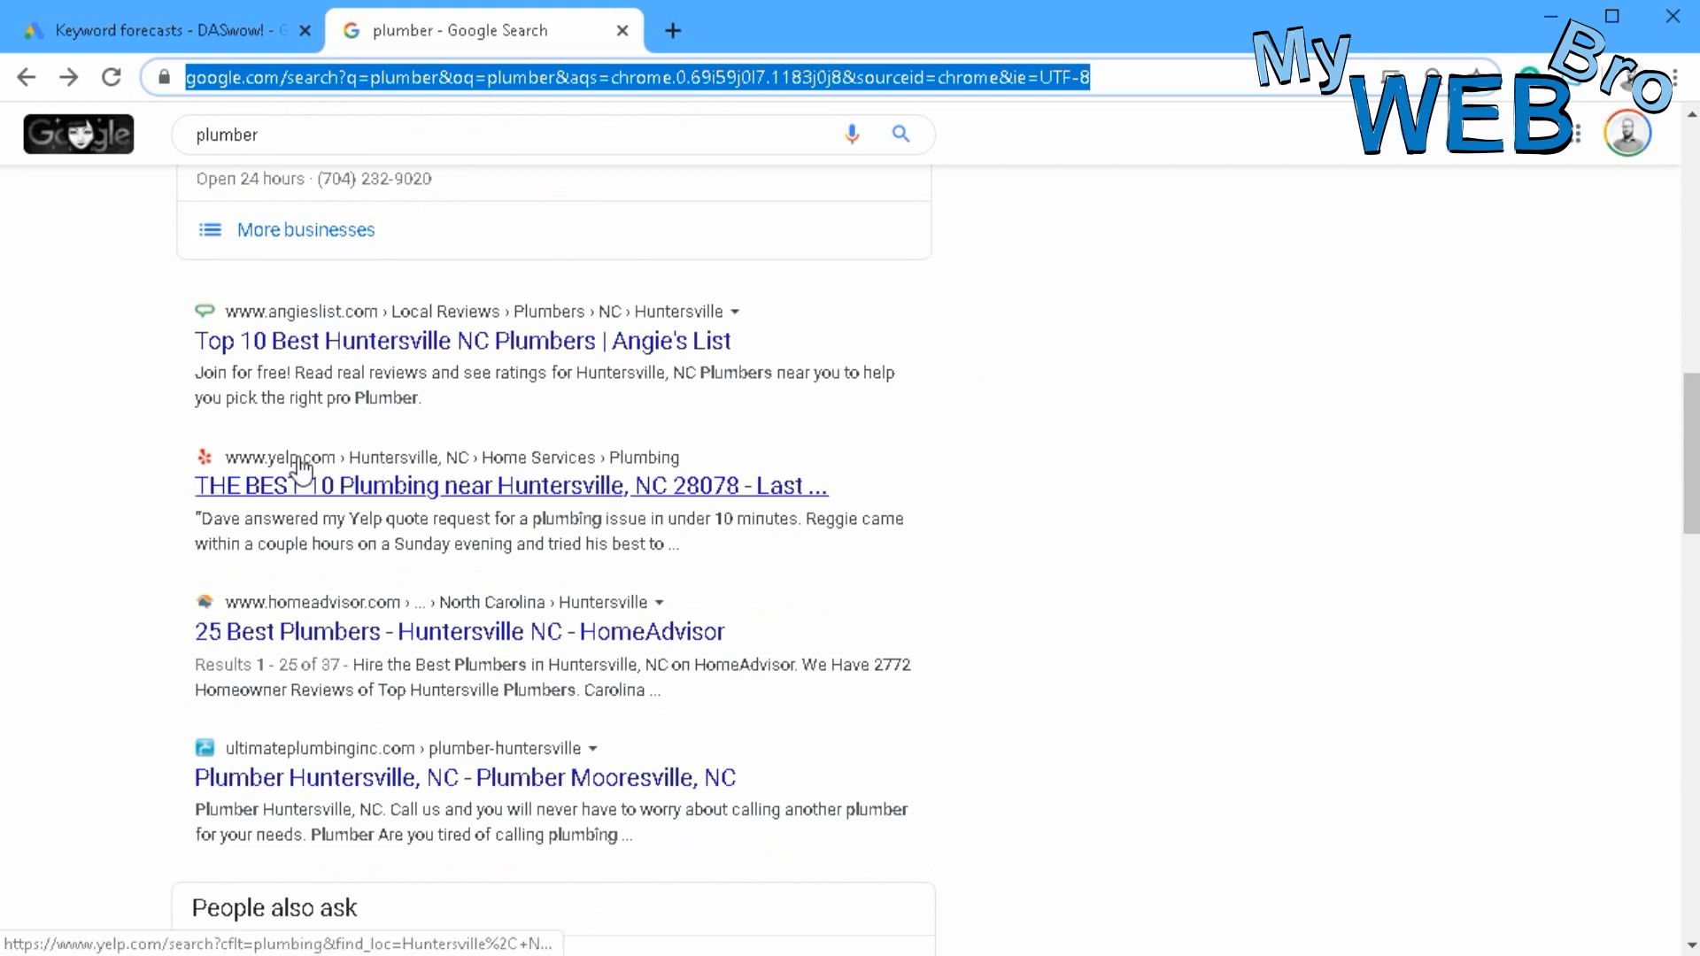
mouse_move(705, 623)
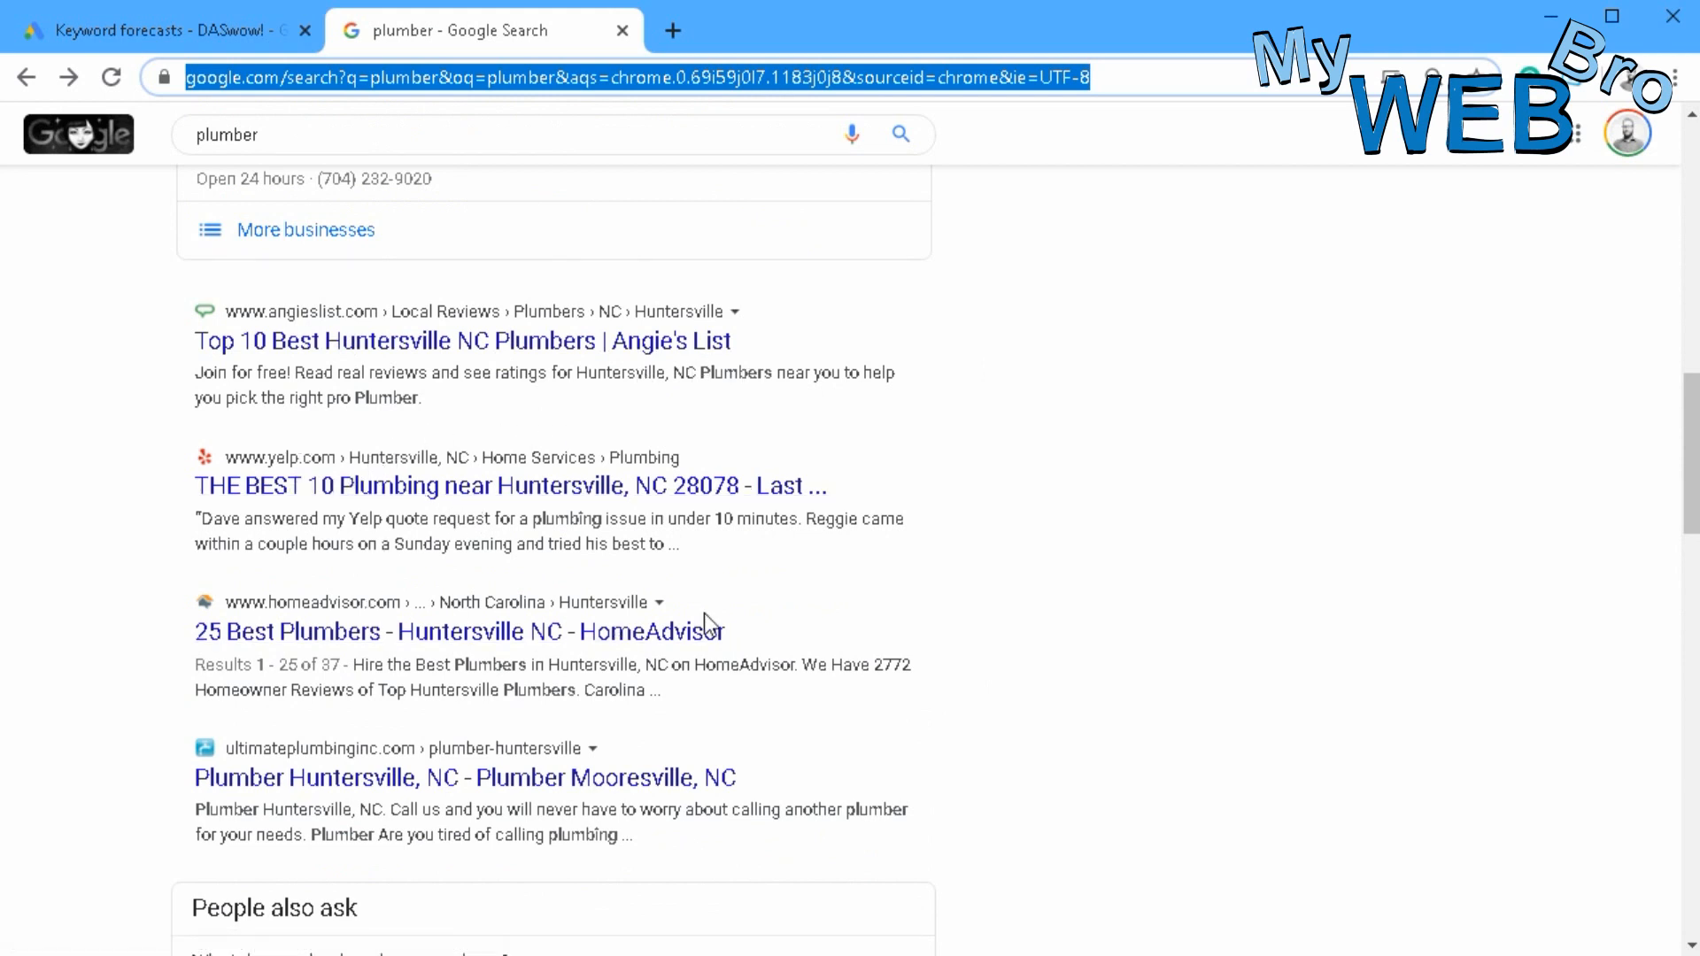
left_click(159, 30)
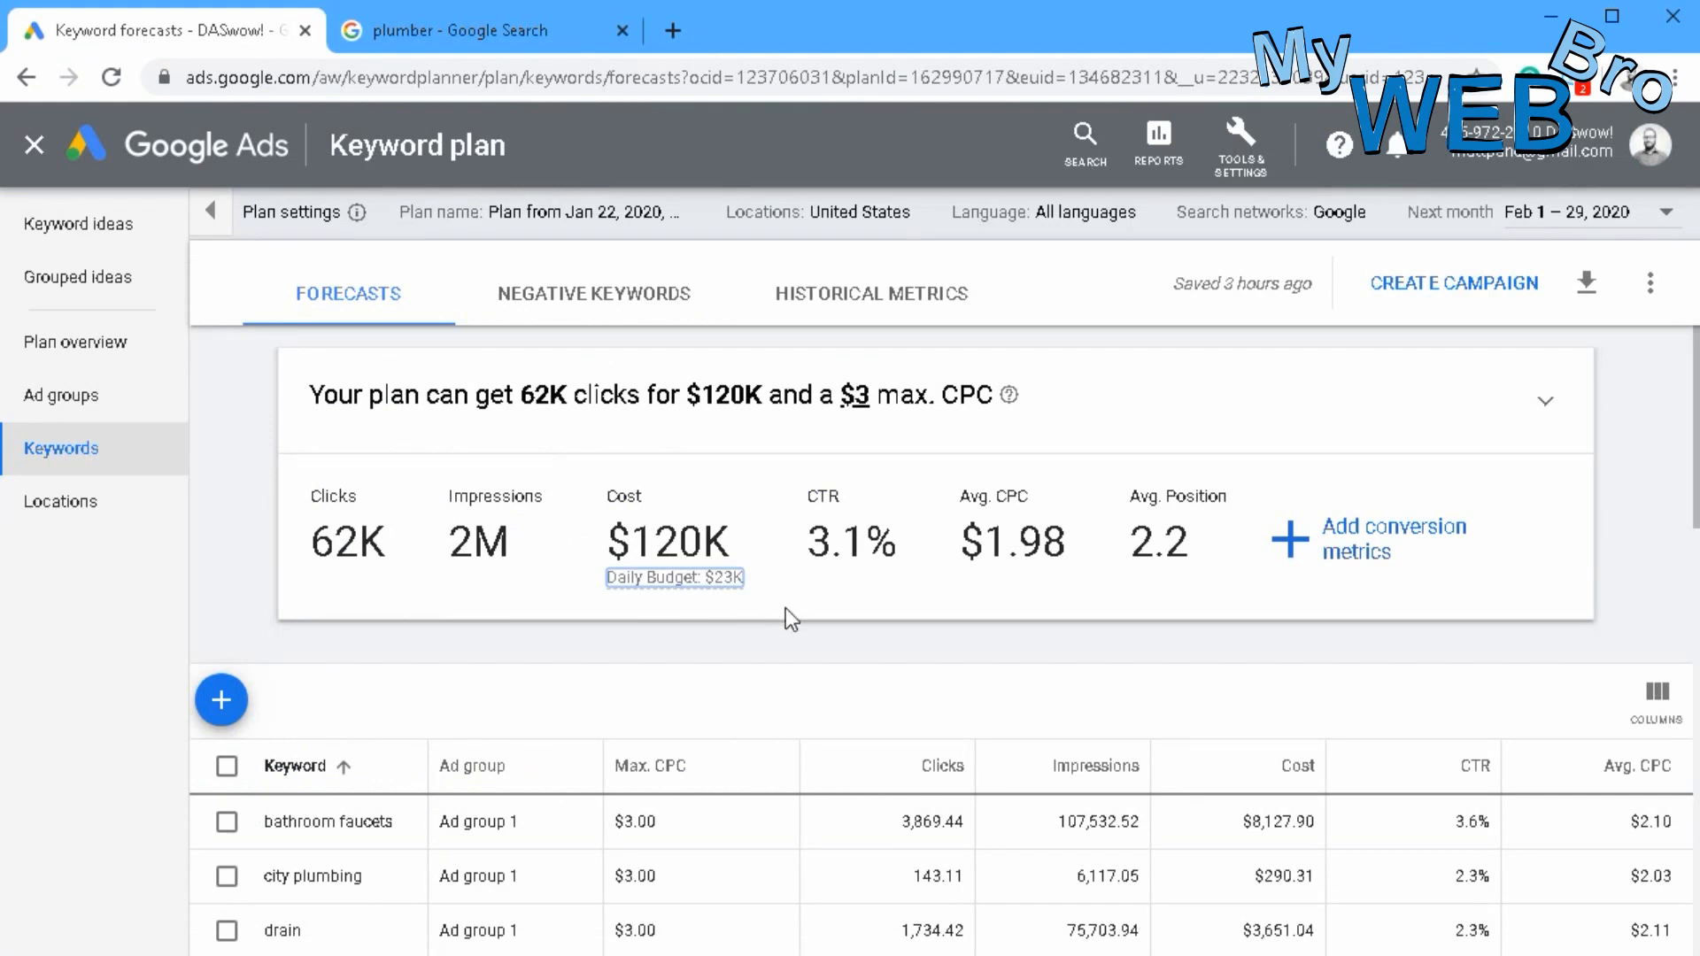
mouse_move(797, 624)
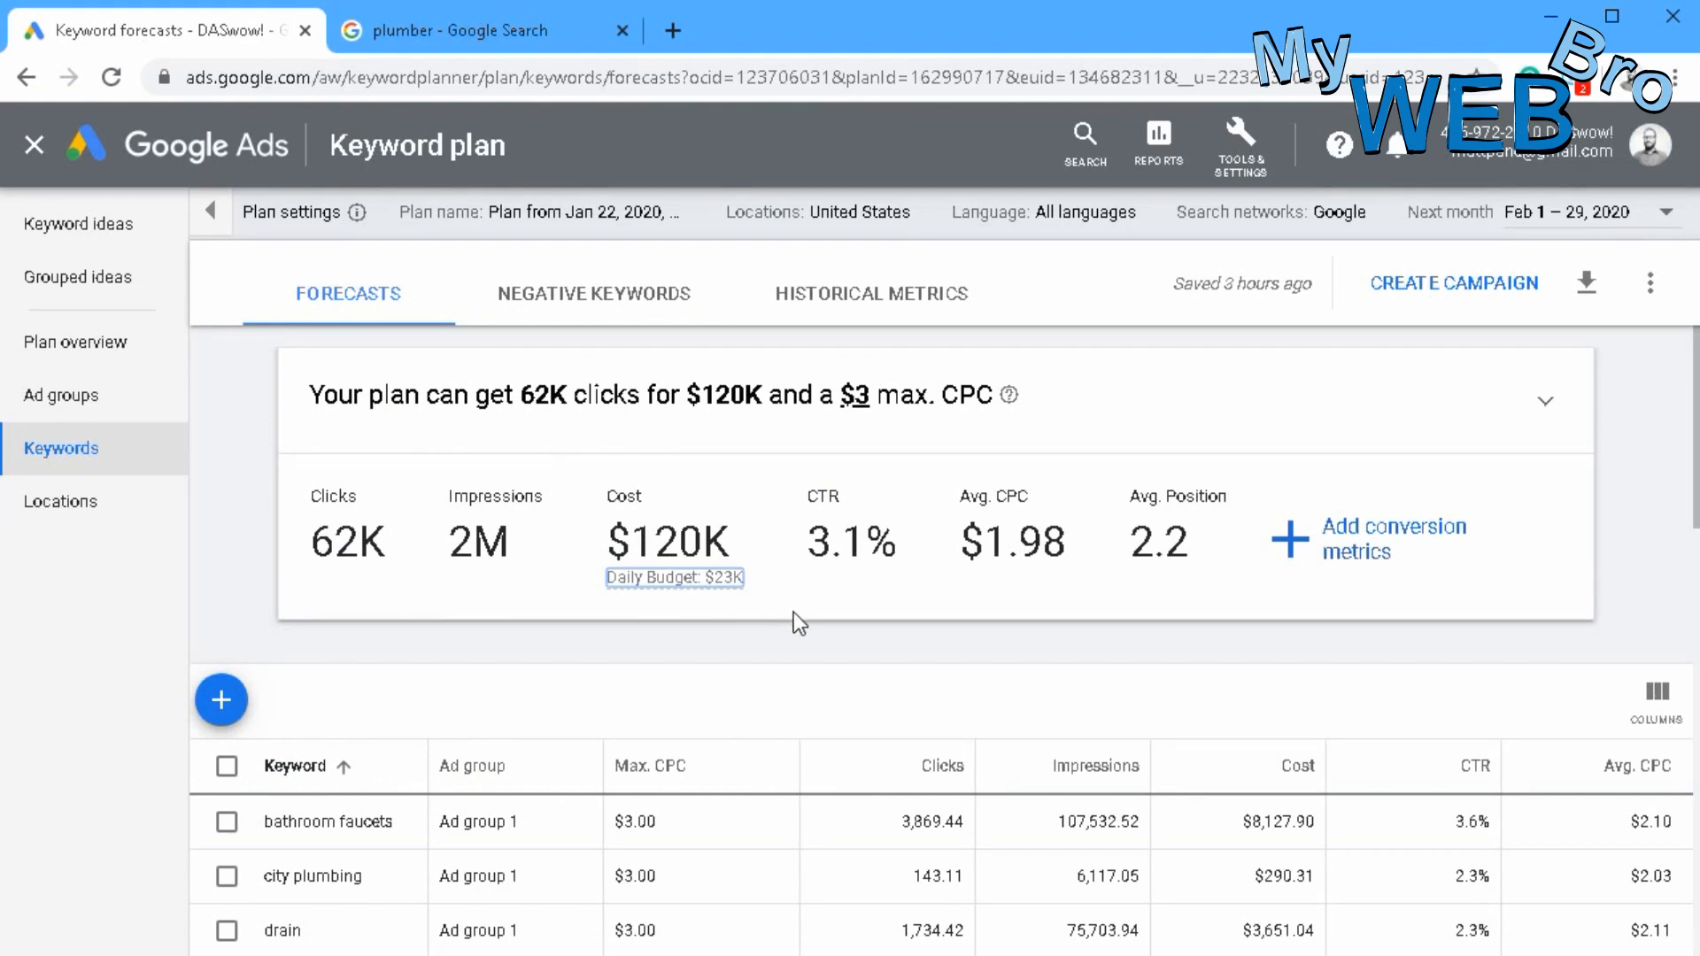
mouse_move(782, 558)
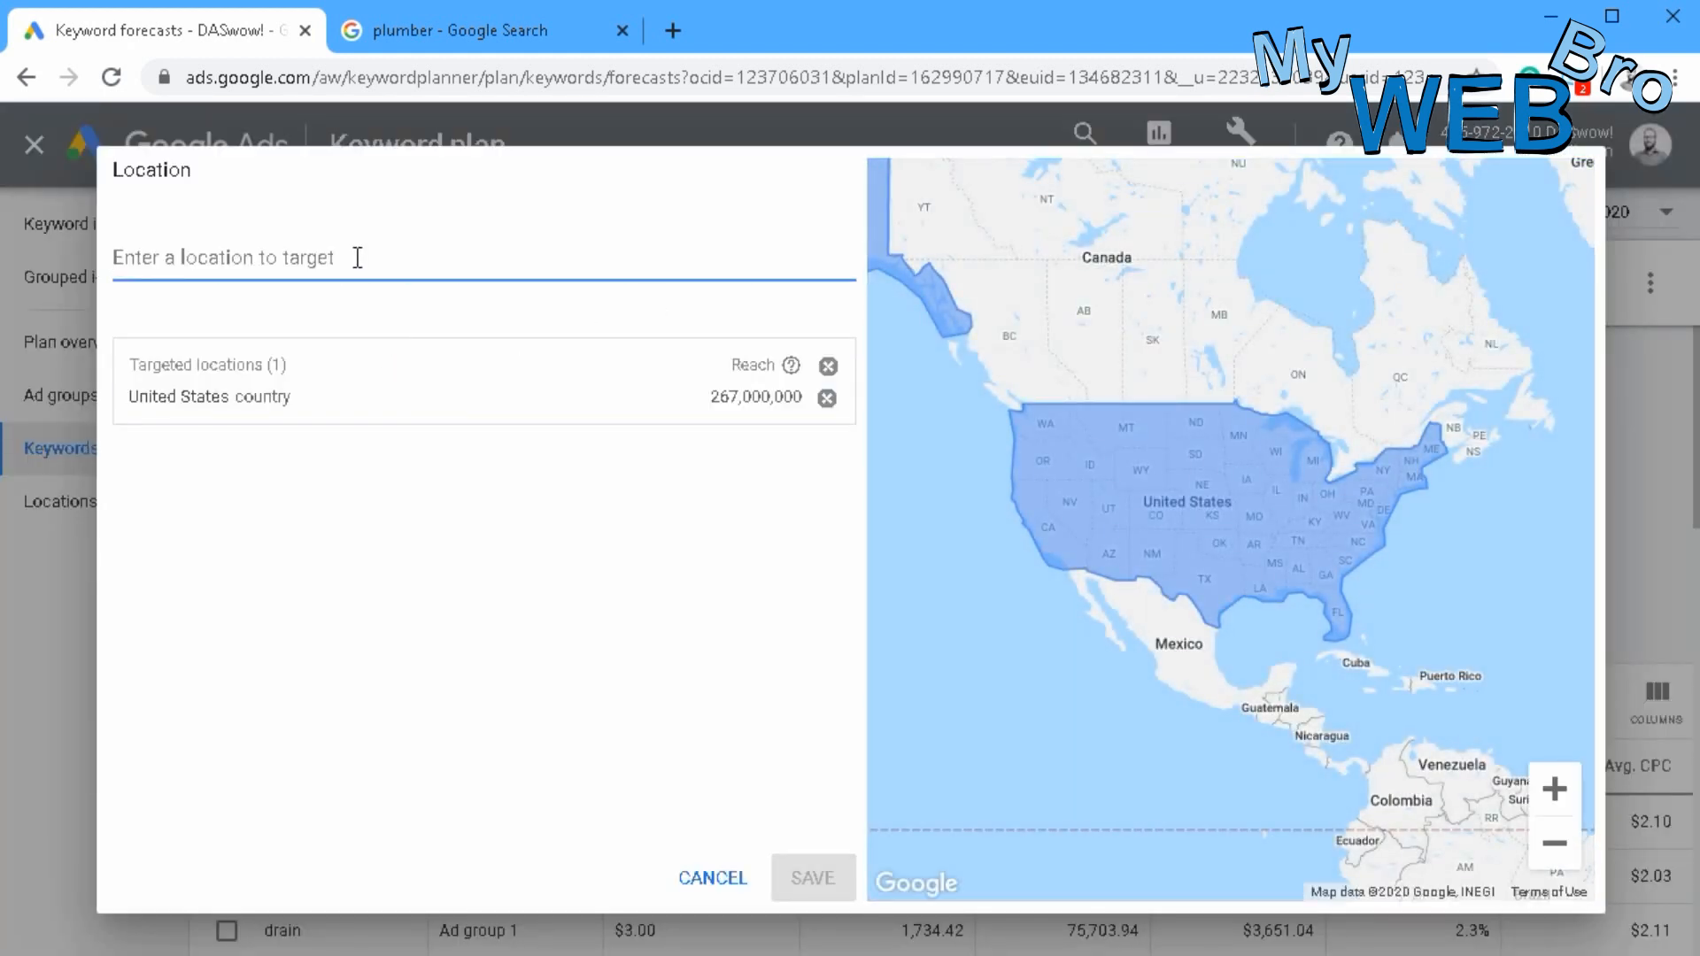
- Target Huntersville, North Carolina only, removing United States, and save the locations
type("28078")
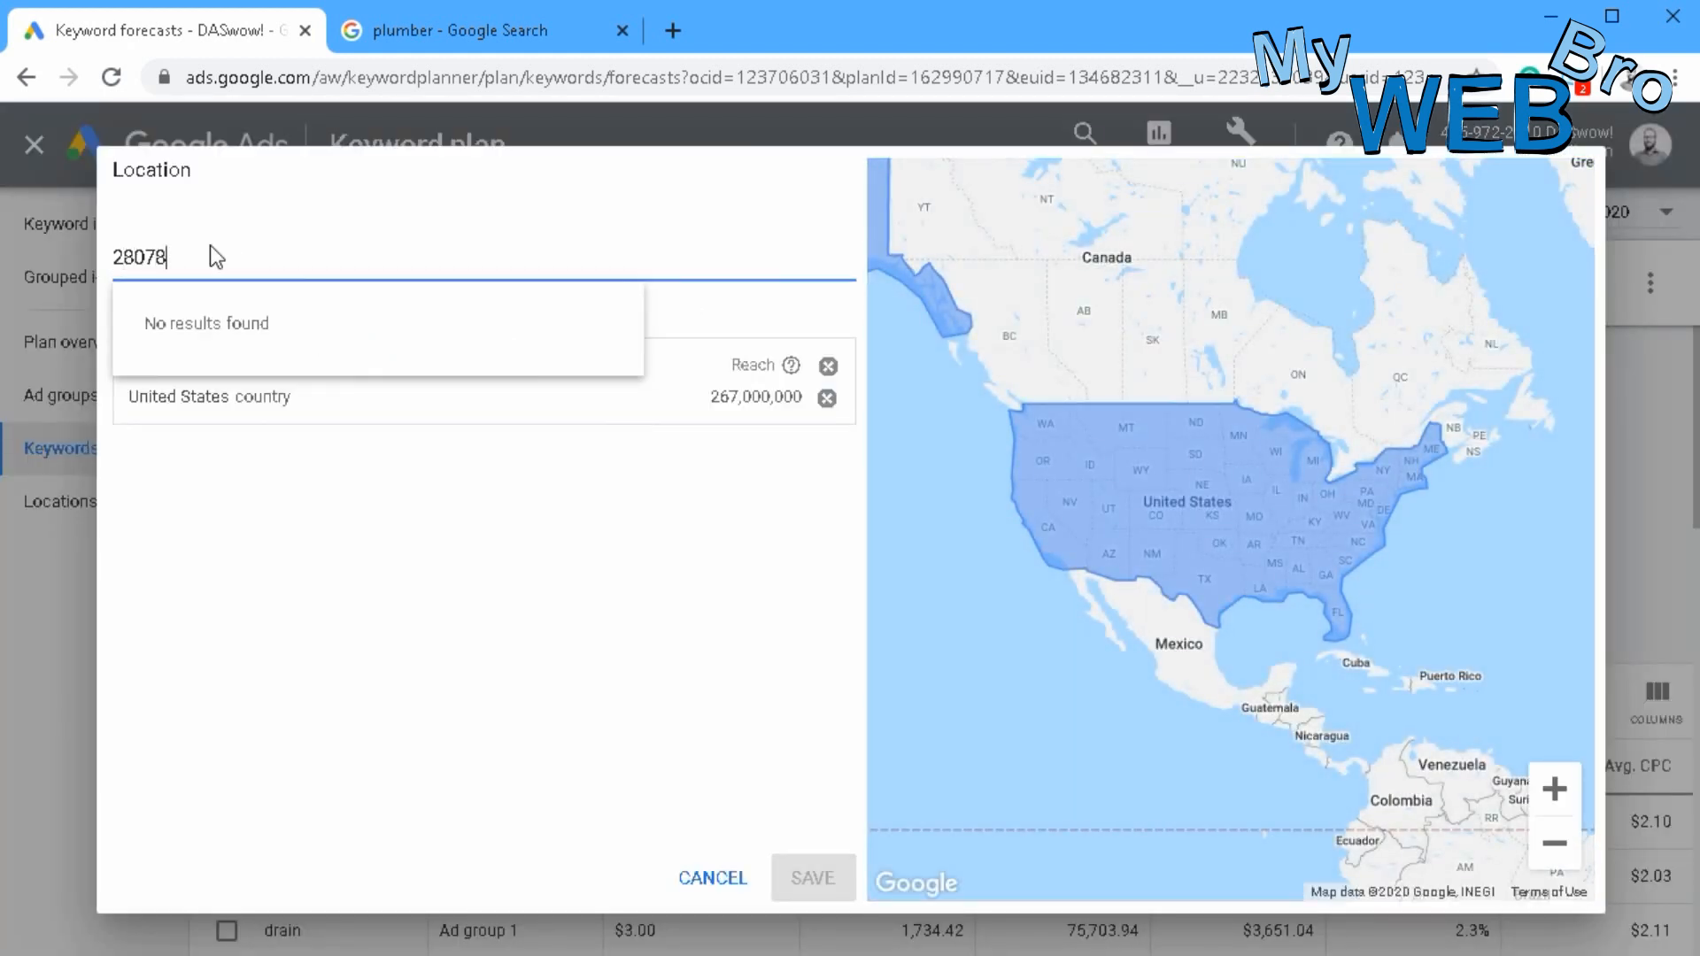
mouse_move(304, 287)
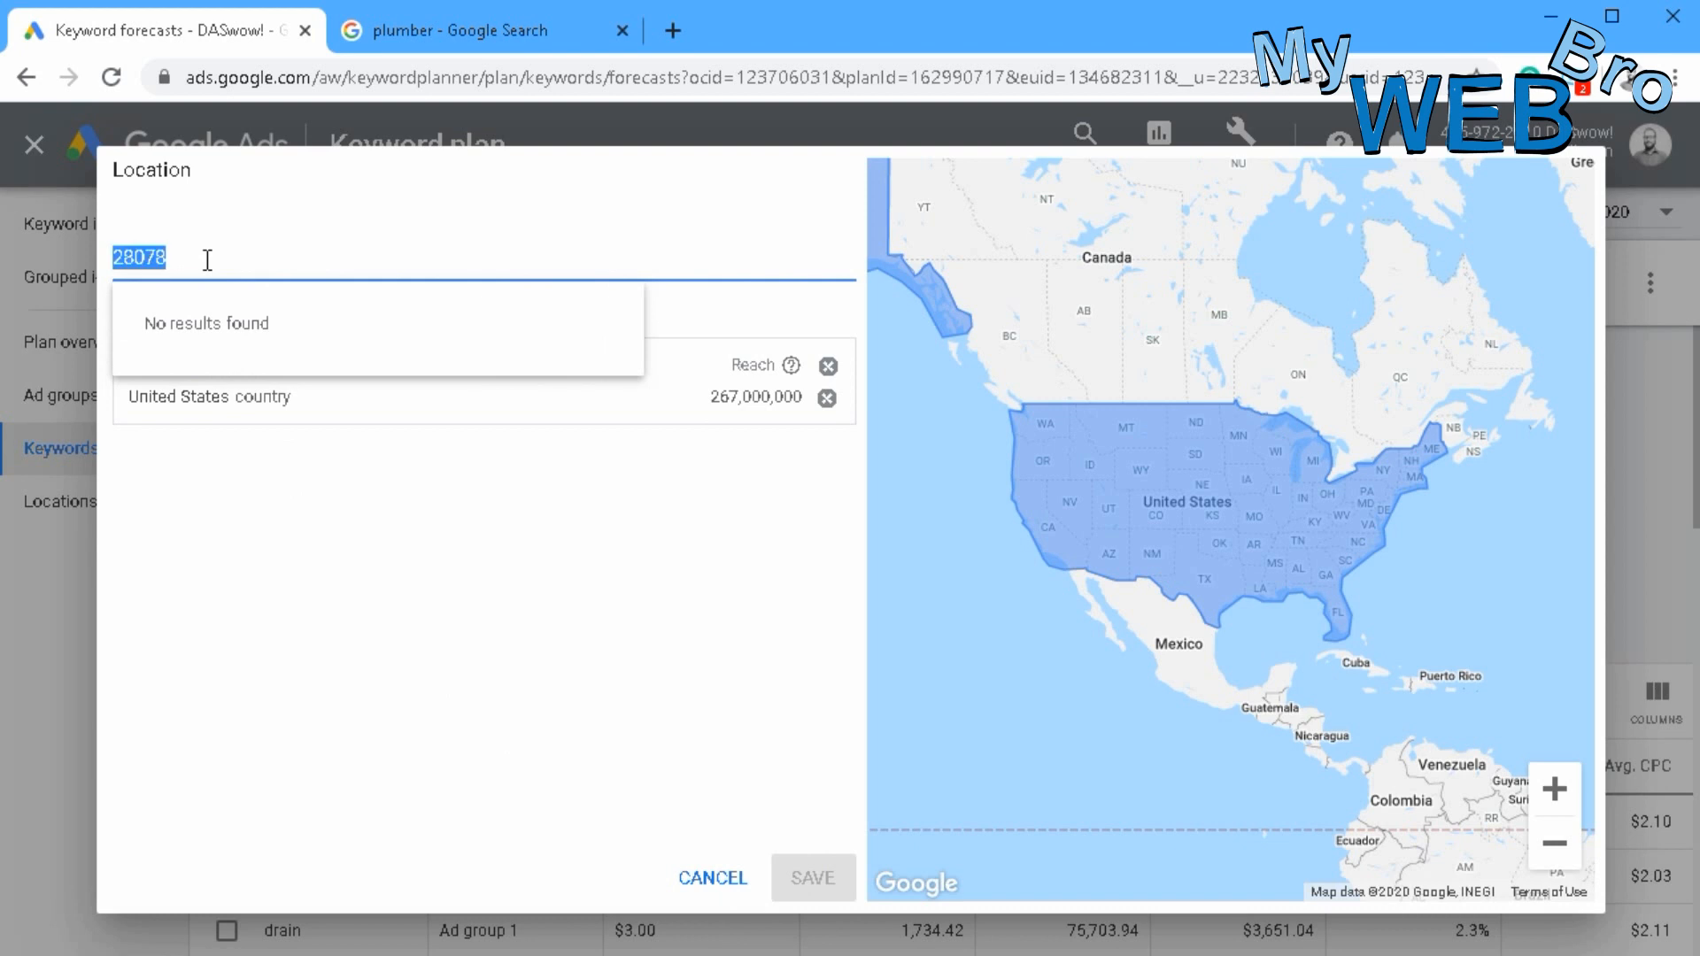
type("hunters")
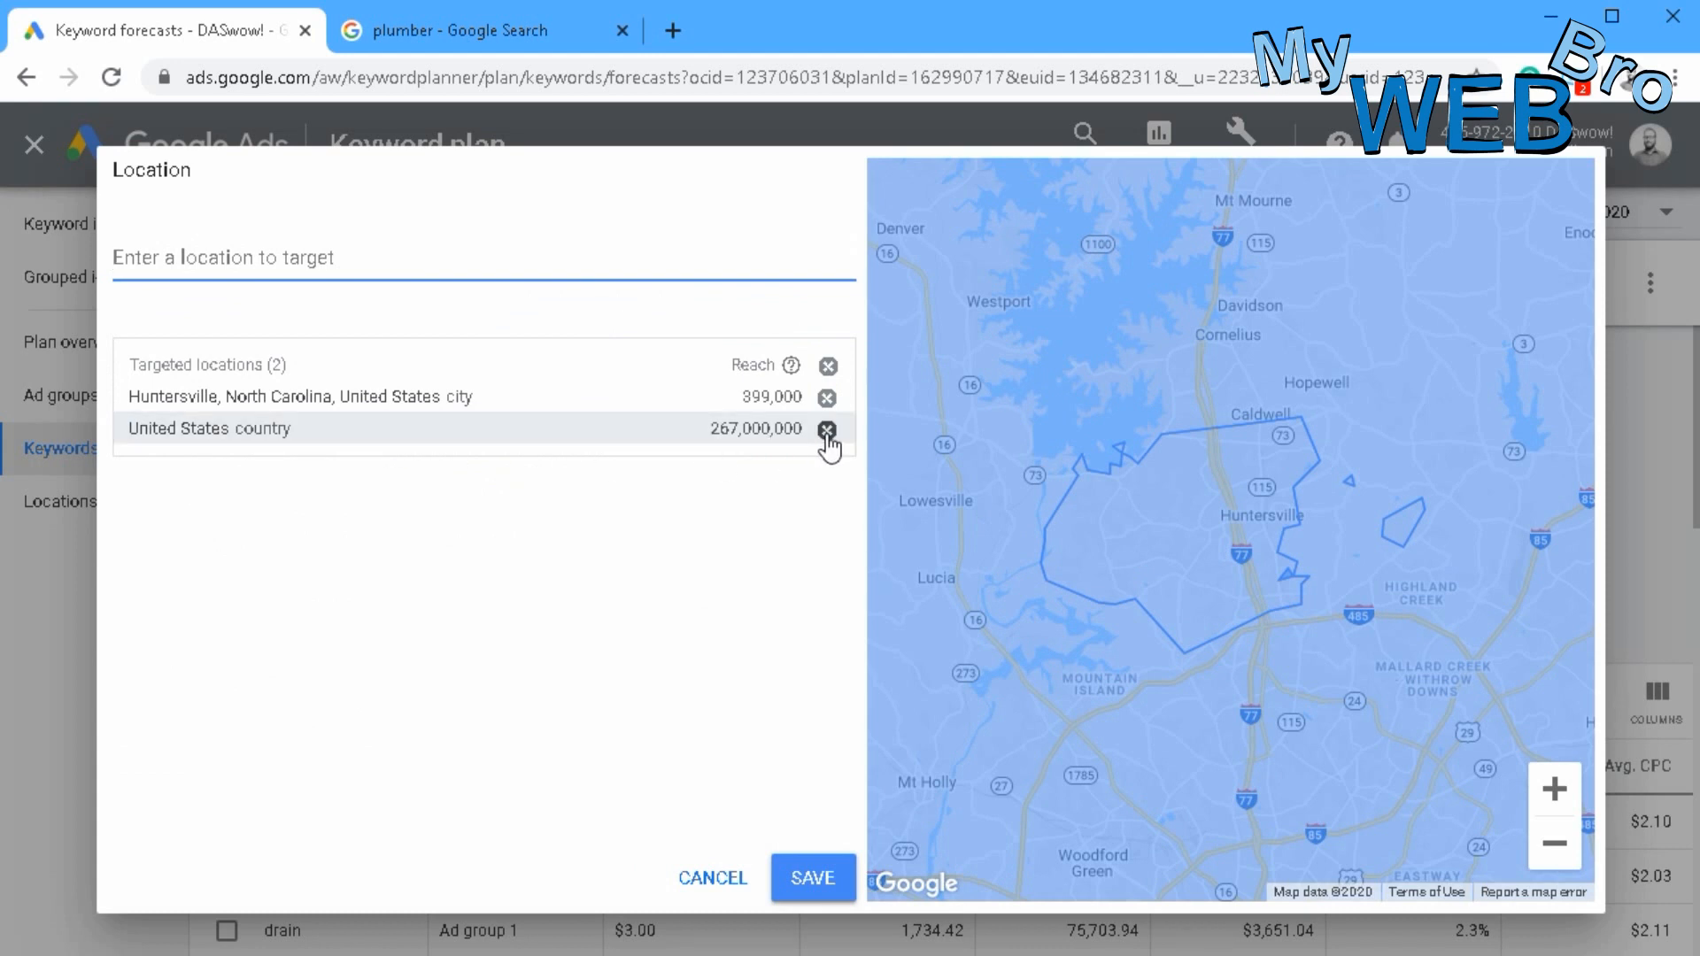
left_click(827, 429)
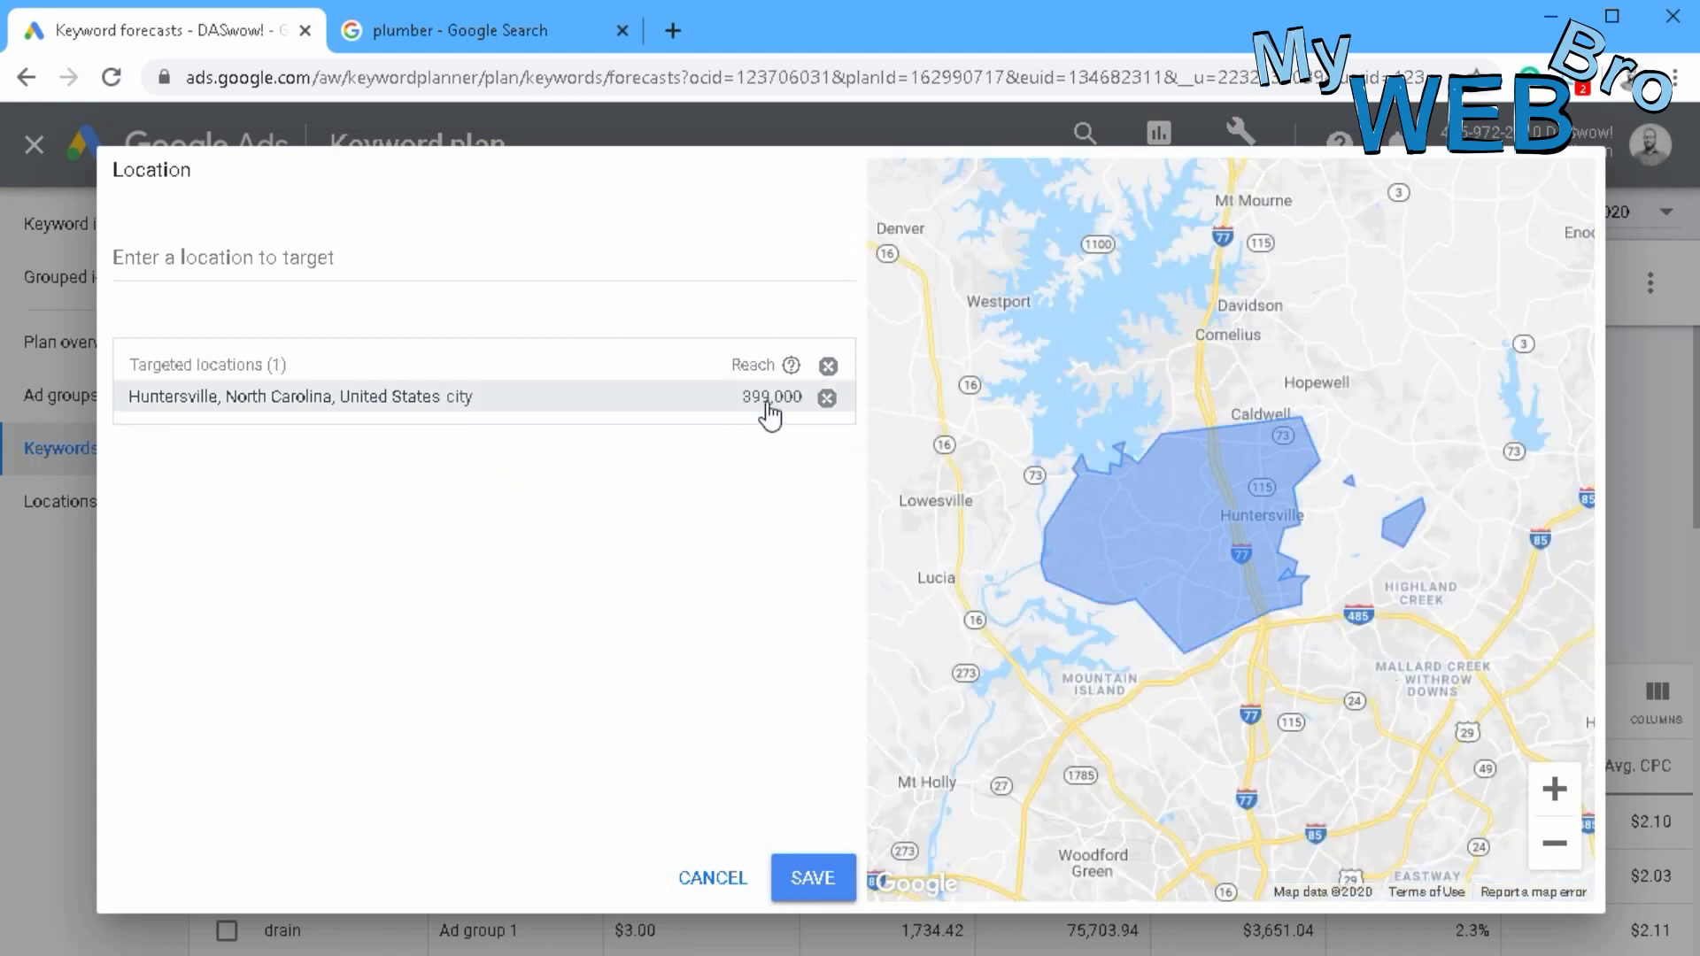
left_click(814, 878)
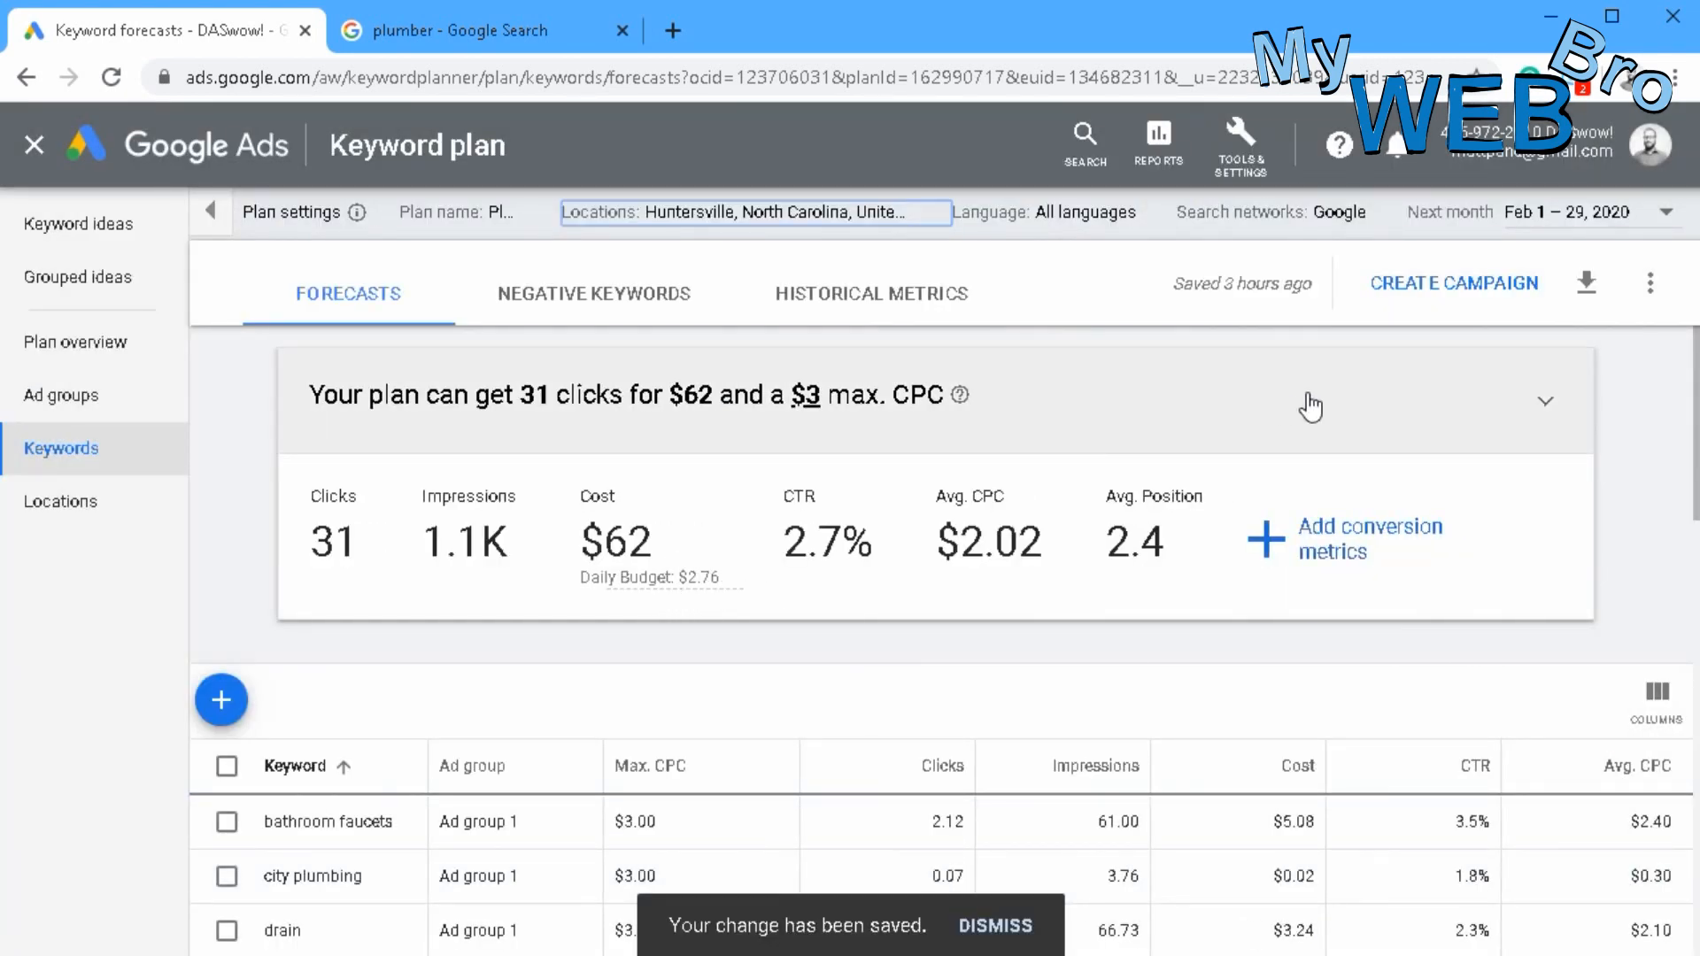
mouse_move(991, 466)
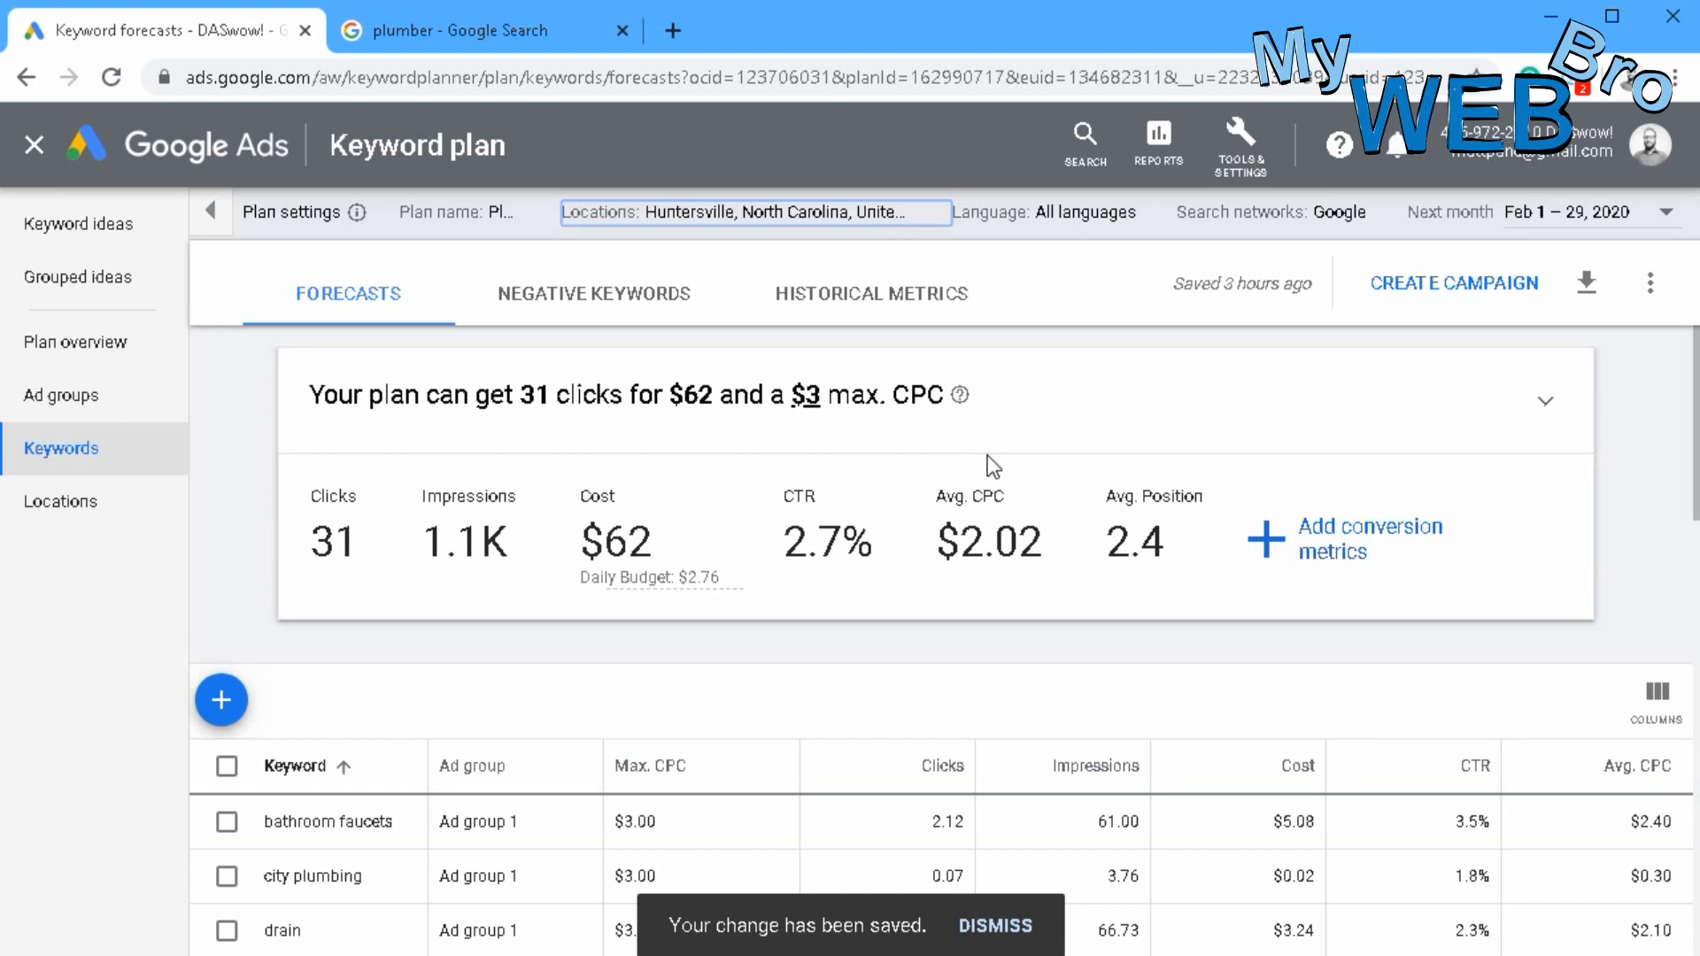
mouse_move(605, 632)
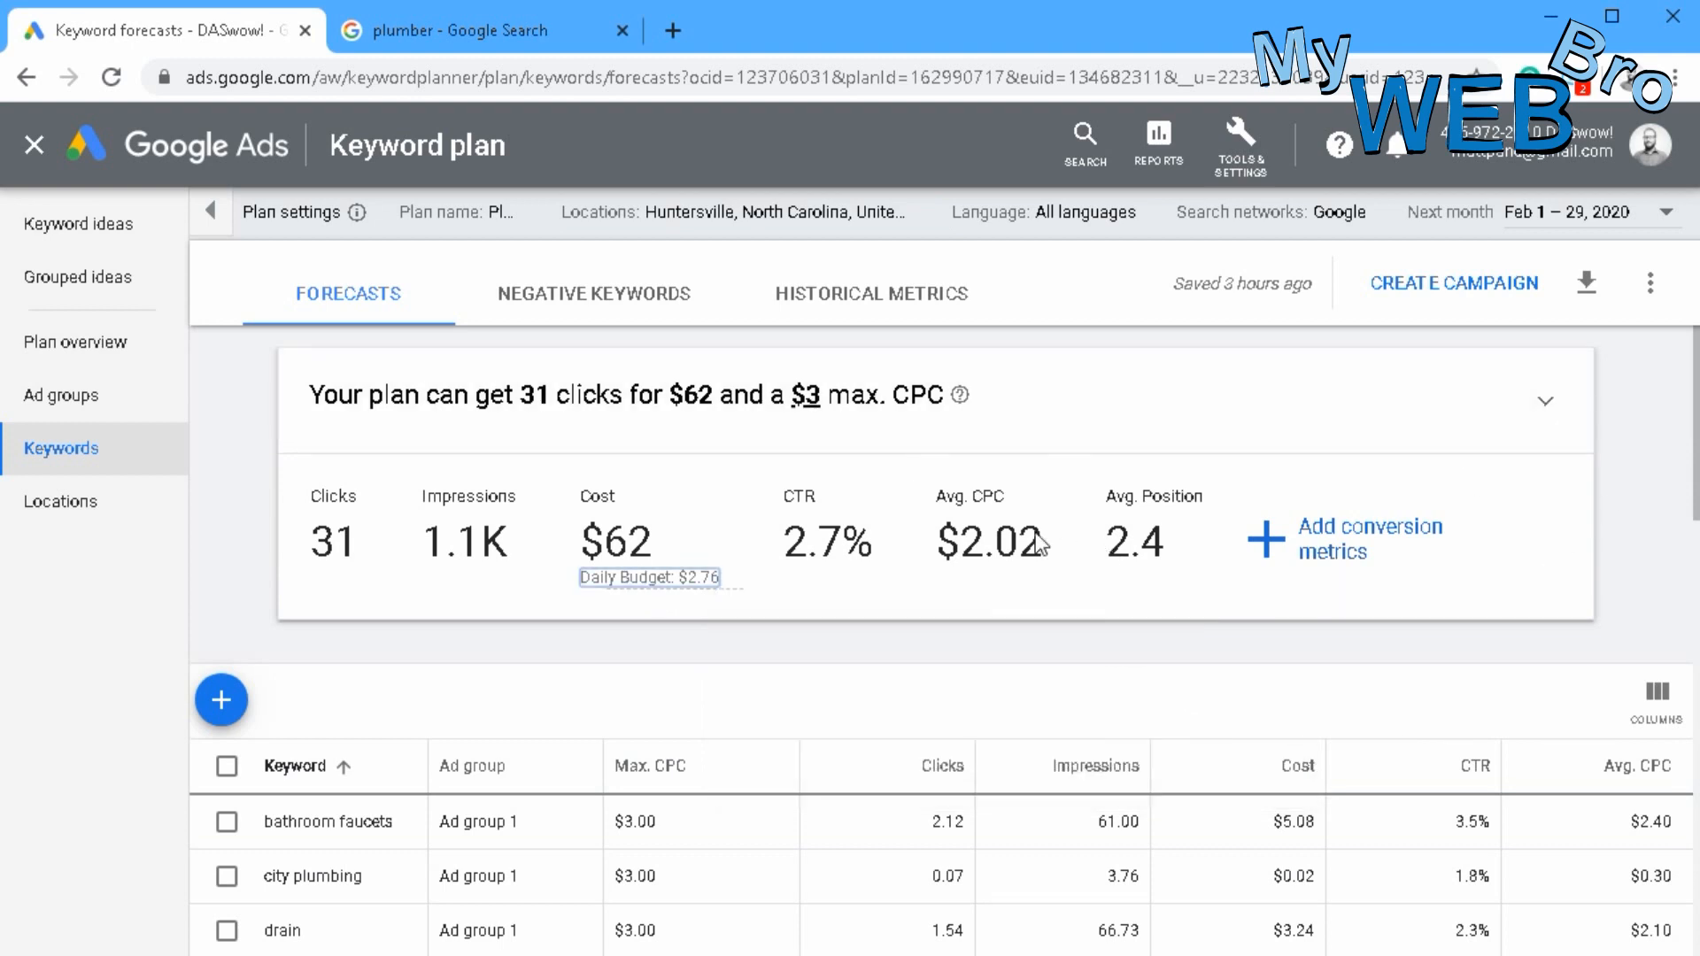
mouse_move(588, 591)
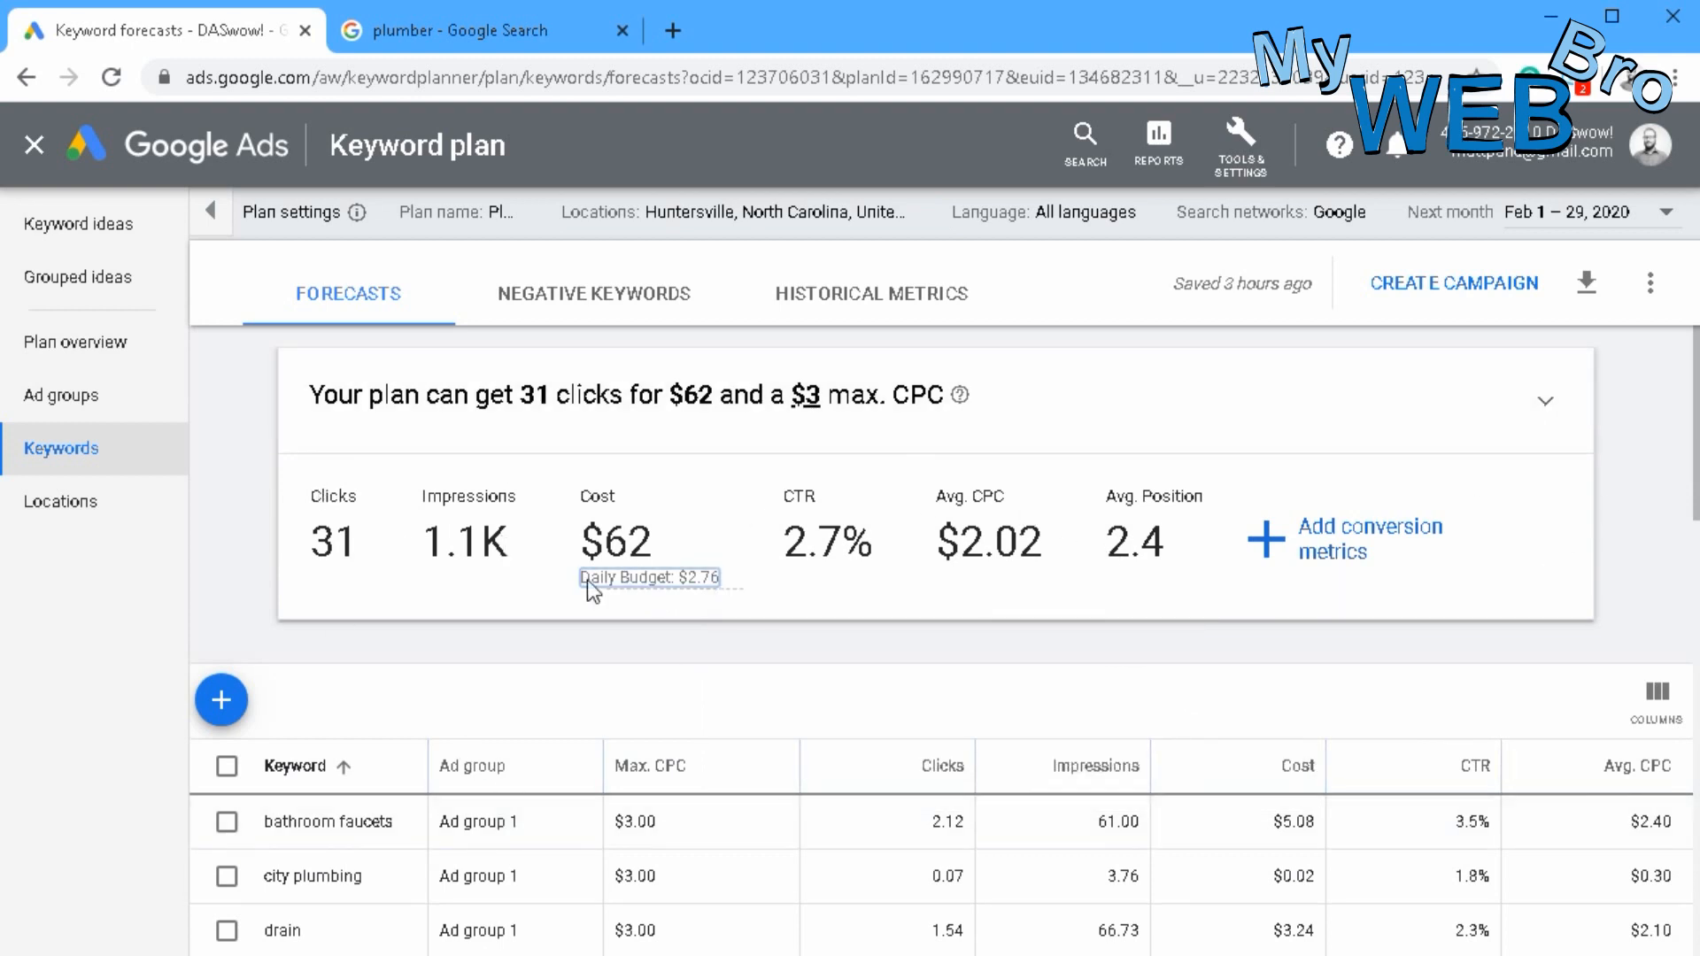
mouse_move(707, 471)
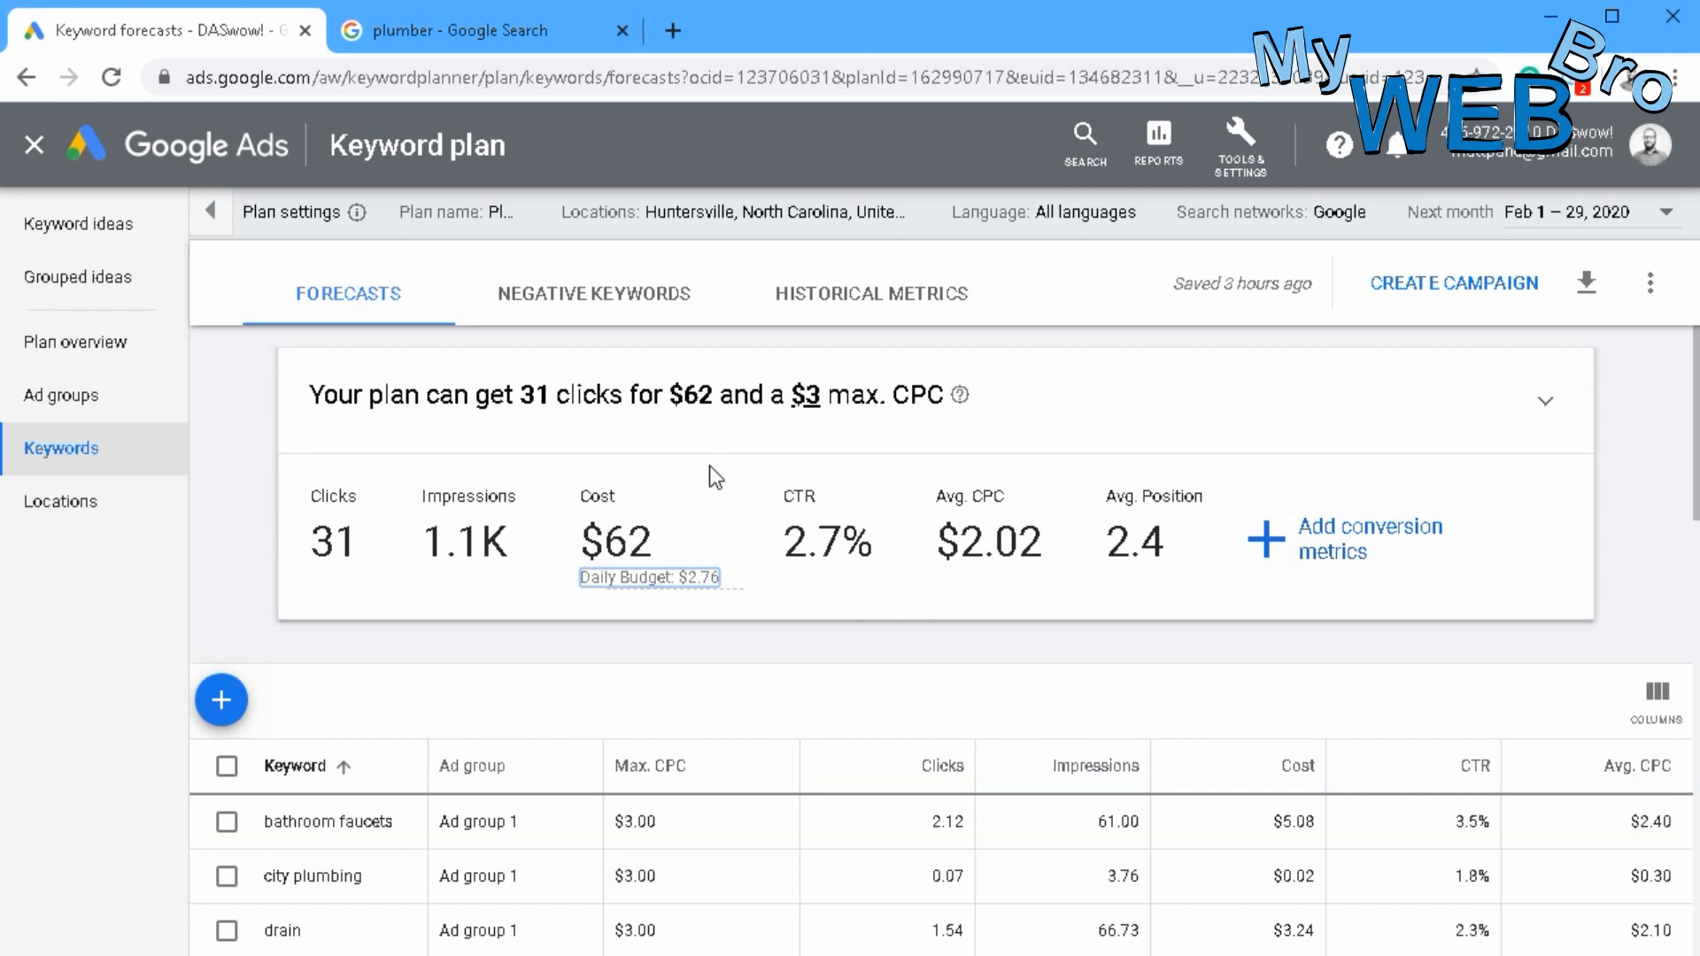
mouse_move(715, 443)
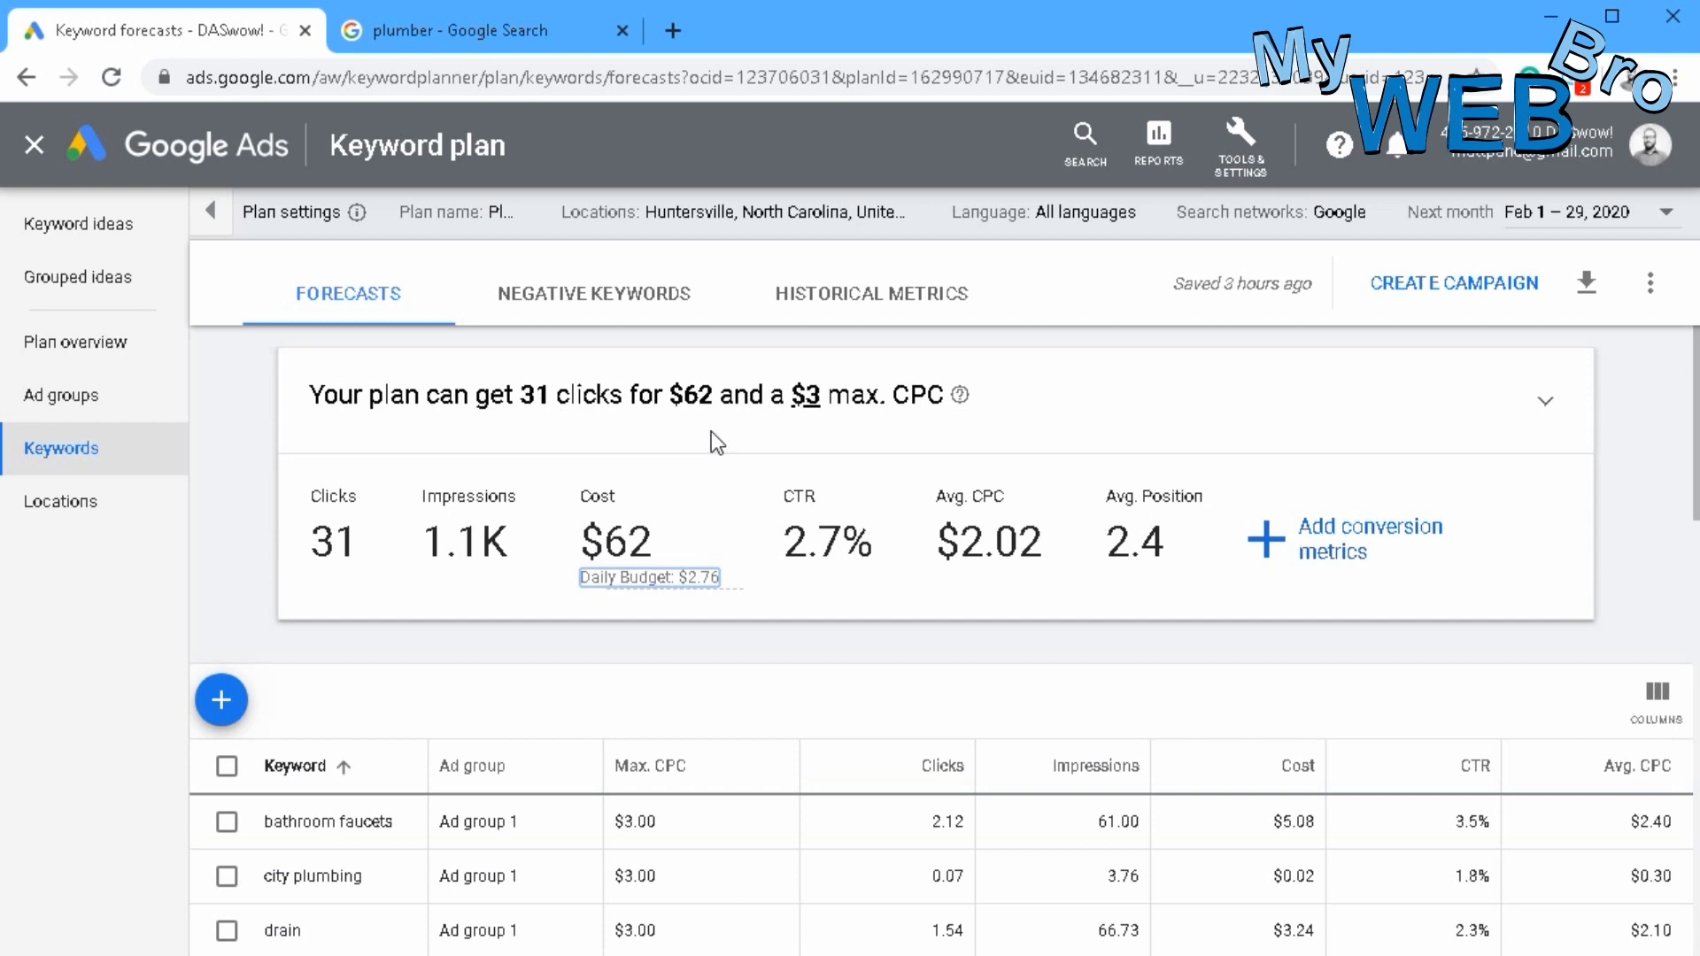